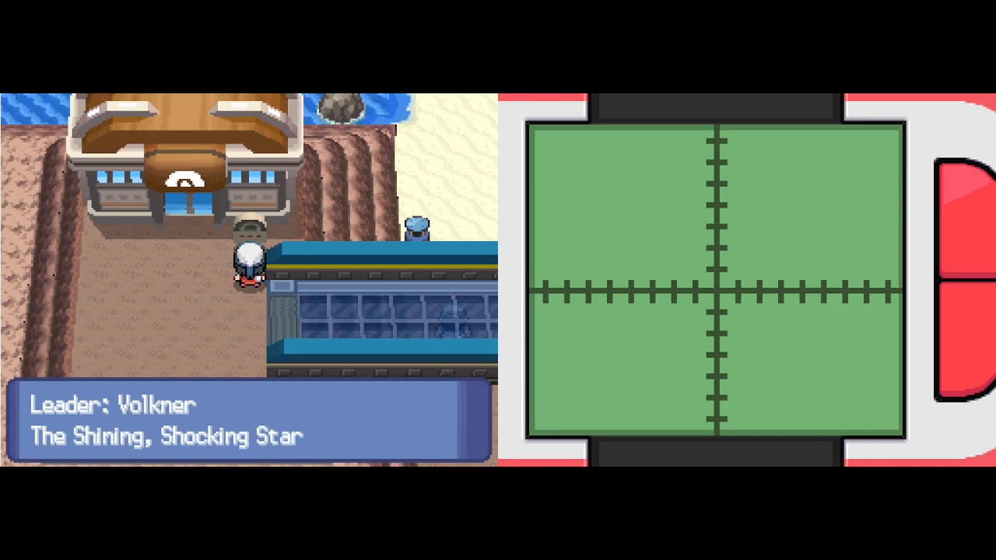
Dismiss Leader Volkner's gym sign message and head toward the gym.
key("up")
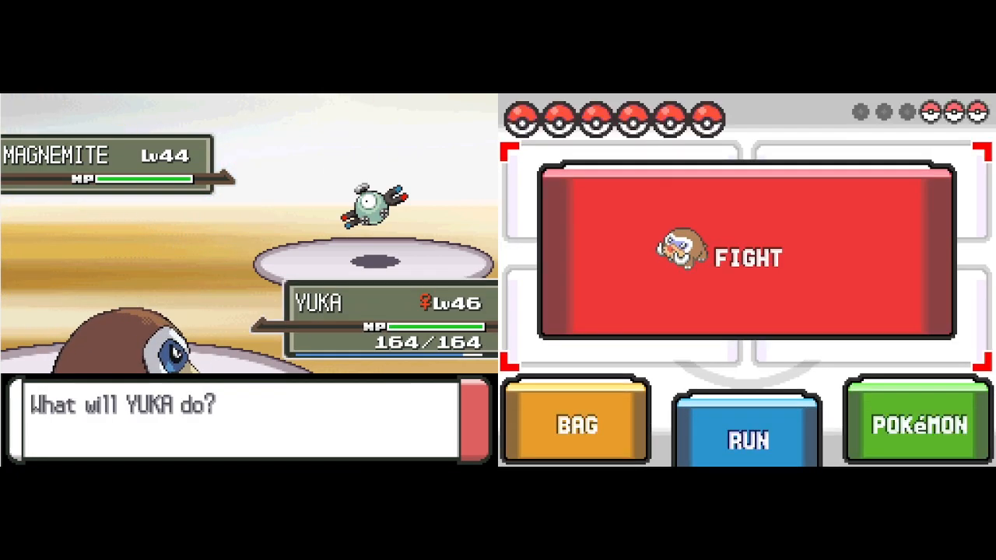
Fight Magnemite and attack Luxio with Earthquake to win the trainer battle.
left_click(744, 258)
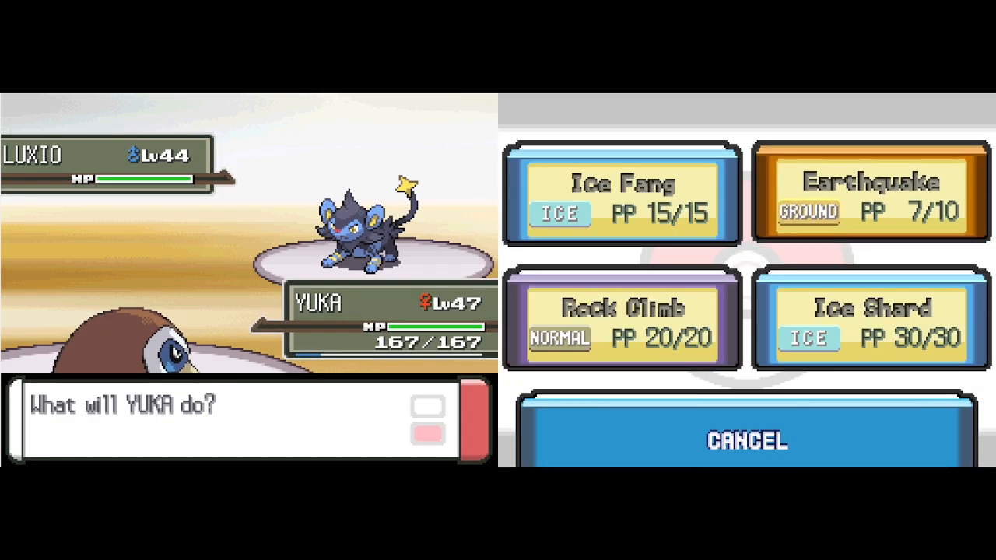
left_click(870, 193)
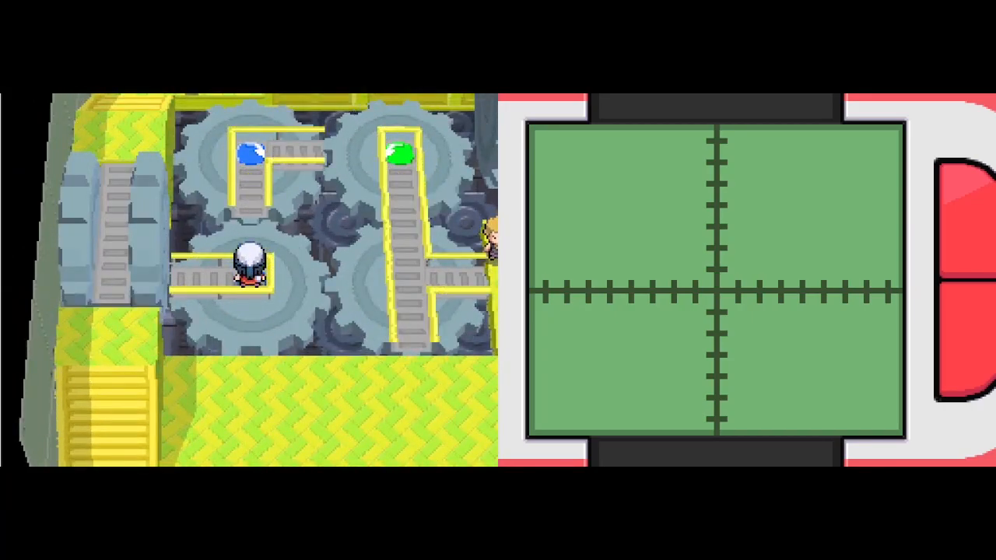
Rotate the gears and walk the realigned walkways up to the trainer's platform.
key("up")
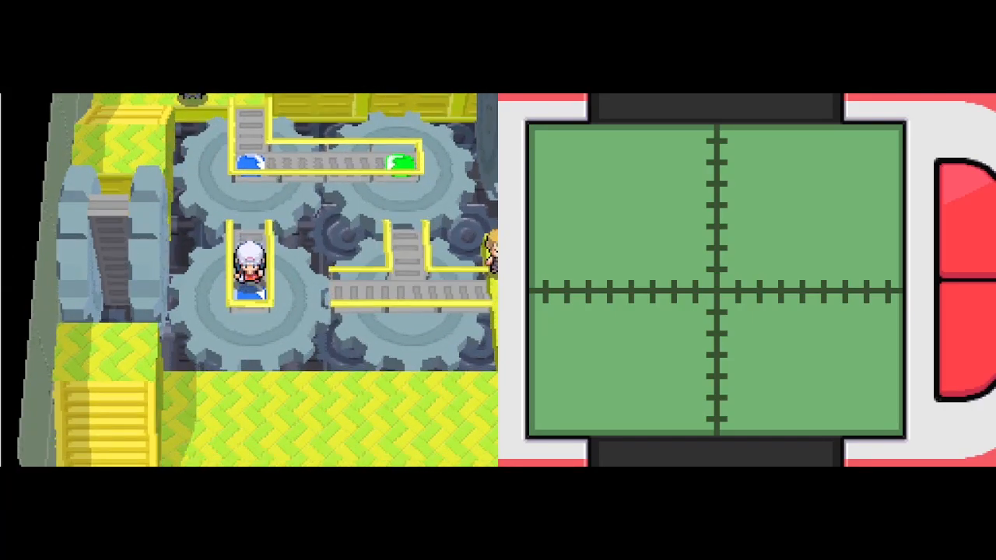
key("Down")
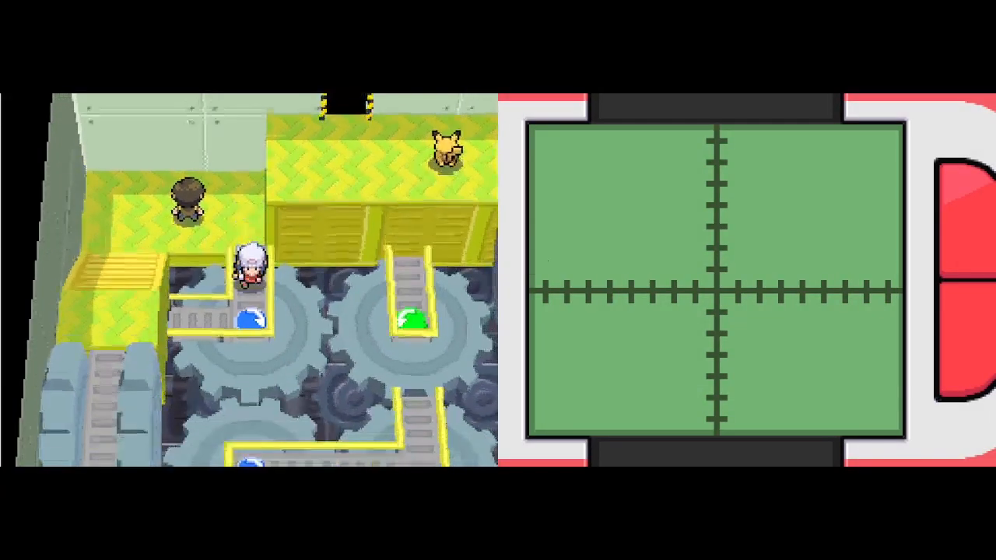
key("down")
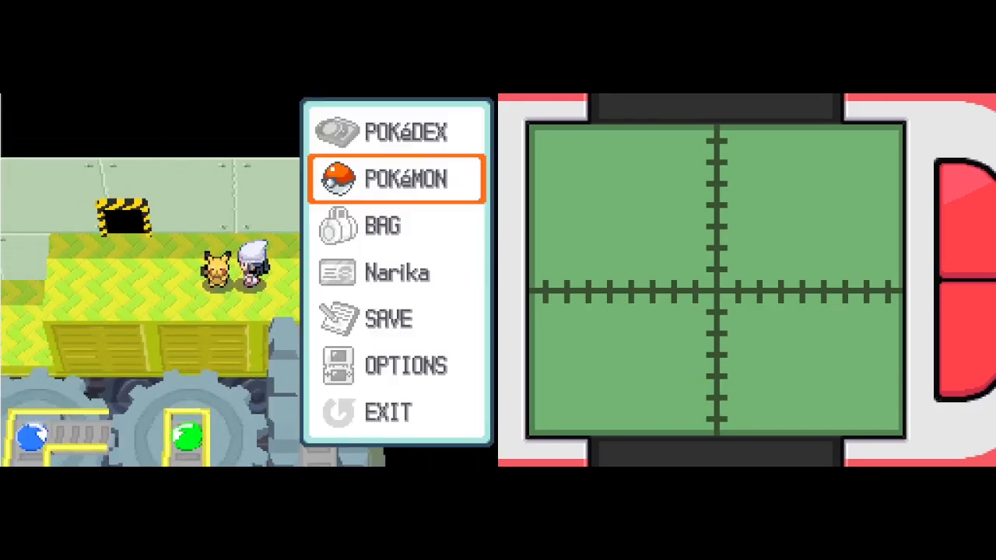
View the Pokémon party from the start menu before the Pikachu battle.
left_click(397, 179)
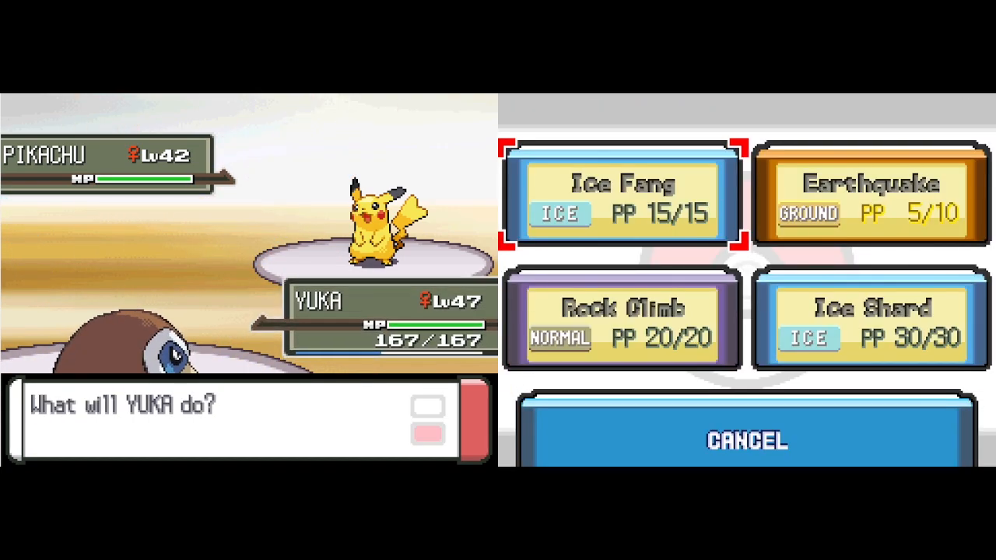
Choose YUKA's attack to defeat the level 42 Pikachu.
left_click(620, 184)
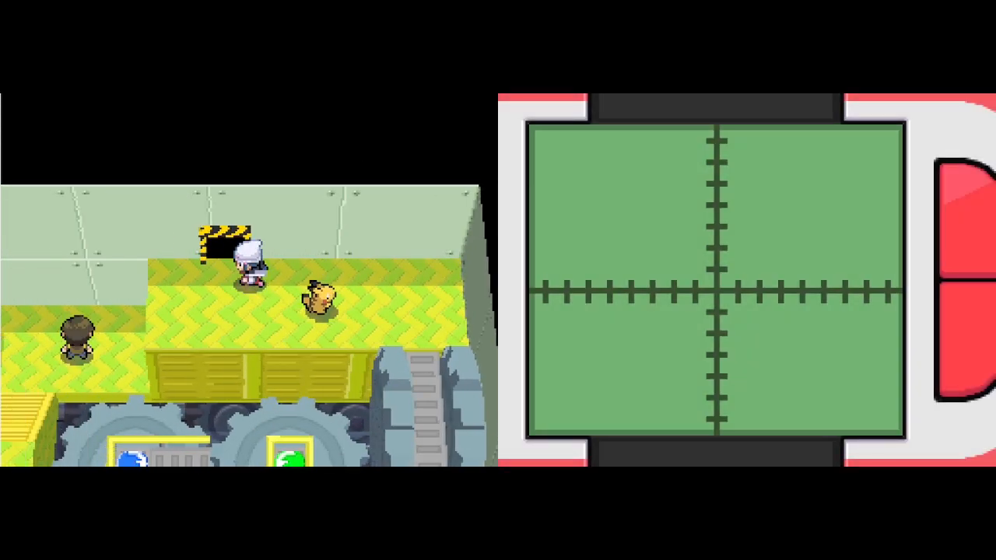
Talk to the trainer to start the level 47 Raichu battle.
key("up")
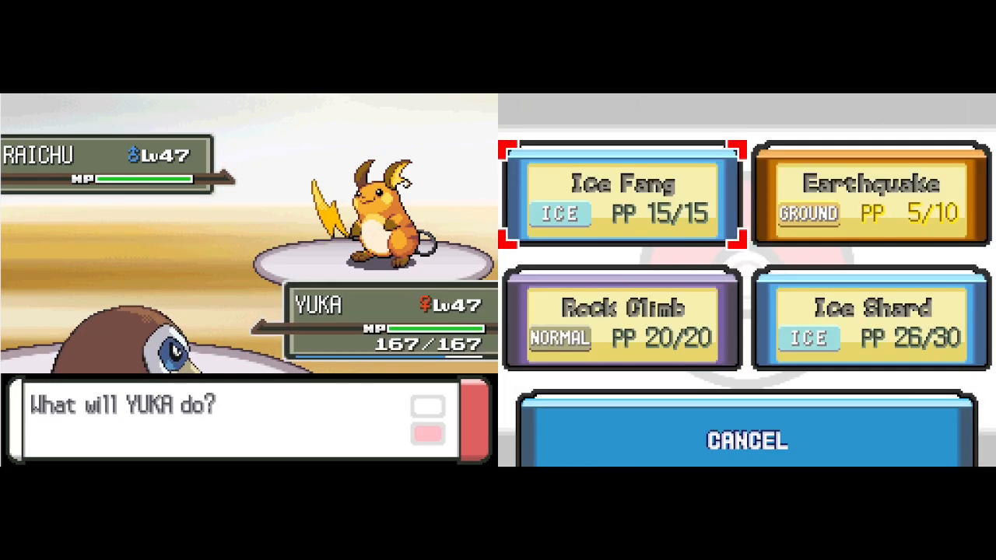
Use YUKA's attack to knock out Raichu and win the battle.
left_click(616, 194)
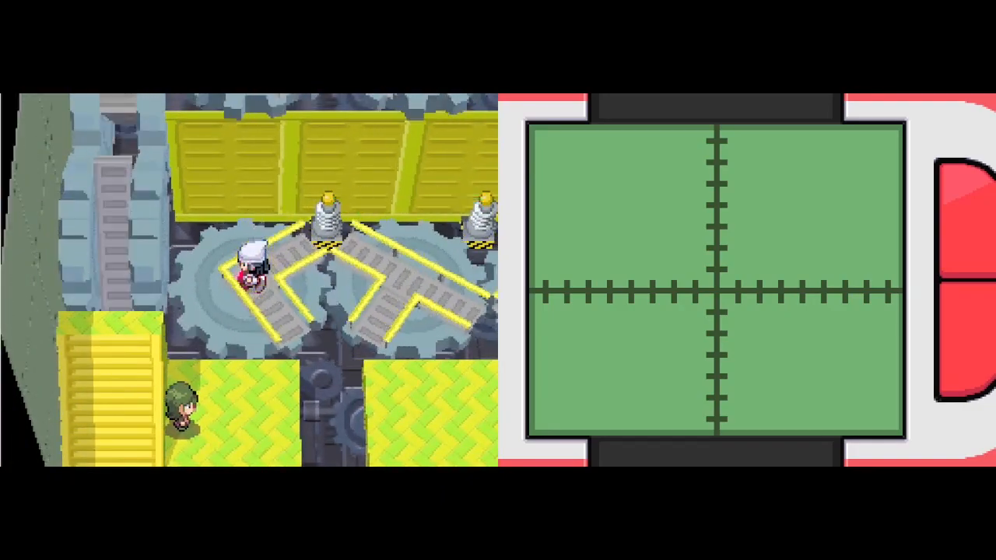
Approach the next trainer to begin the Electabuzz battle.
key("Down")
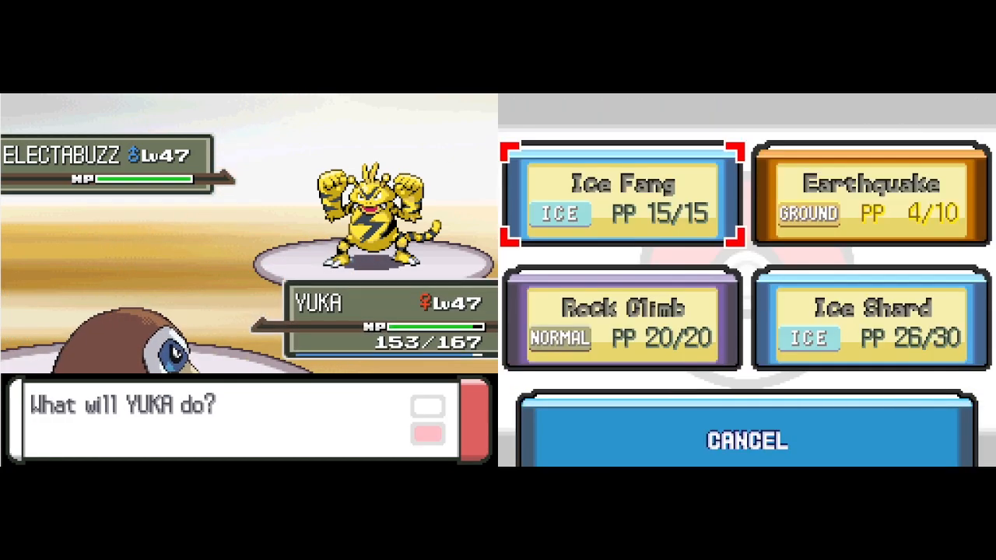
Use Earthquake to defeat Electabuzz, raising YUKA to level 48.
left_click(619, 195)
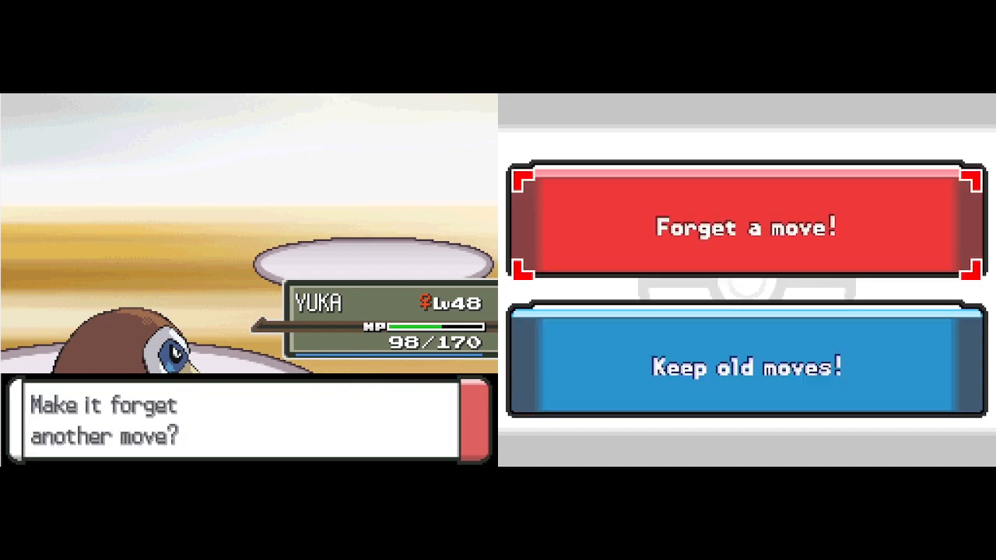
Keep YUKA's old moves instead of learning the new one.
left_click(746, 227)
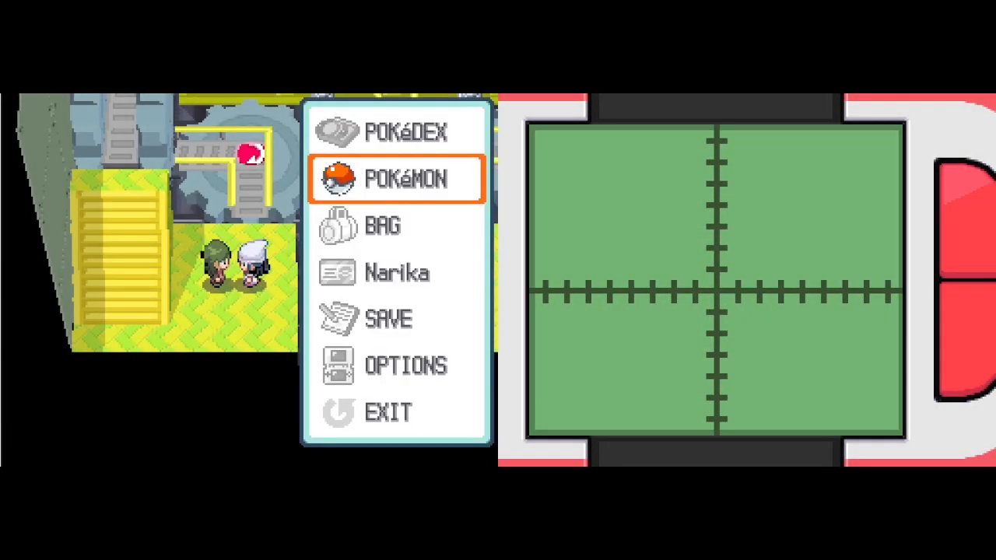
View YUKA in the party, then start the trainer battle against the level 45 Luxio.
left_click(397, 179)
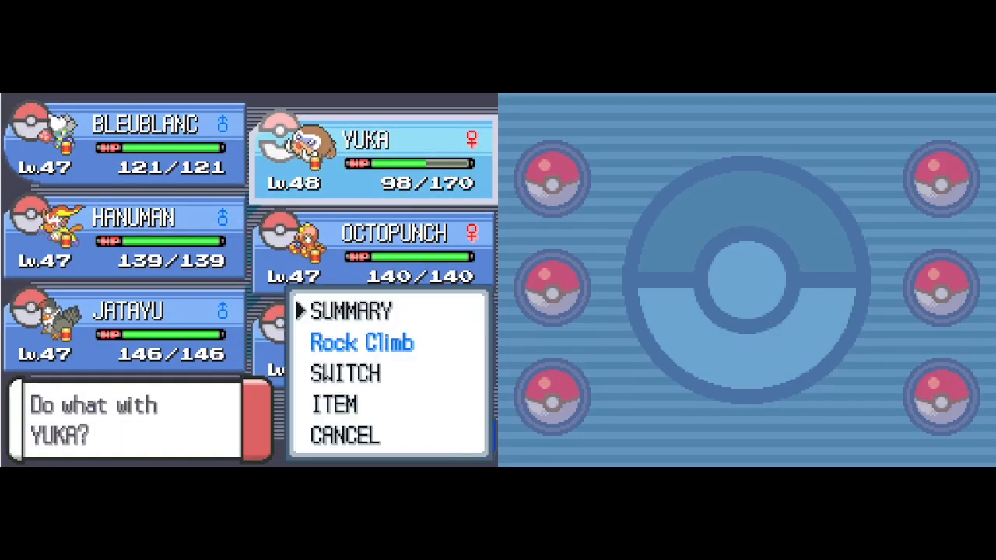
left_click(346, 374)
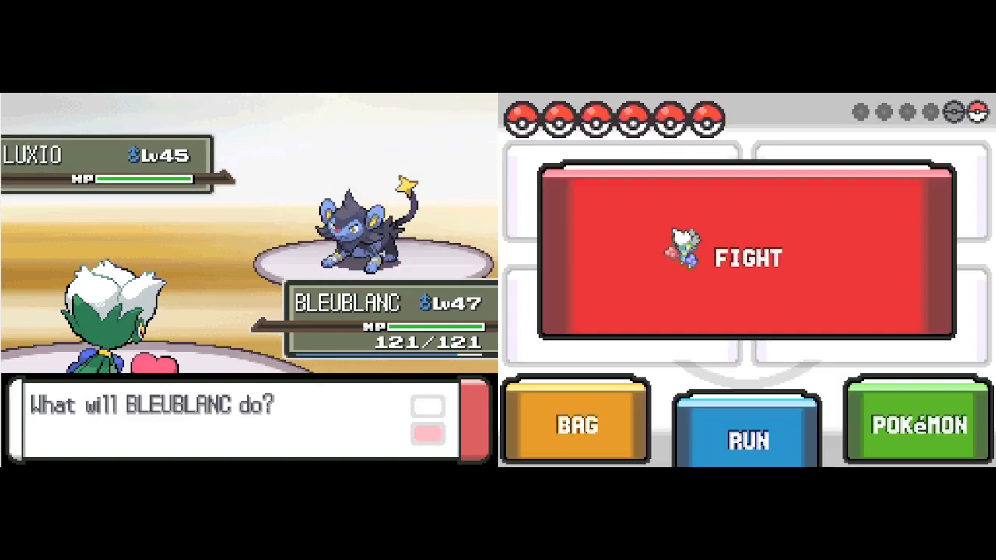
Attack until Luxio faints, raising BLEUBLANC to level 48, and return to the gym.
left_click(741, 258)
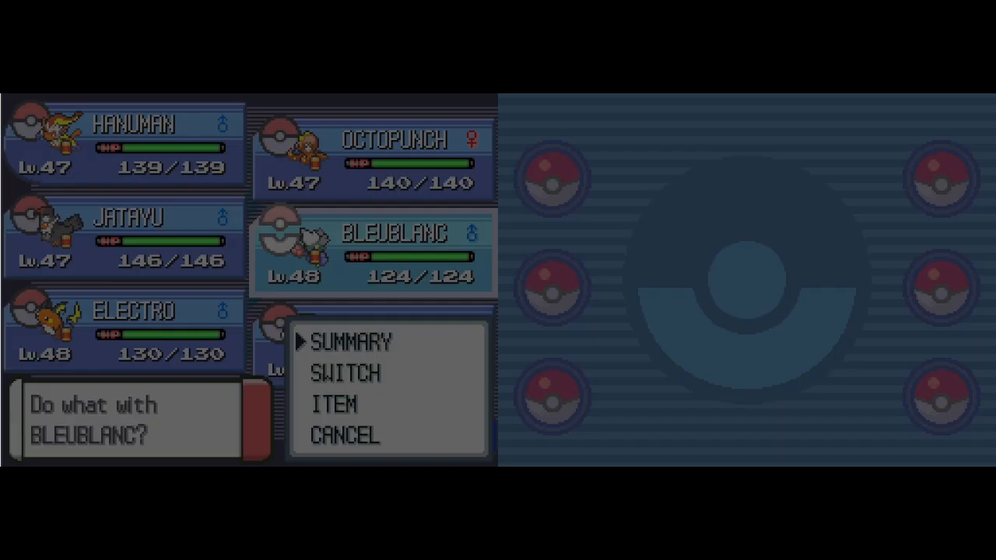
left_click(351, 343)
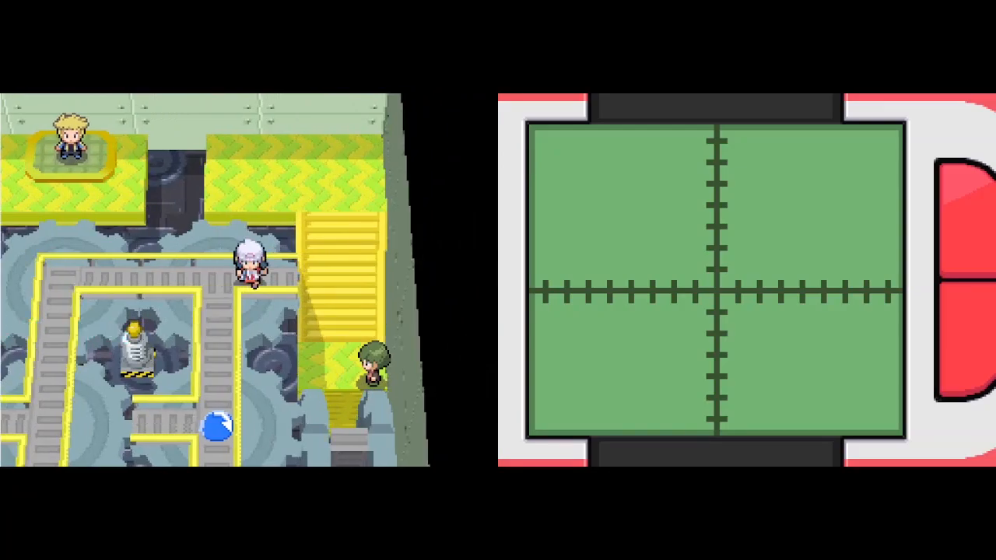
Walk down to the trainer and begin the battle against the level 48 Magneton.
key("Down")
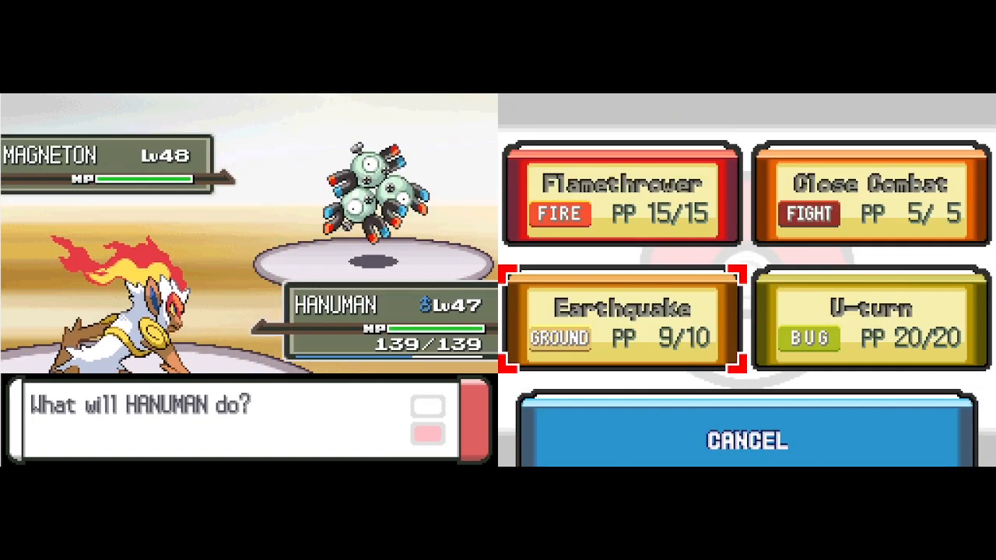
Finish Magneton with Earthquake and walk down onto the platform by the door.
left_click(623, 199)
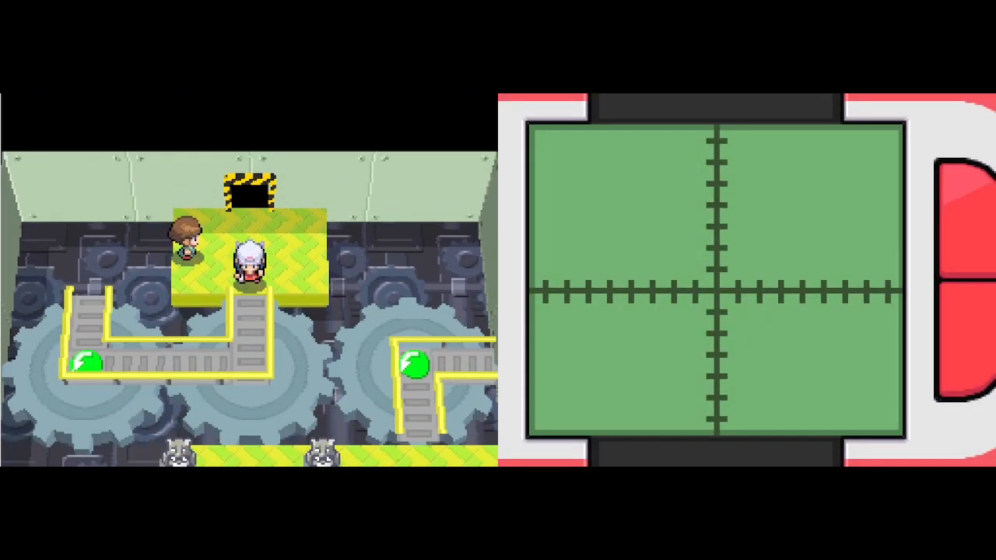
key("Down")
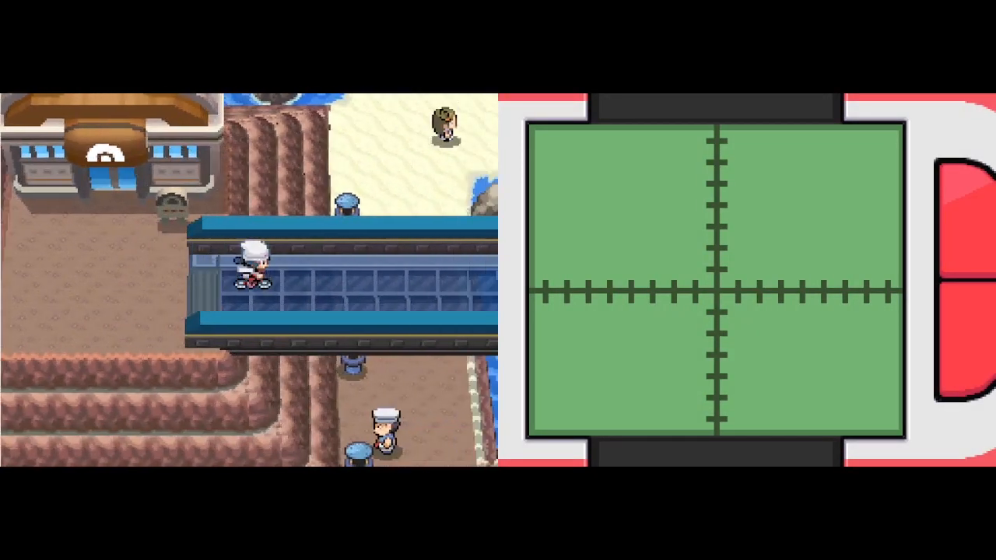
Walk down across the bridge to stand by Sunyshore City's Pokémon Center.
key("Down")
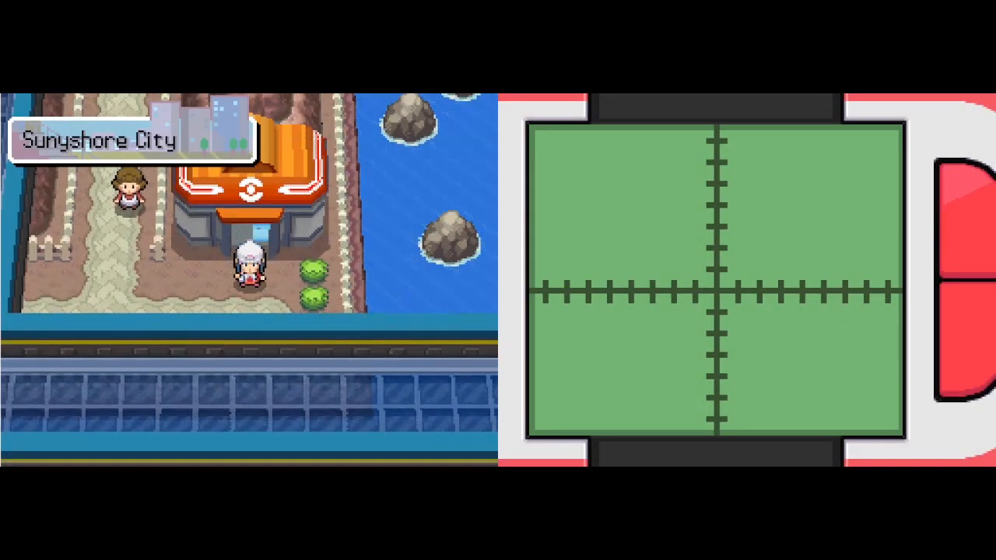
Walk from the Pokémon Center up the elevated walkways back into the gym.
key("Down")
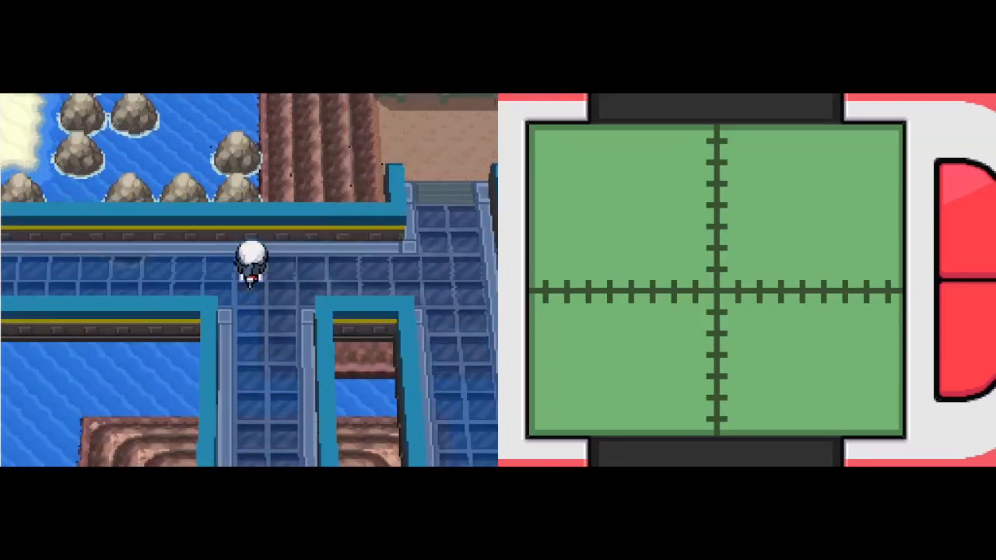
key("Up")
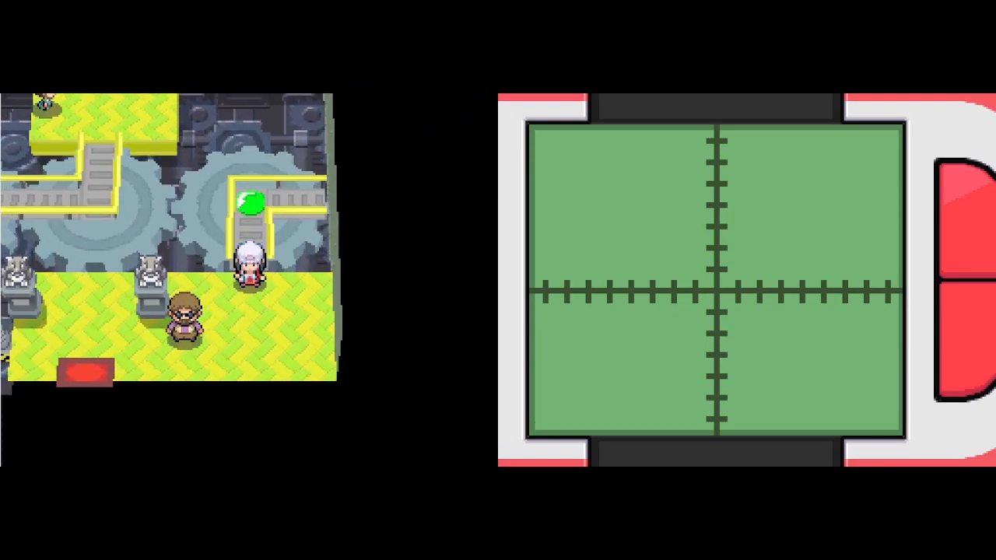
Step on the green and blue switches and follow the rotated track to the stairs.
key("up")
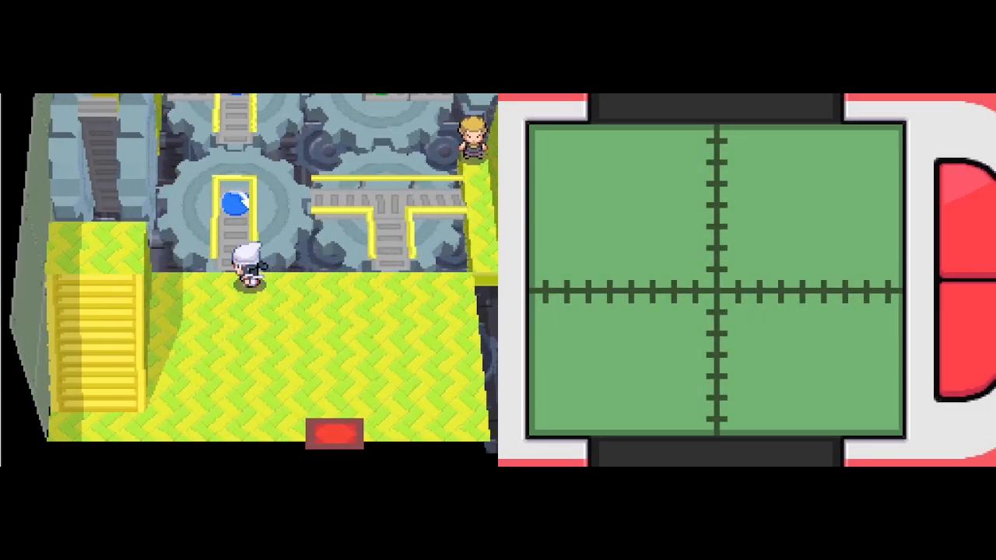
key("up")
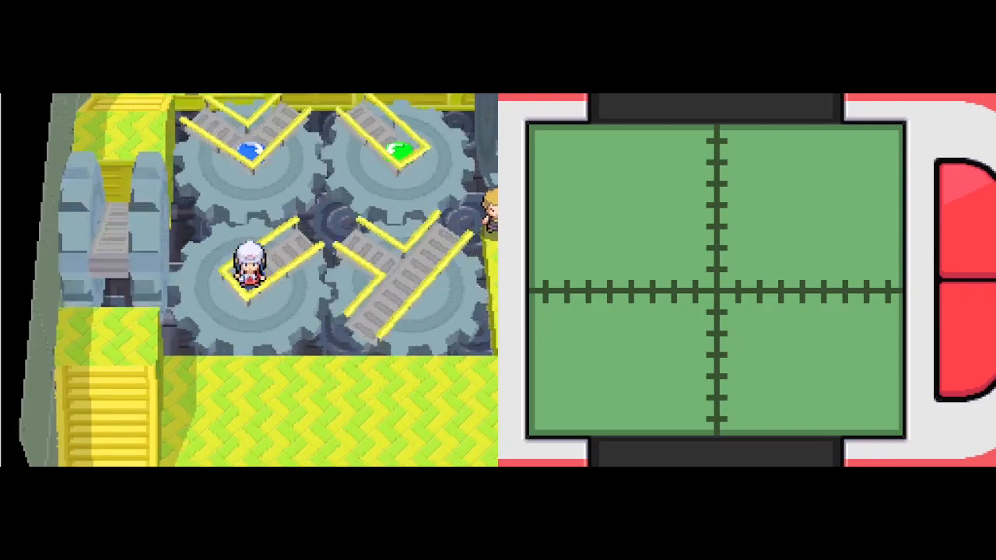
key("Down")
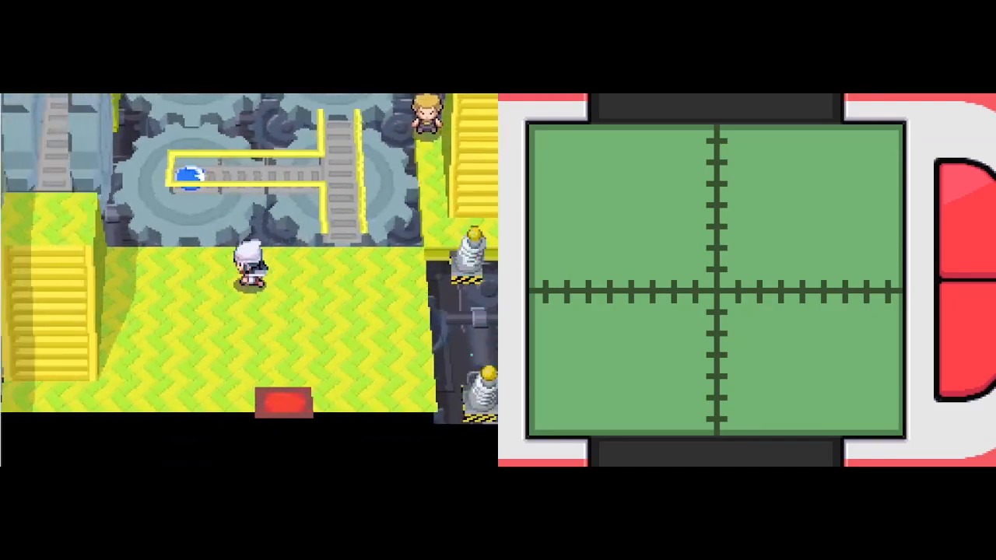
key("up")
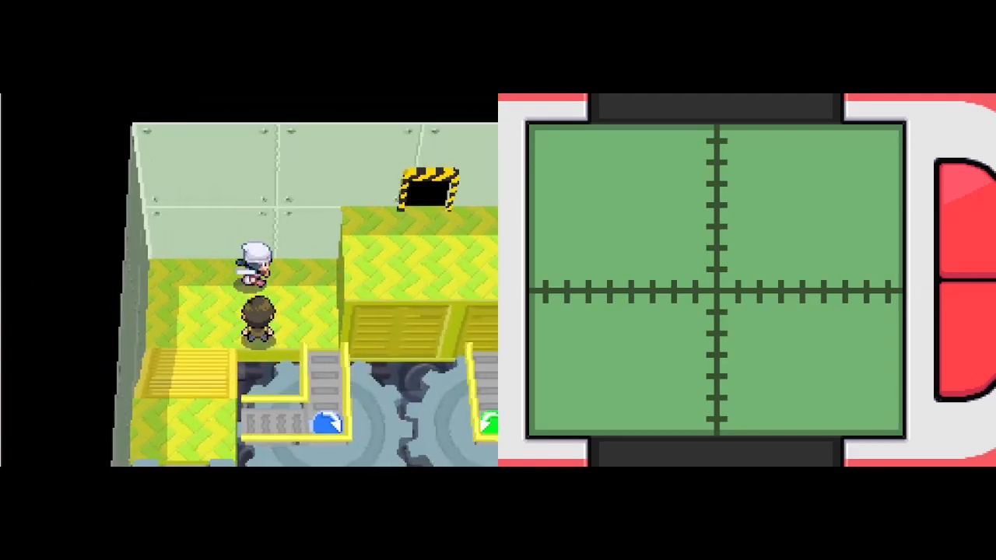
Cross the upper ledge and gear track, then trigger the pink switch near Volkner's platform.
key("Down")
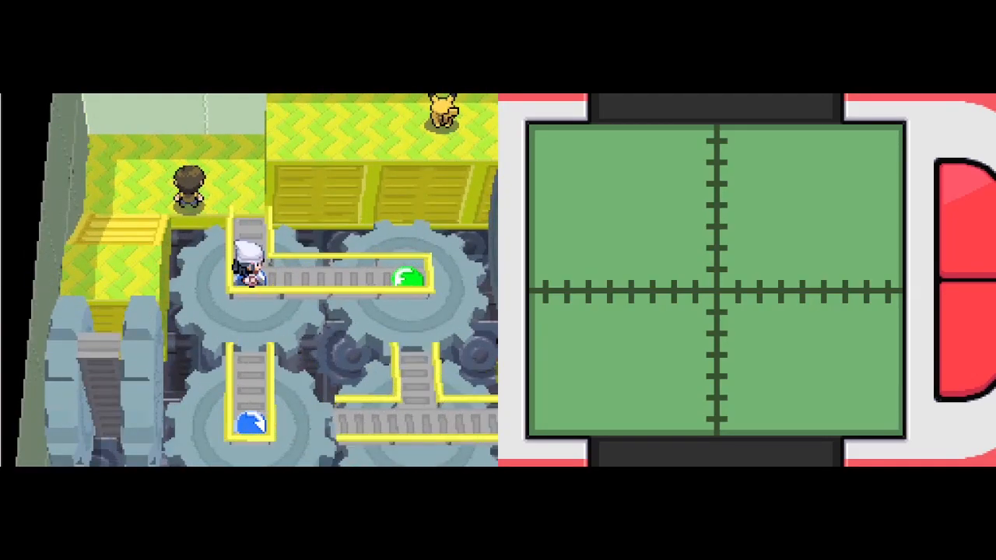
key("Down")
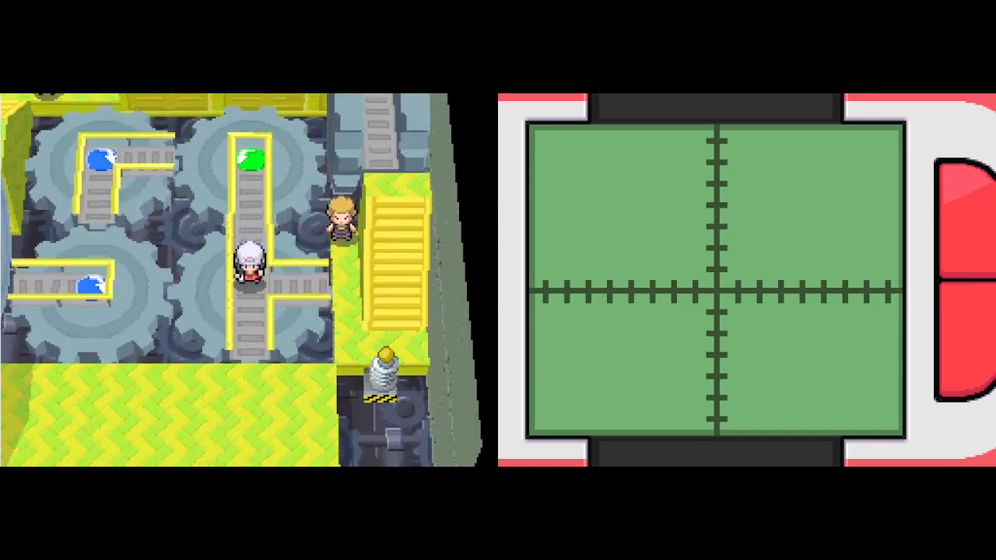
key("Up")
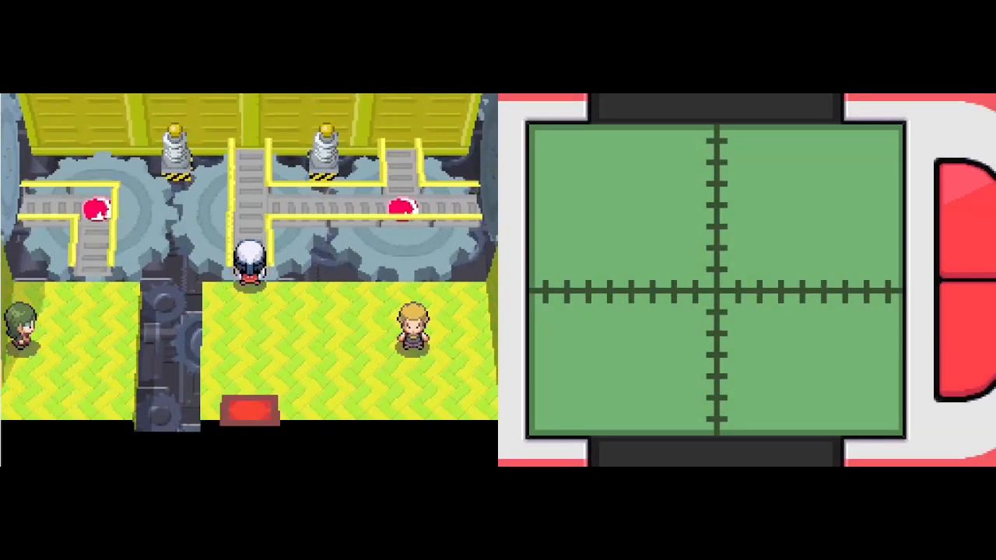
key("Up")
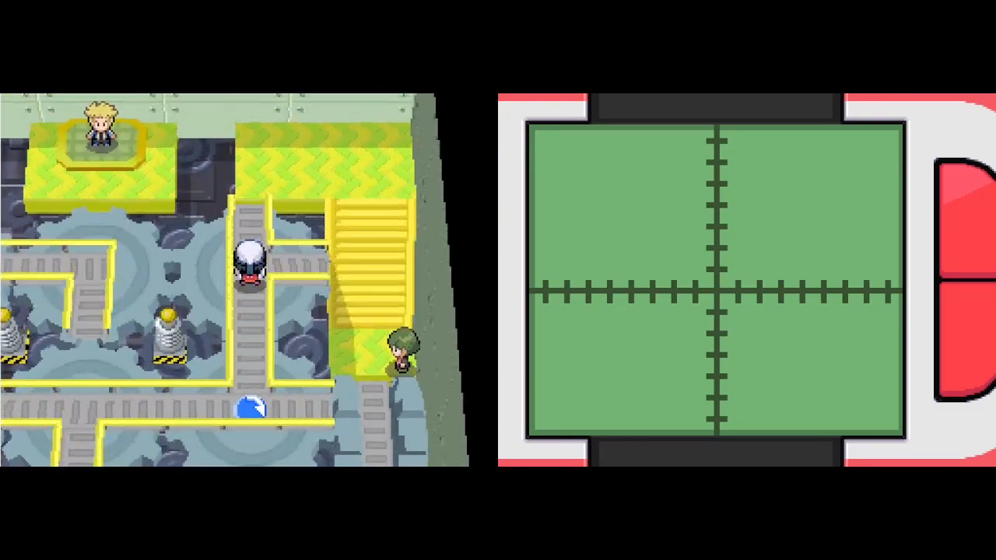
Rotate the gears with the blue switch and walk the newly aligned track.
key("Up")
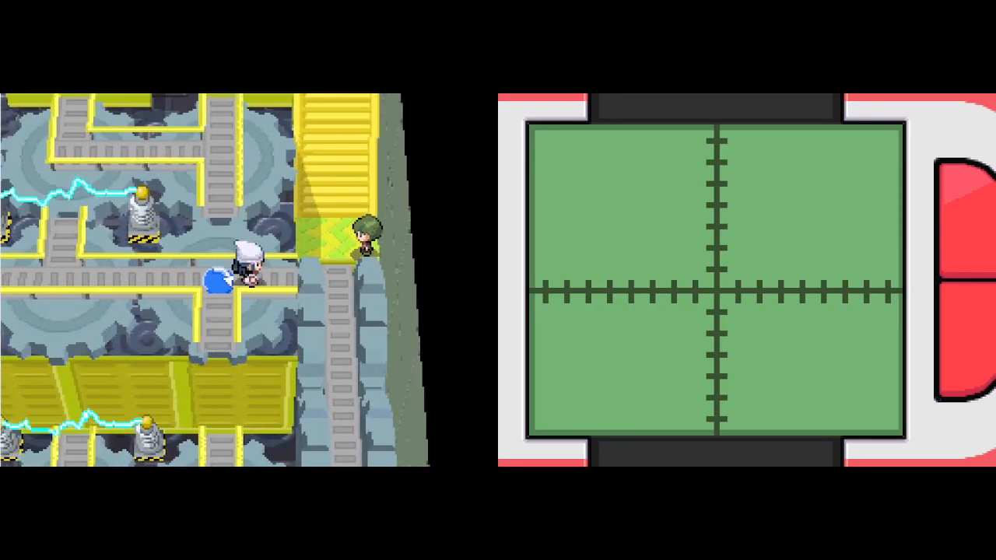
key("up")
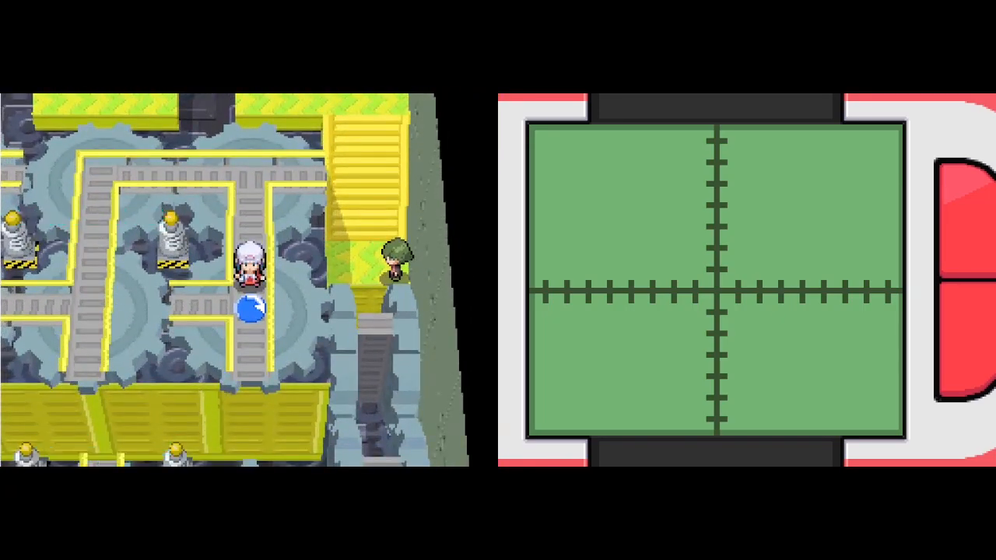
key("up")
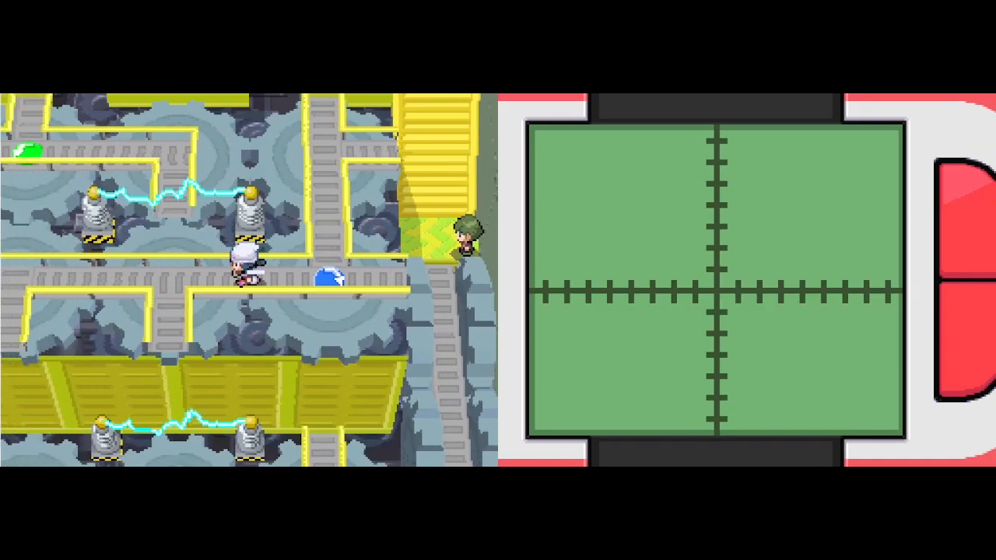
key("Up")
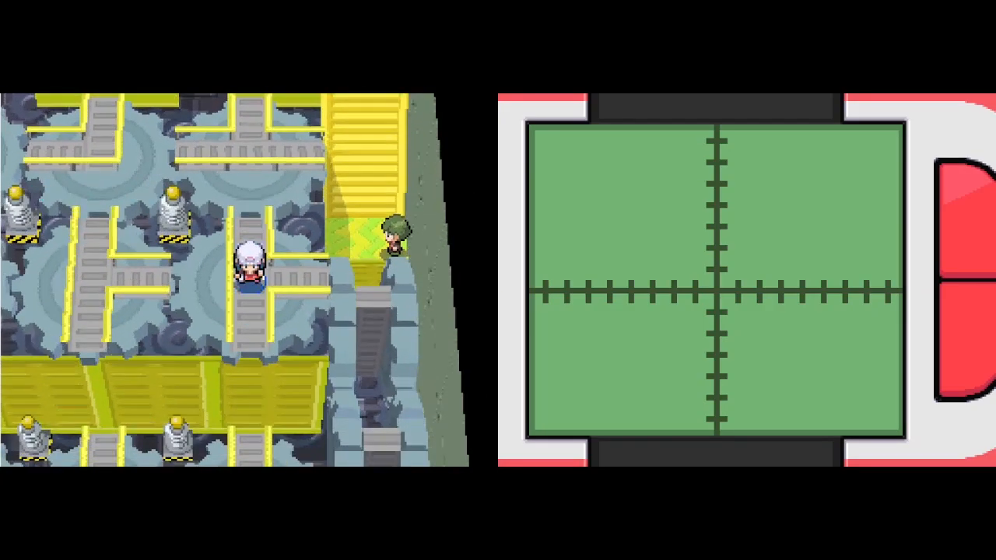
Trigger the blue switch again and follow the lower tracks toward Volkner's platform.
key("up")
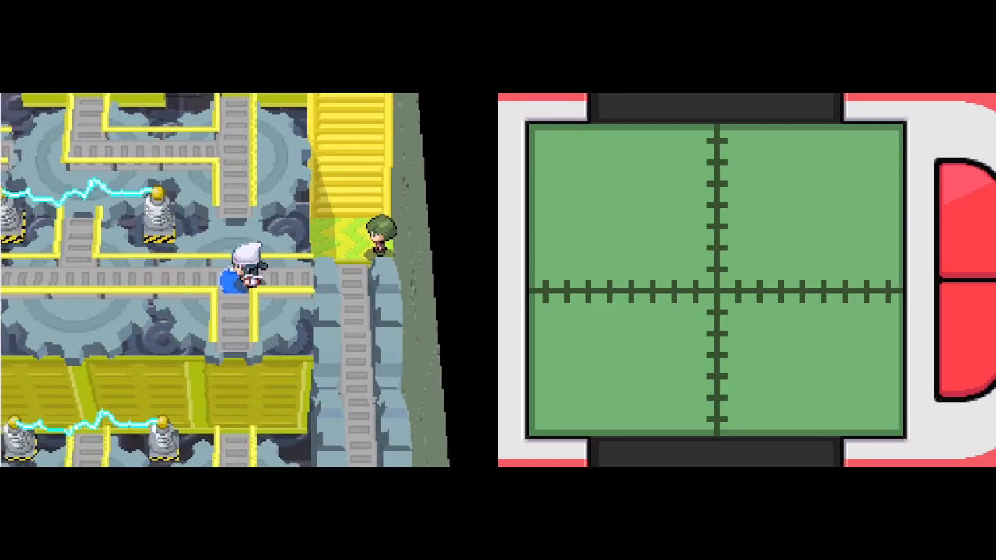
key("up")
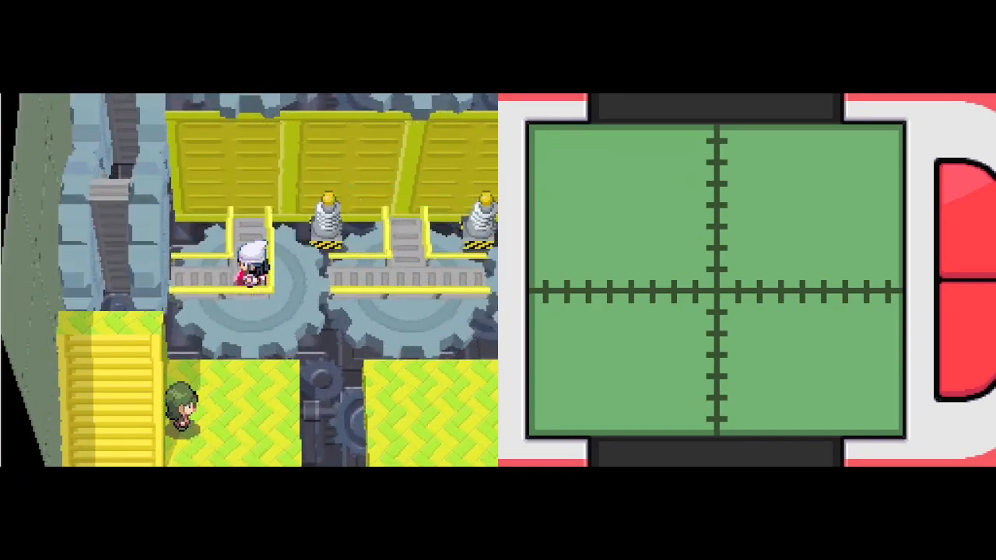
key("Down")
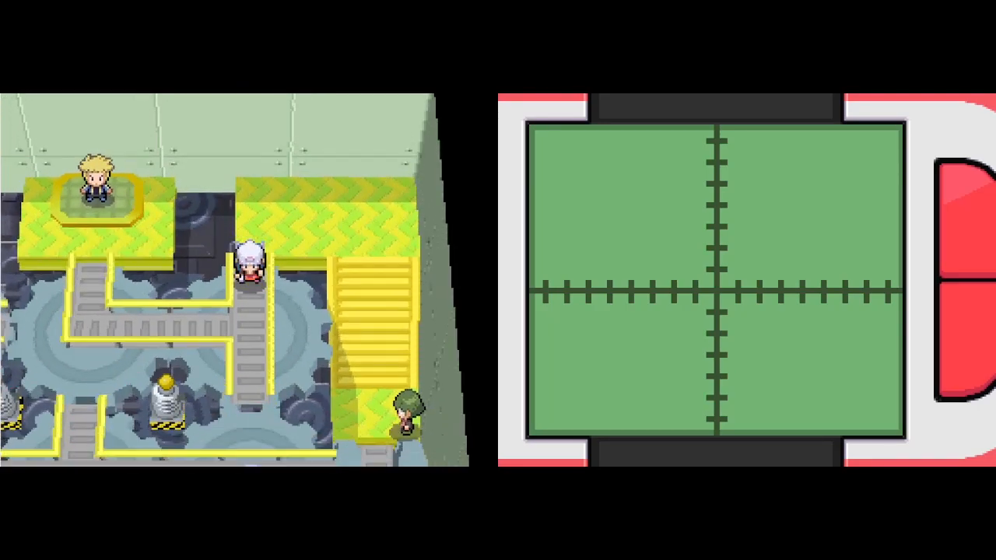
key("Return")
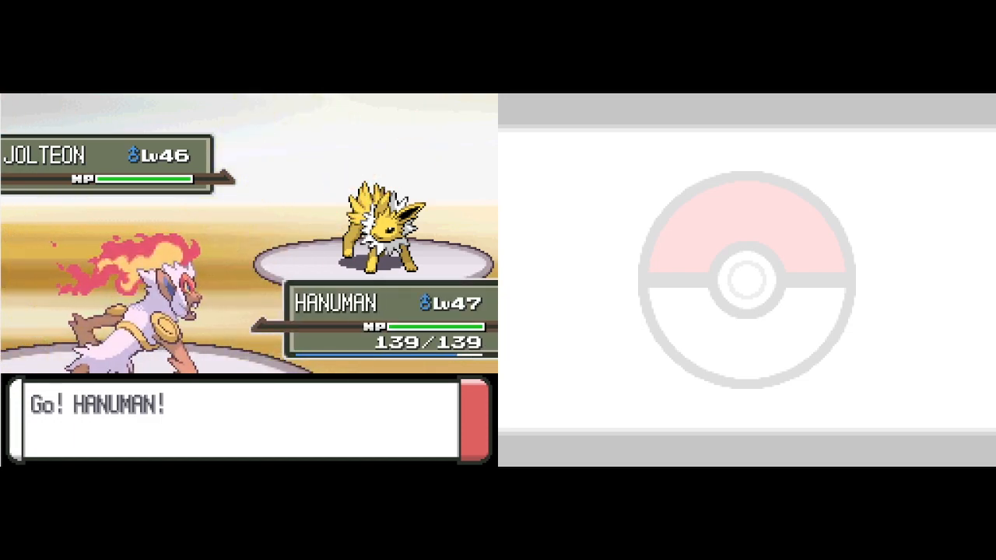
Defeat Volkner's Jolteon with Flamethrower, bringing Hanuman to level 48.
left_click(249, 418)
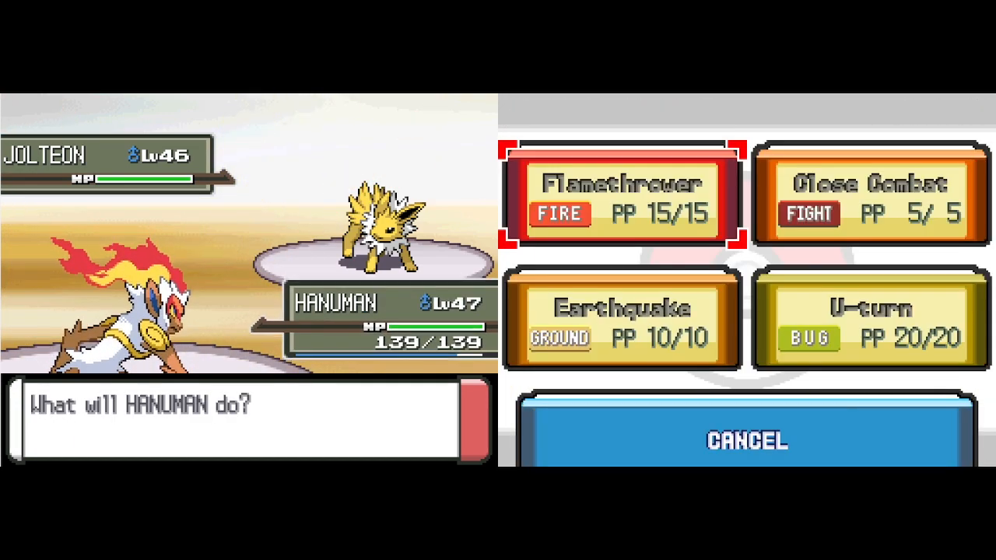
left_click(623, 195)
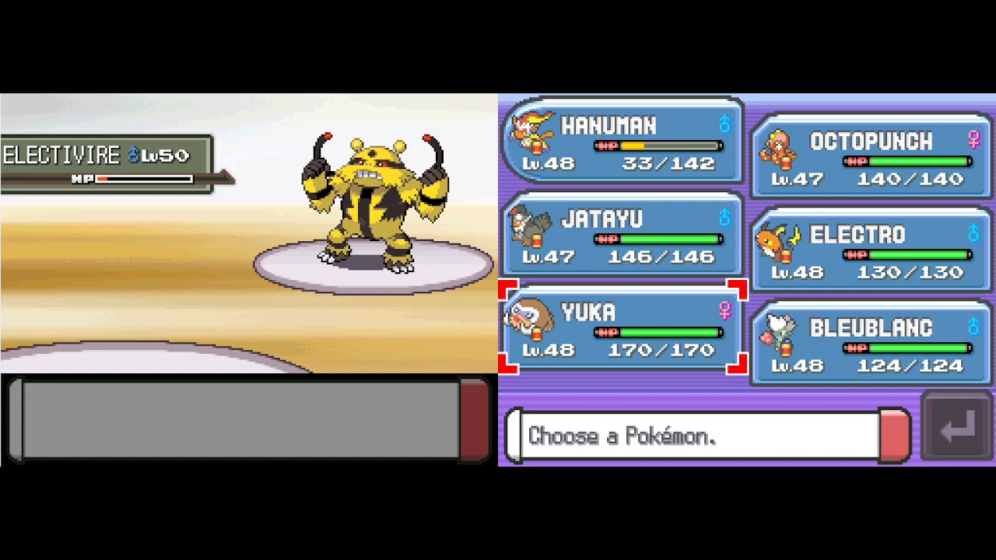
Send in Yuka against the level 50 Electivire and attack with Ice Fang.
left_click(619, 327)
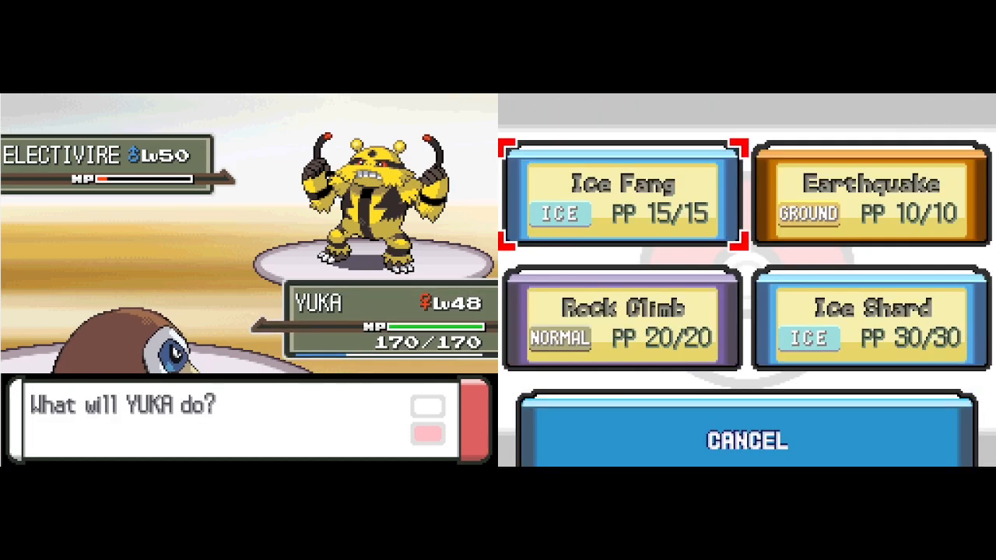
left_click(616, 195)
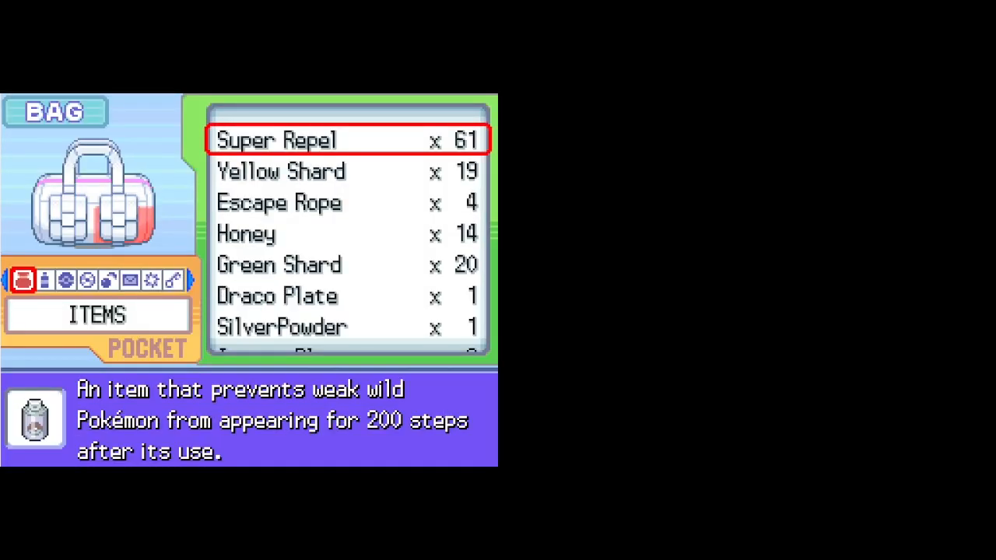
Browse the TMs & HMs pocket list, then close the bag back to the gym floor.
left_click(89, 280)
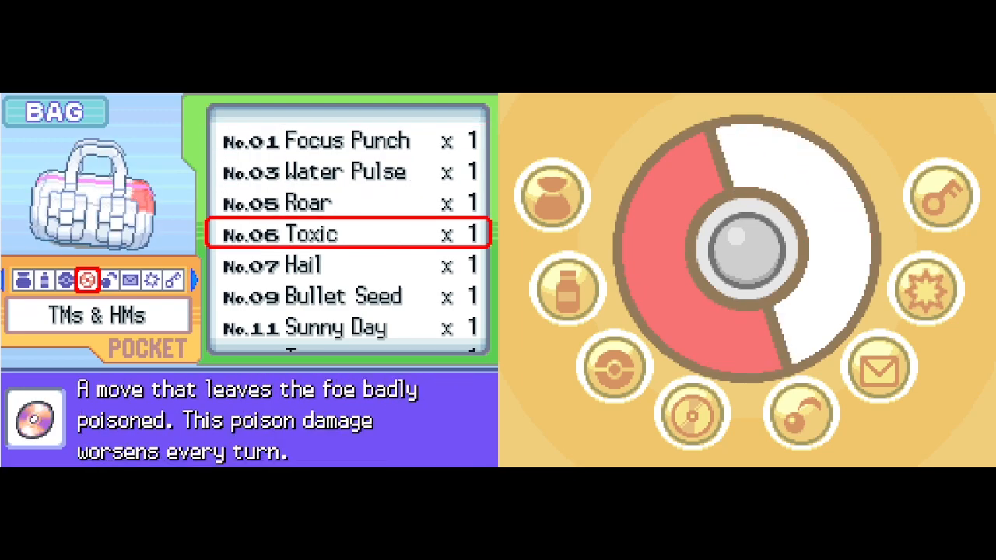
scroll("down", 3)
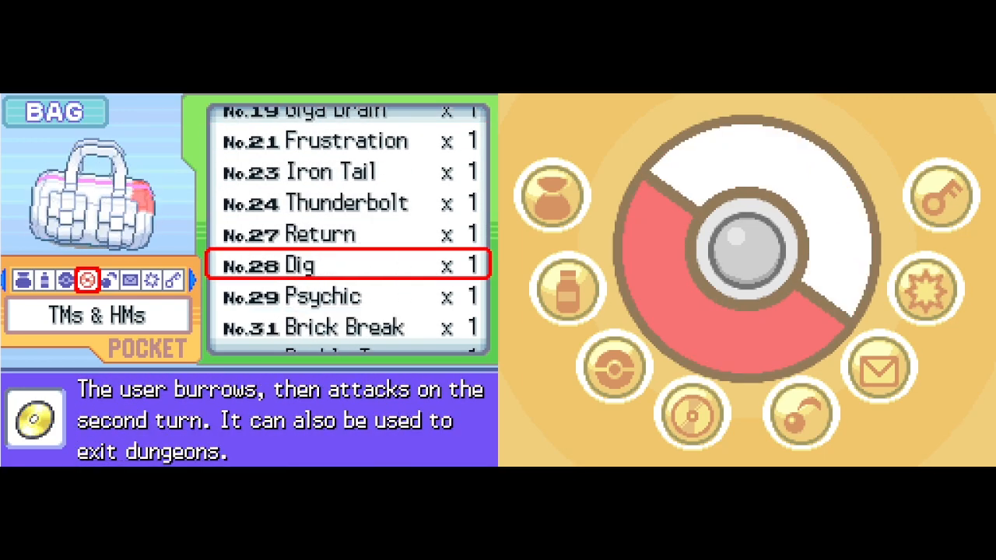
scroll("down", 3)
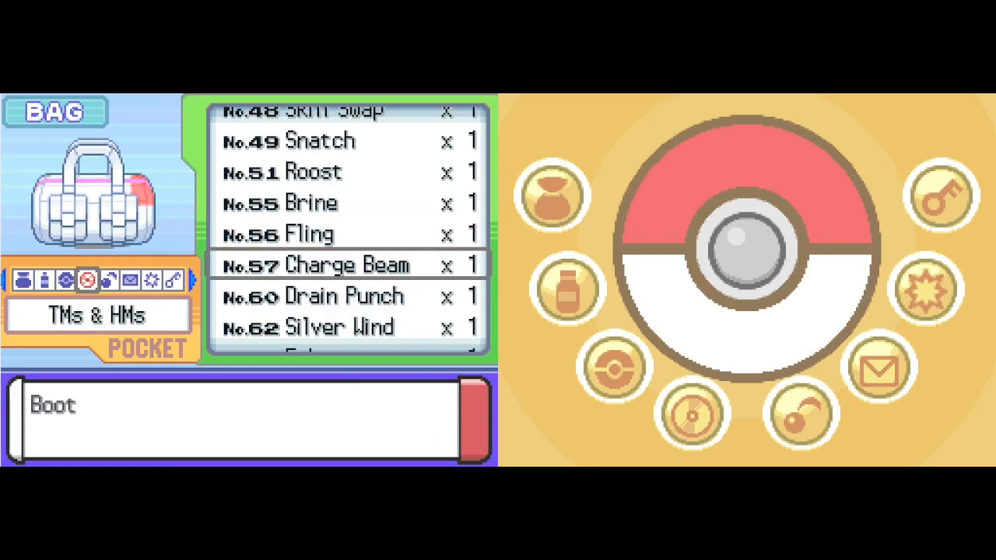
left_click(346, 265)
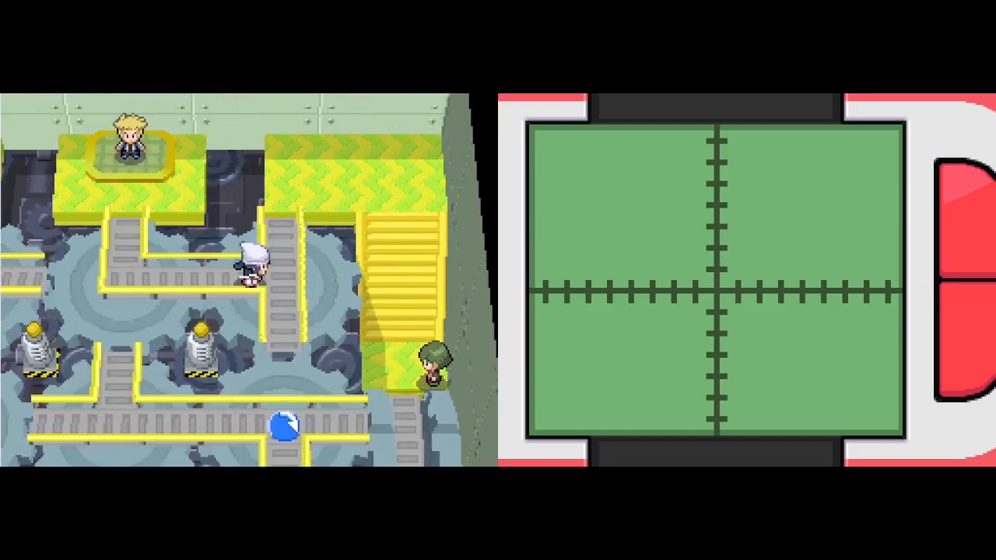
Walk out of the gym along the walkway to the Pokémon Center and open the party list.
key("Down")
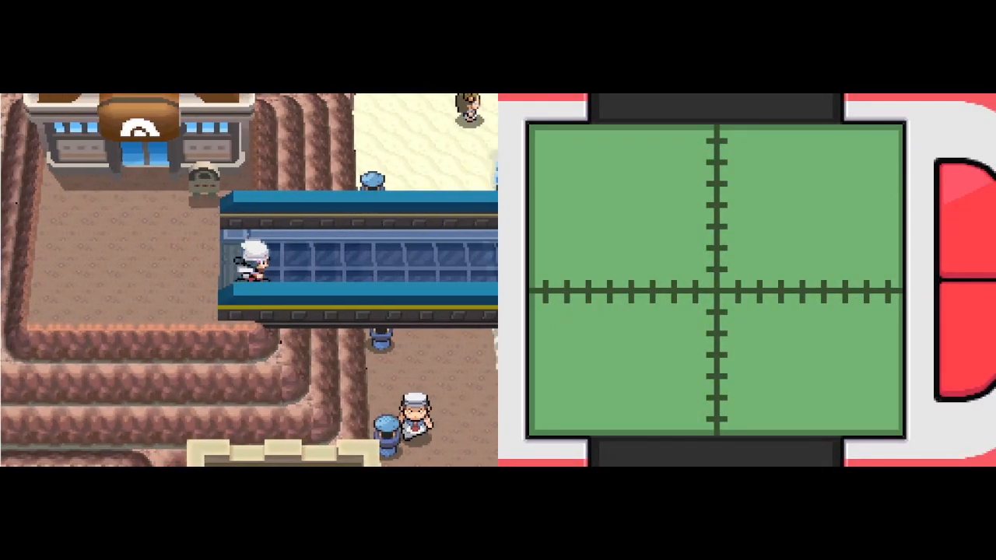
key("up")
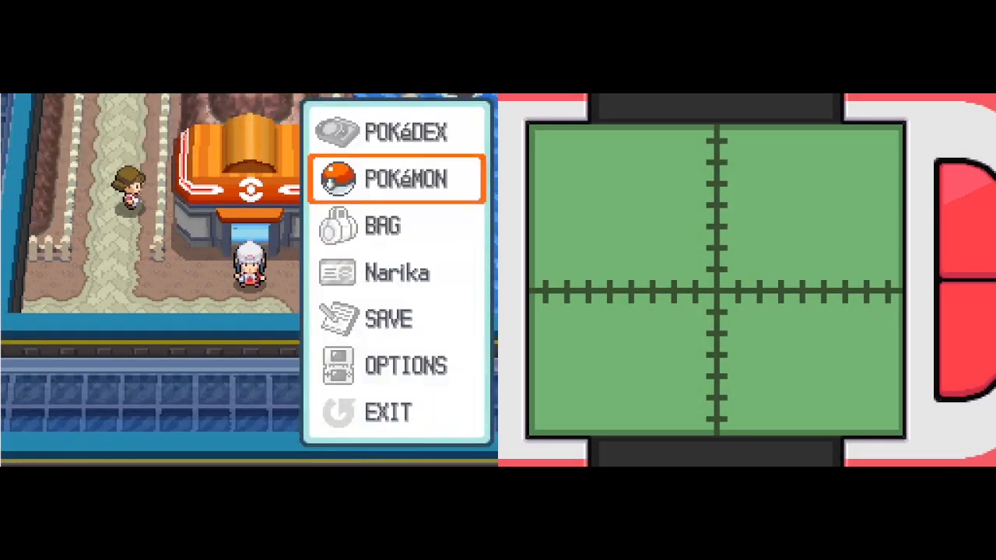
left_click(397, 179)
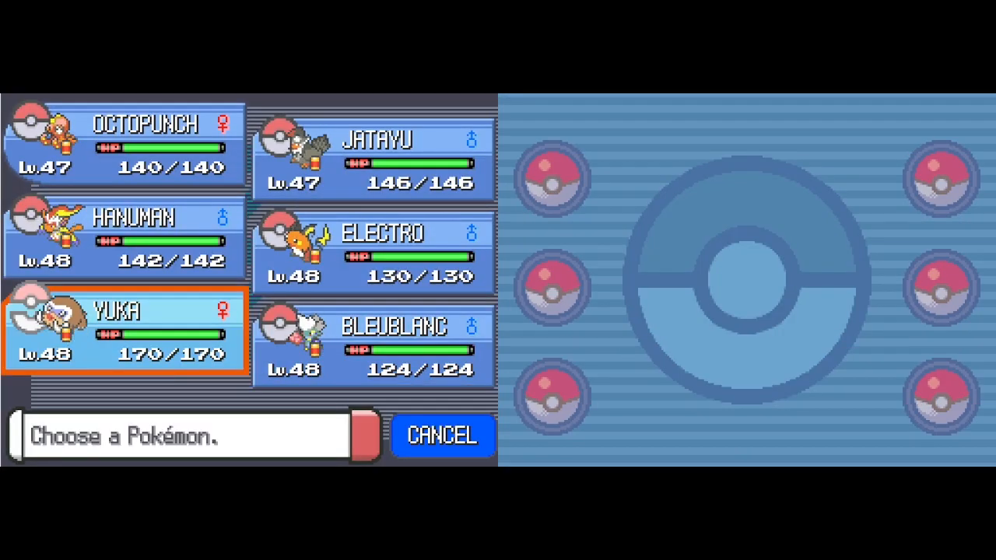
Switch Yuka into Electro's party slot and confirm the new order.
left_click(124, 335)
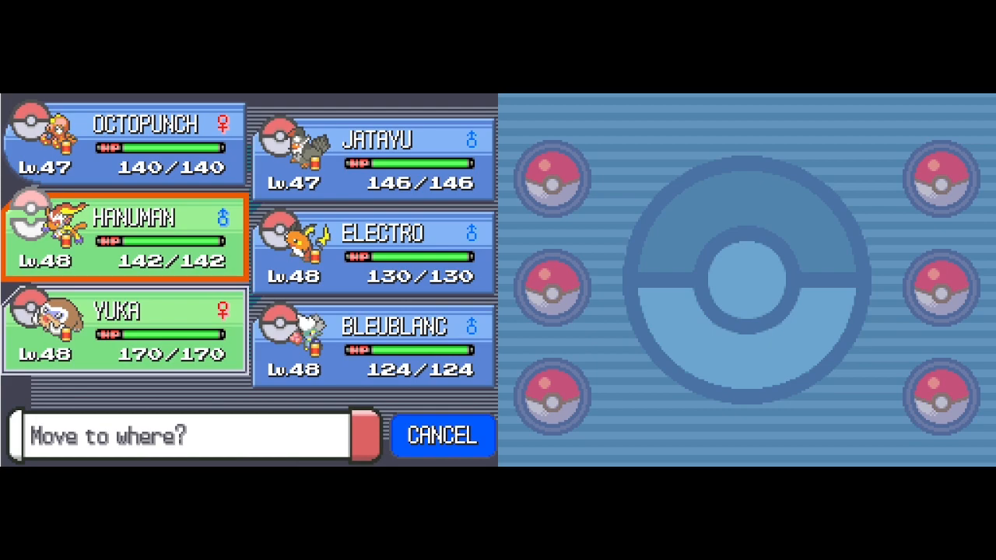
left_click(125, 335)
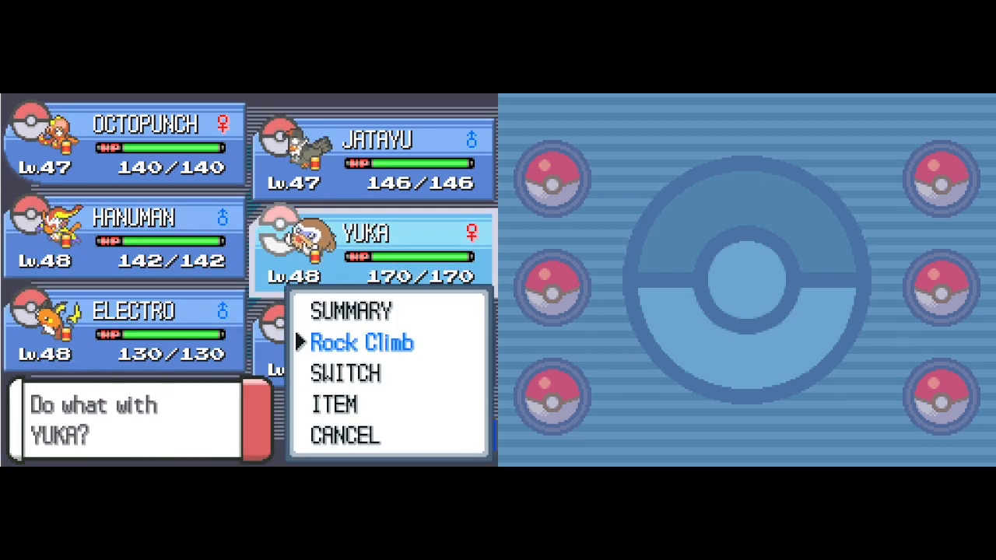
left_click(345, 373)
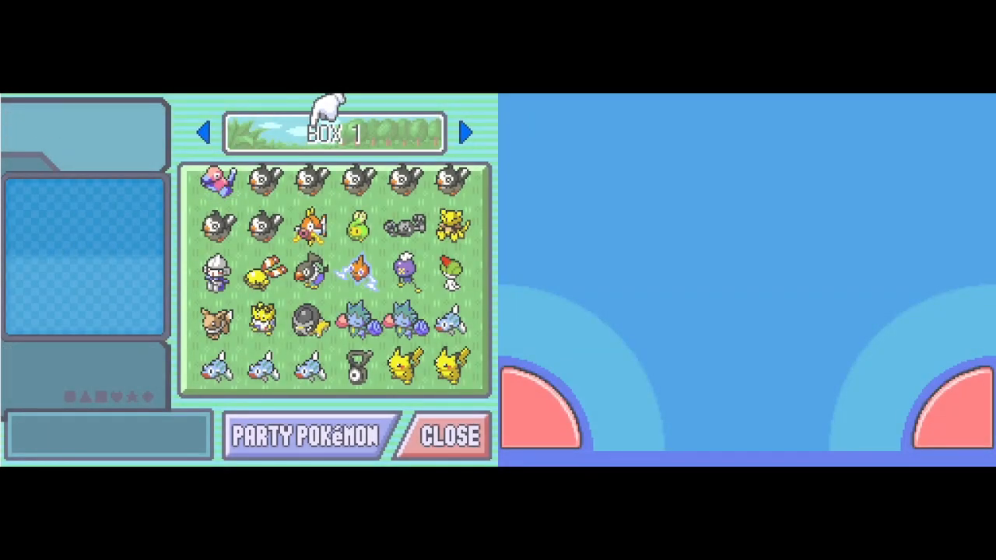
Show the party beside box 1, then exit the storage PC.
left_click(305, 436)
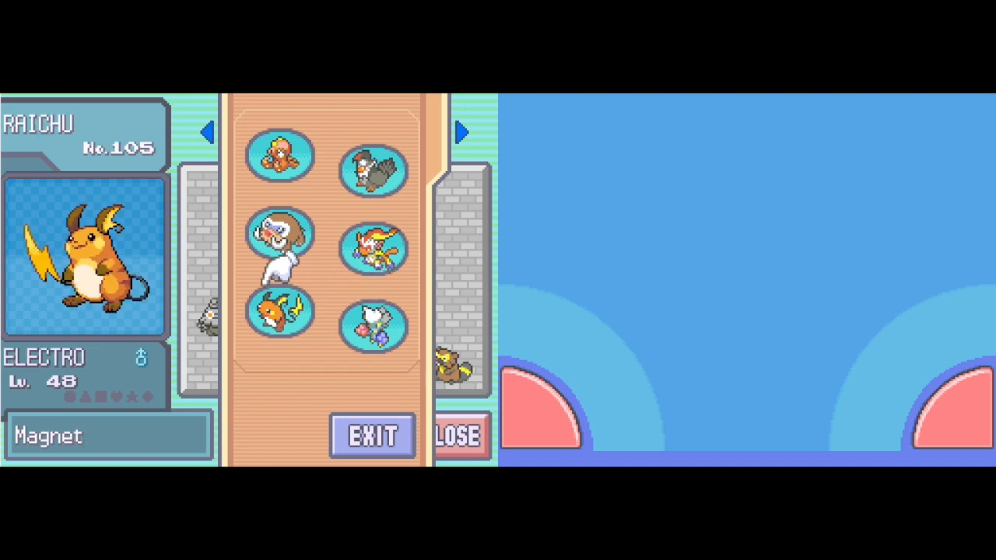
left_click(372, 317)
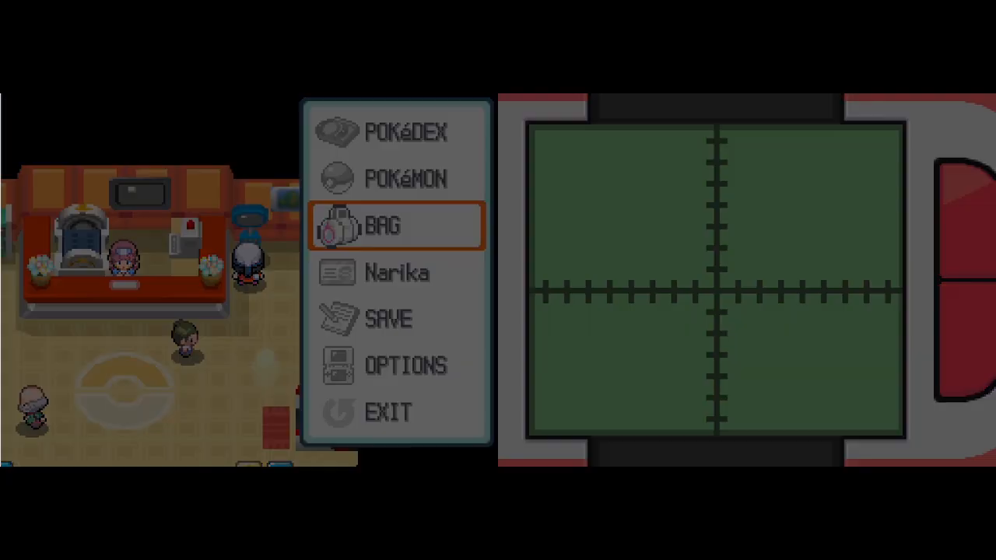
Scroll the bag to the HM list and check which party members can learn Cut.
left_click(395, 226)
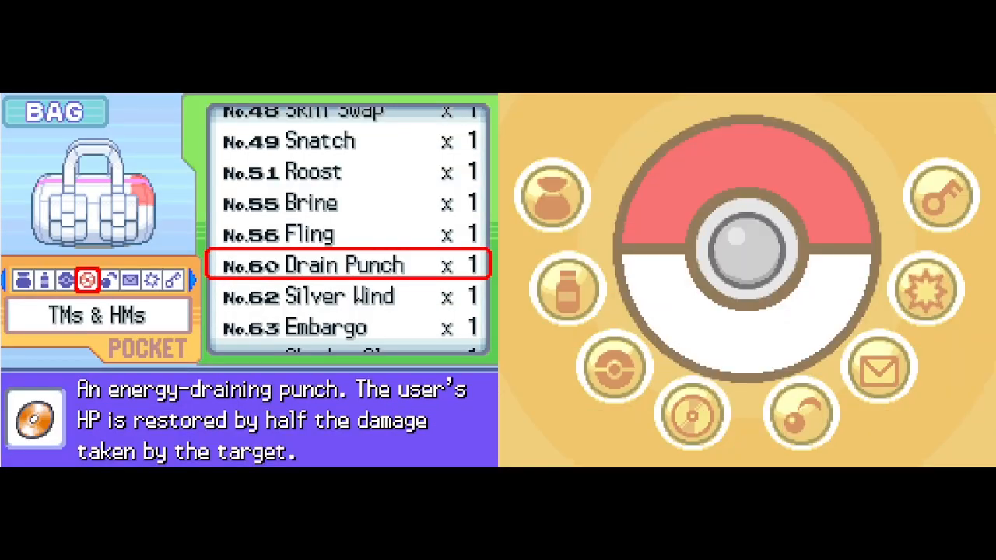
scroll("down", 3)
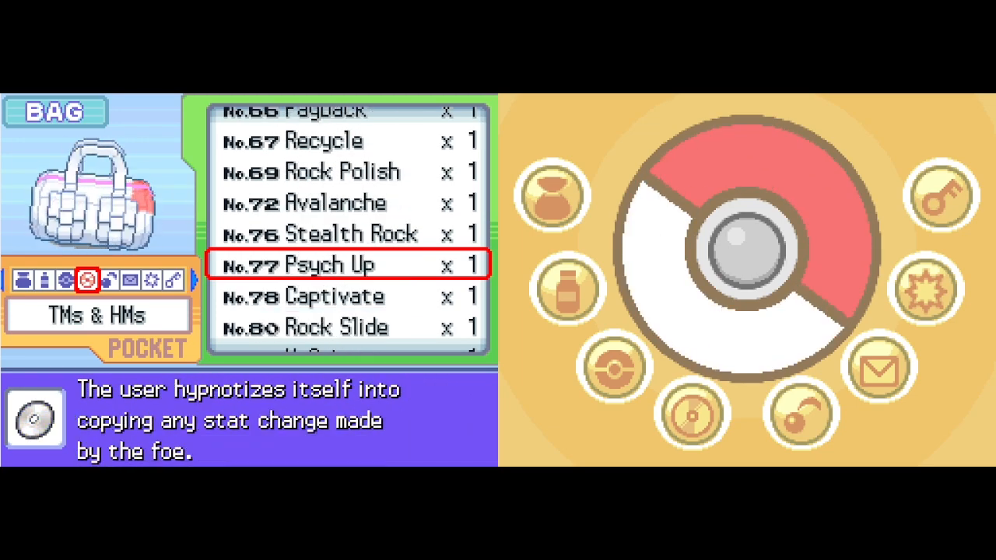
scroll("down", 3)
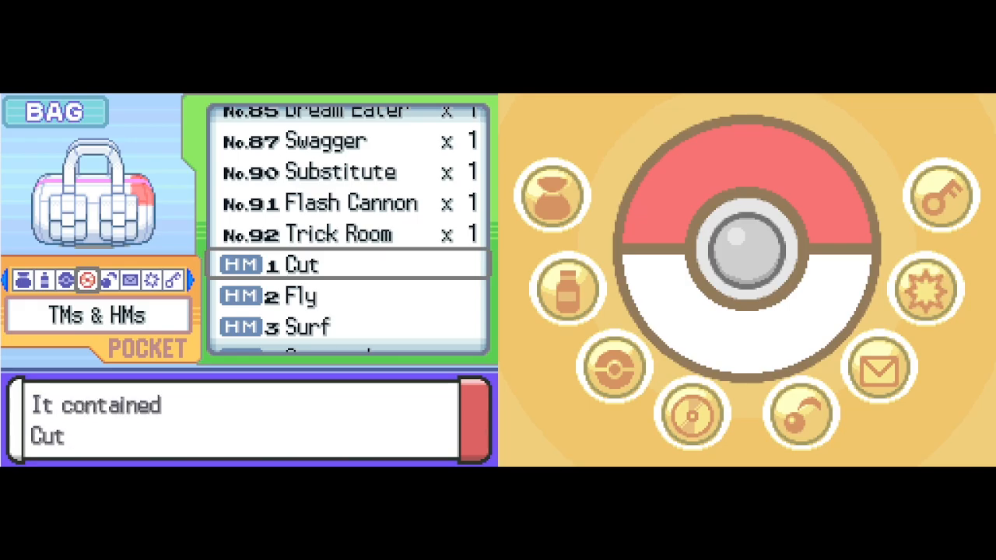
left_click(302, 265)
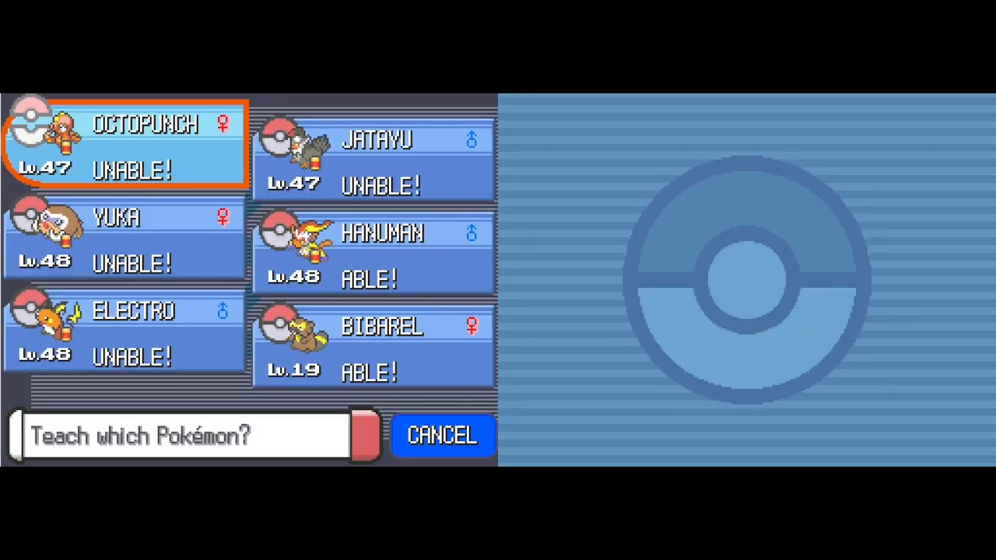
left_click(374, 343)
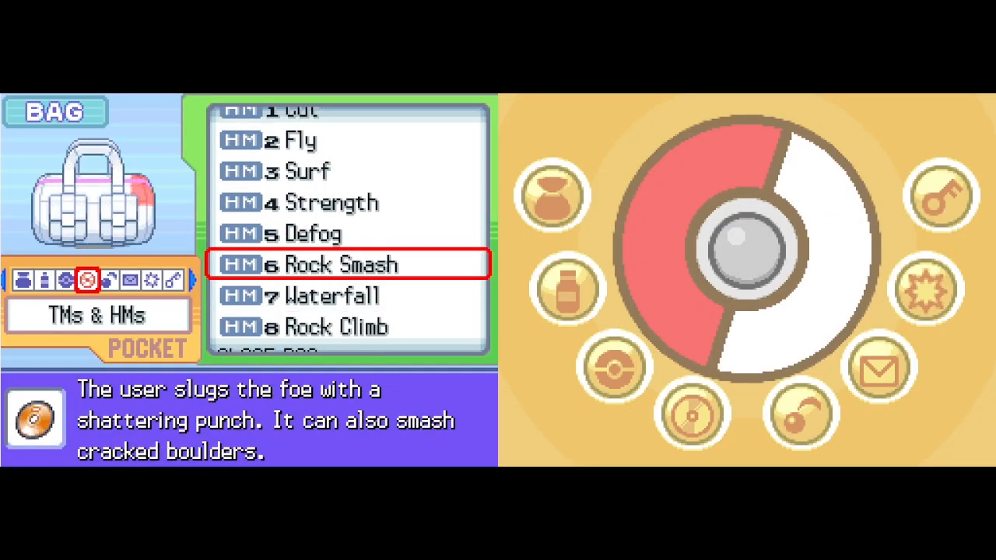
Teach HM6 Rock Smash to Bibarel.
left_click(349, 264)
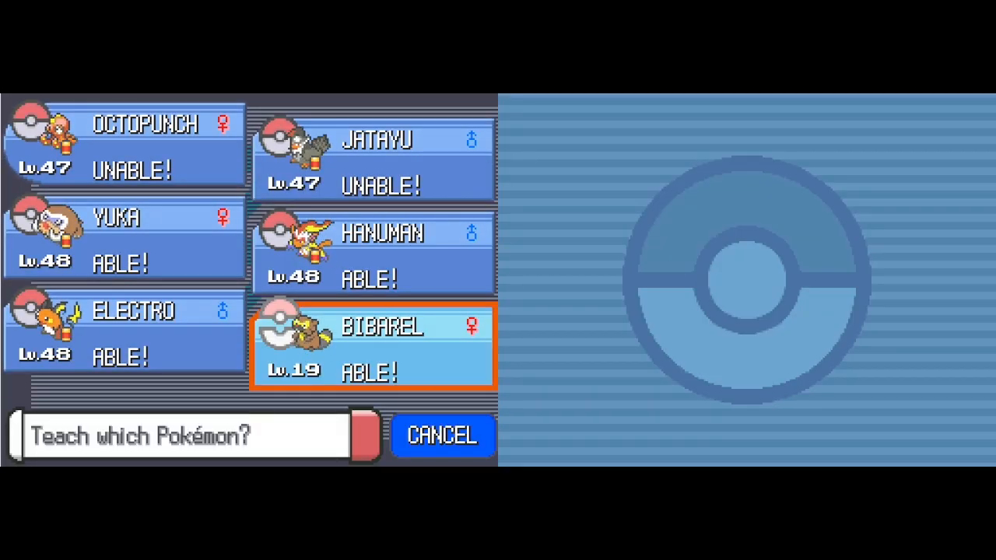
left_click(372, 345)
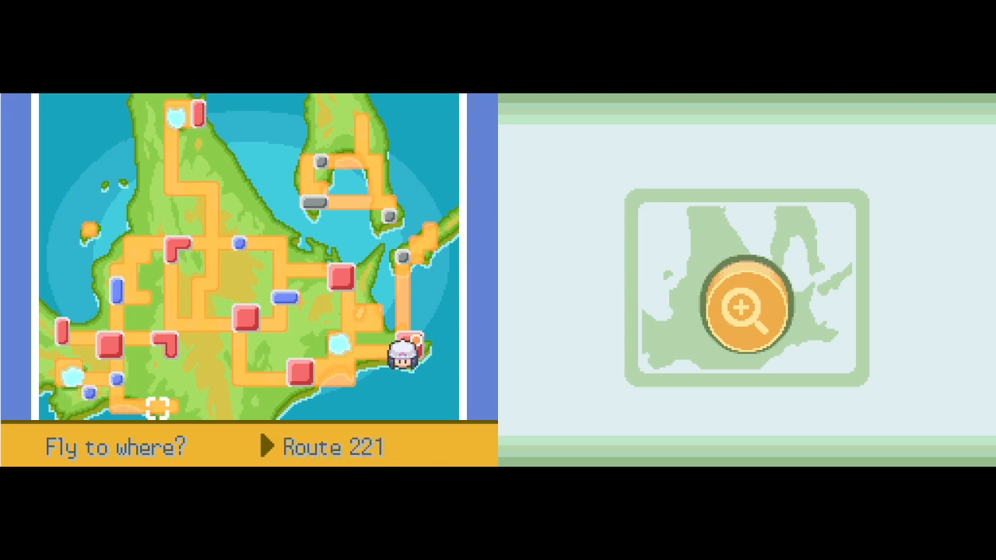
Move the Fly cursor over Routes 204 and 205, Eterna Forest and City to Mt. Coronet, and fly there.
key("Up")
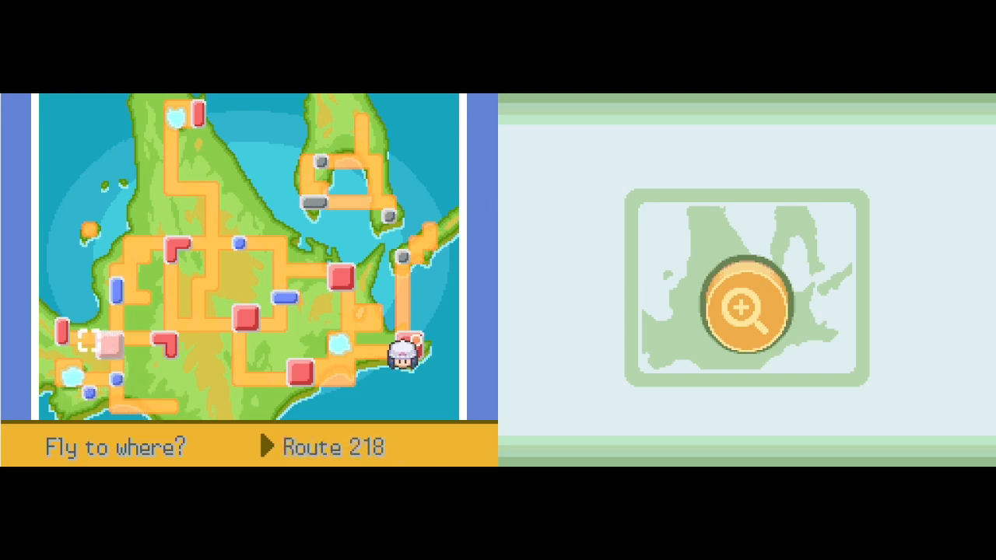
key("Left")
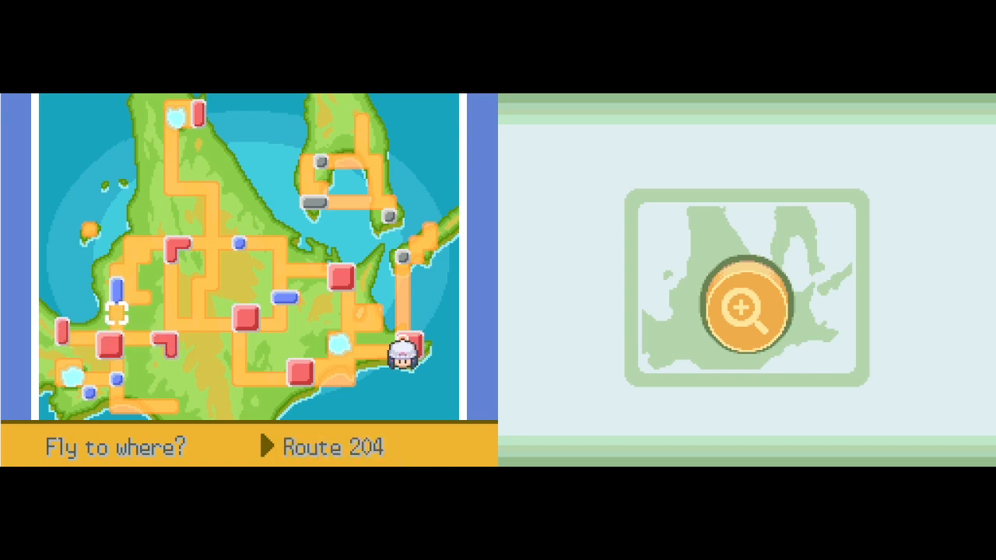
key("Up")
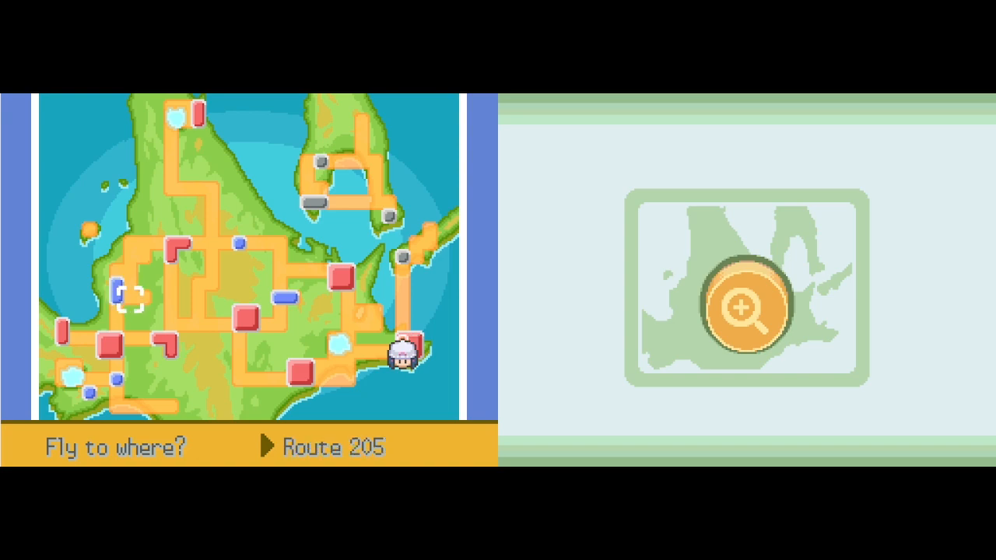
key("Up")
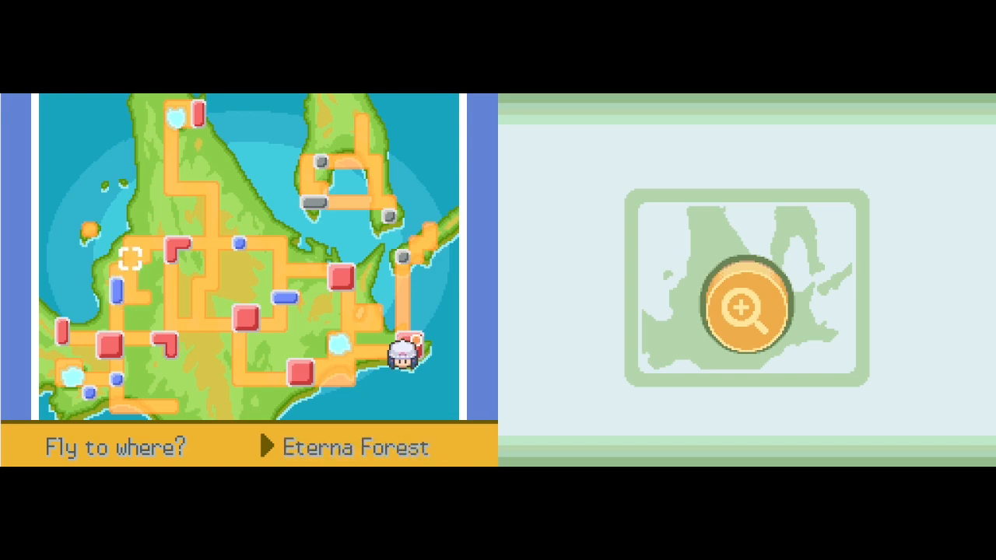
key("up")
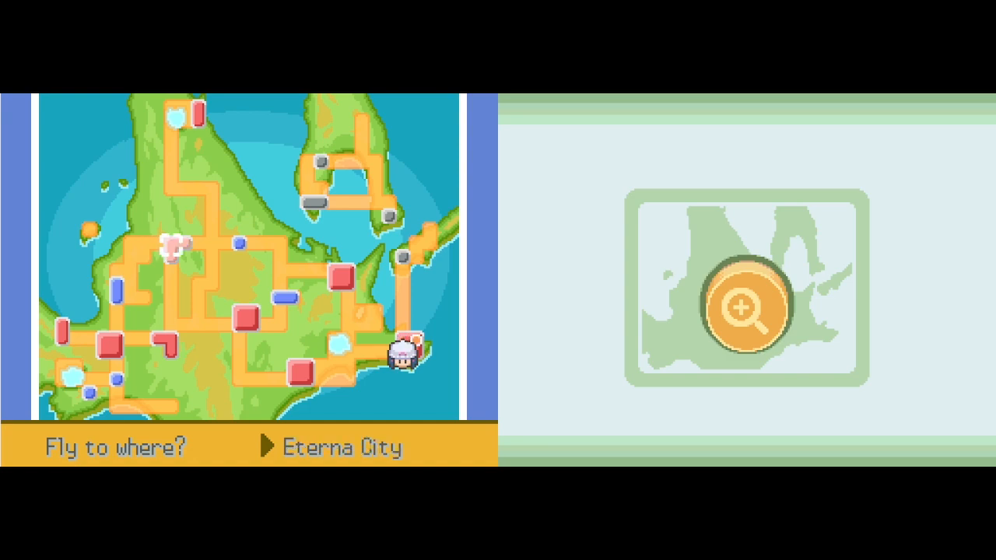
key("Up")
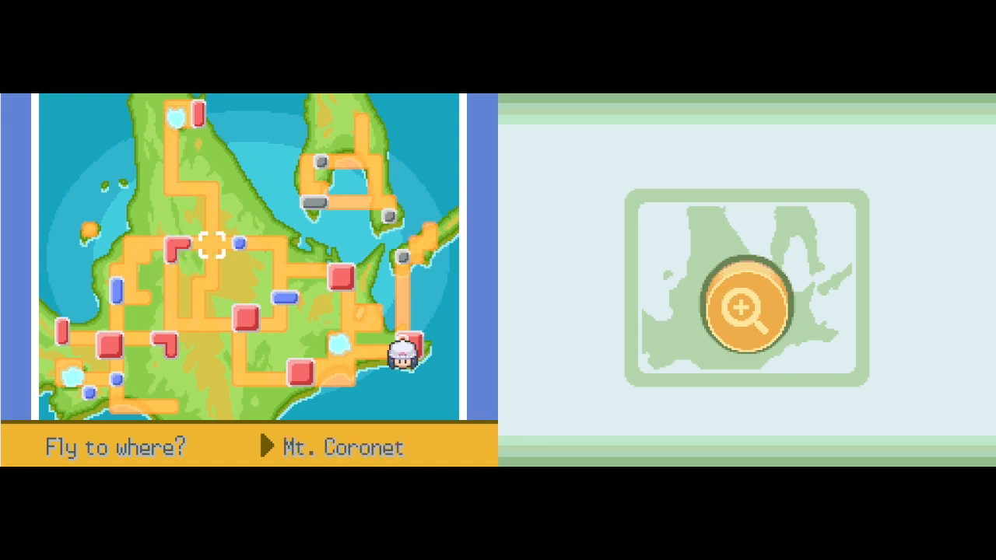
key("Down")
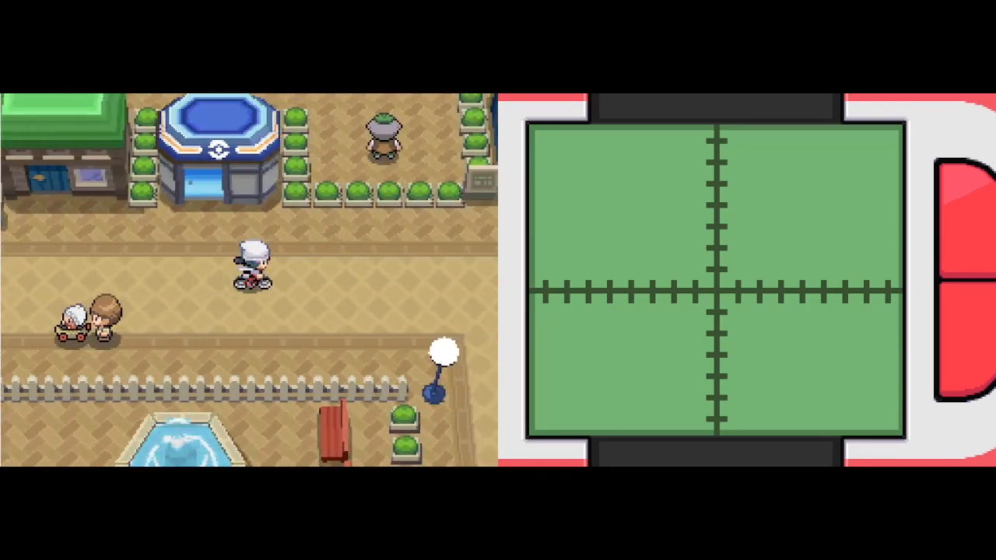
Check HM07 Waterfall, walk the cliff path, and surf up the waterfall to the higher water.
key("Down")
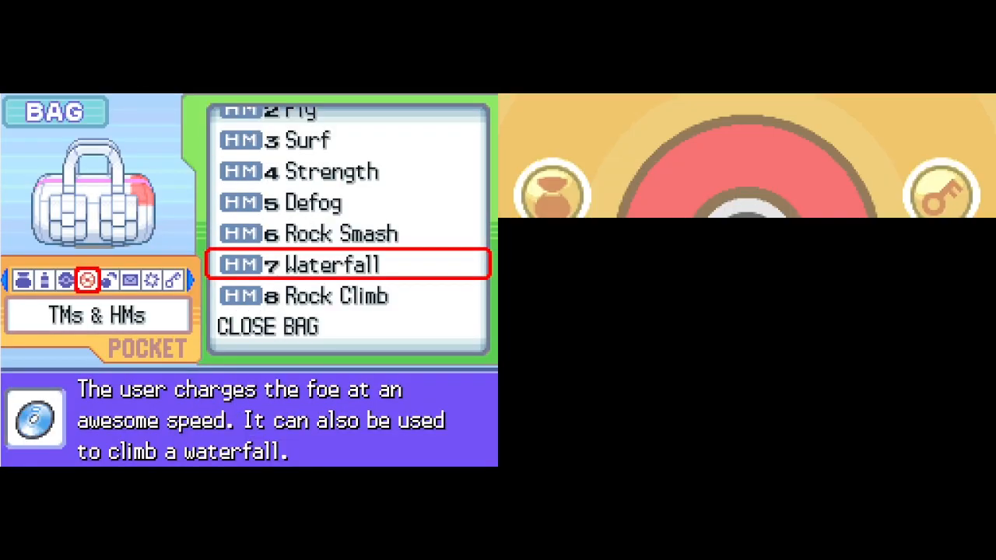
left_click(28, 280)
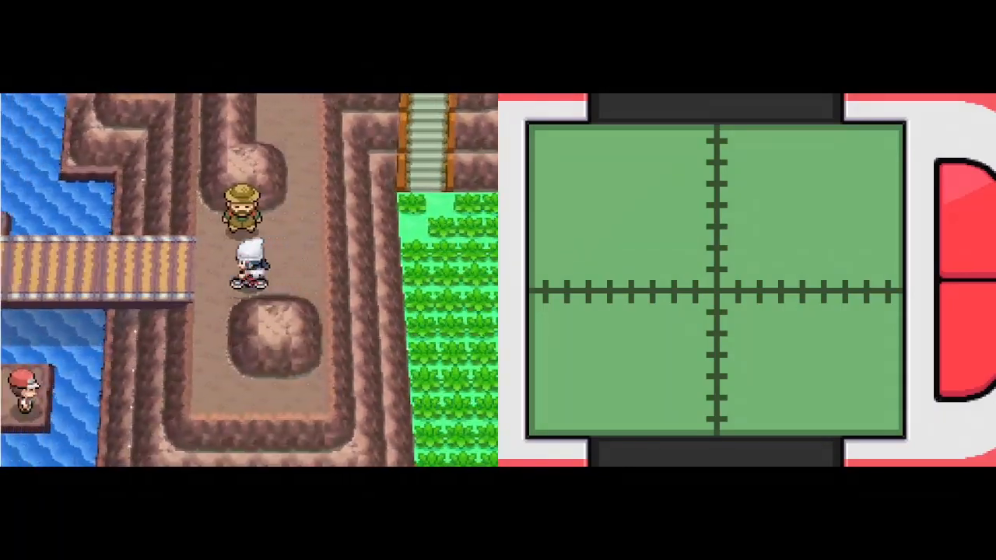
key("Up")
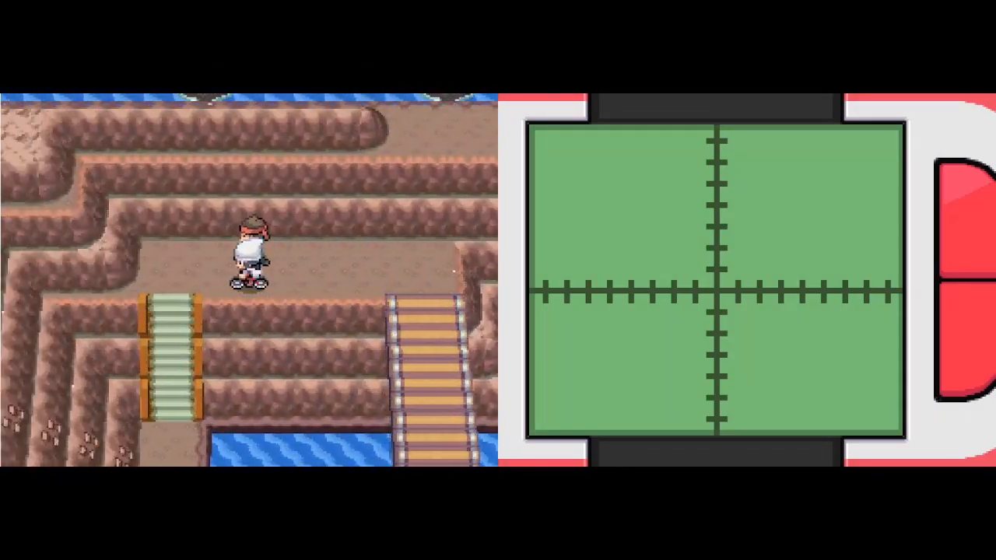
key("Down")
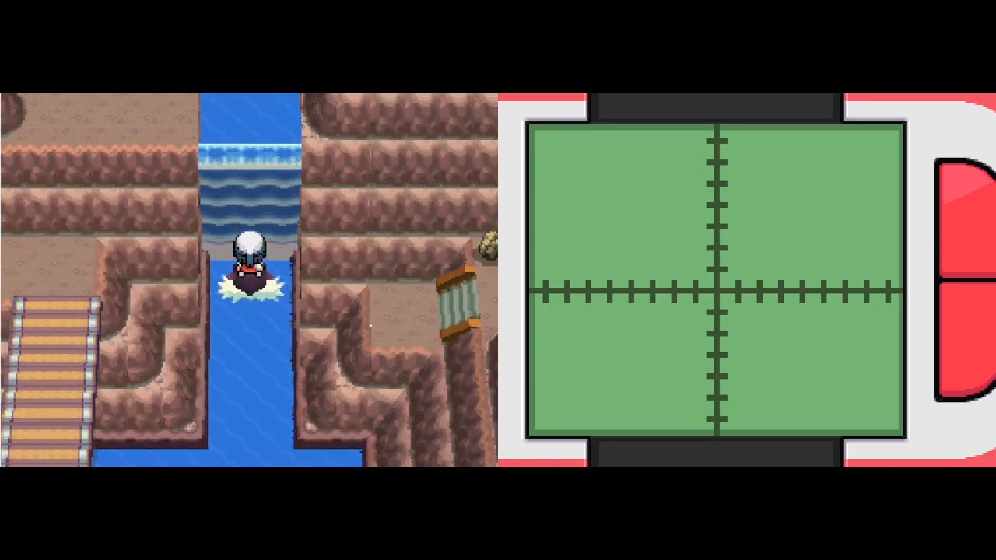
key("up")
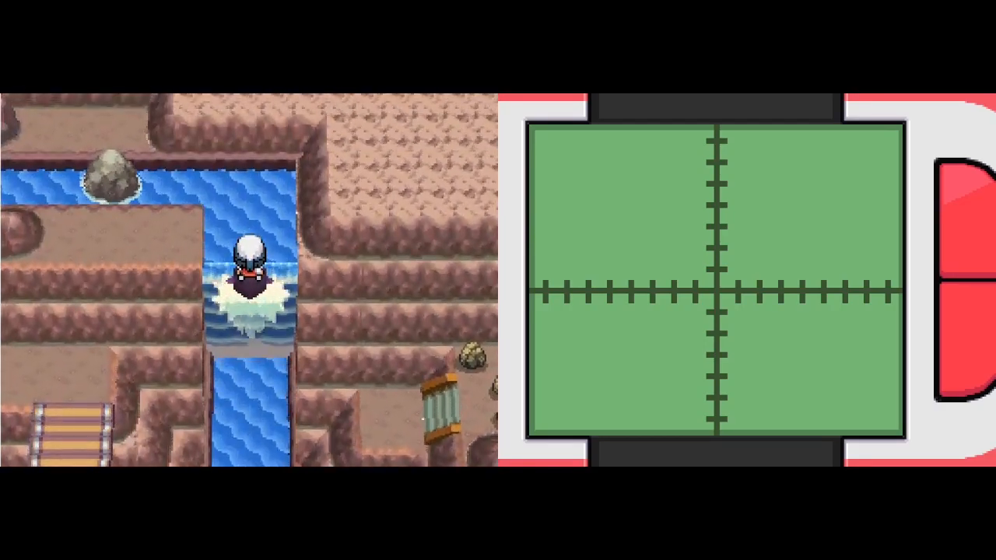
key("Up")
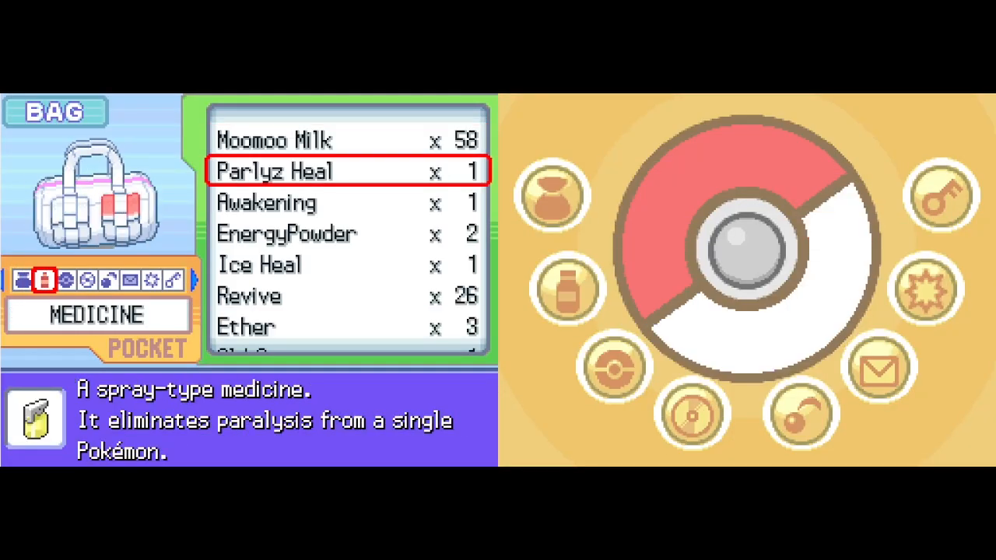
Finish browsing the Medicine pocket, then pick Hanuman from the party to use Fly.
scroll("down", 3)
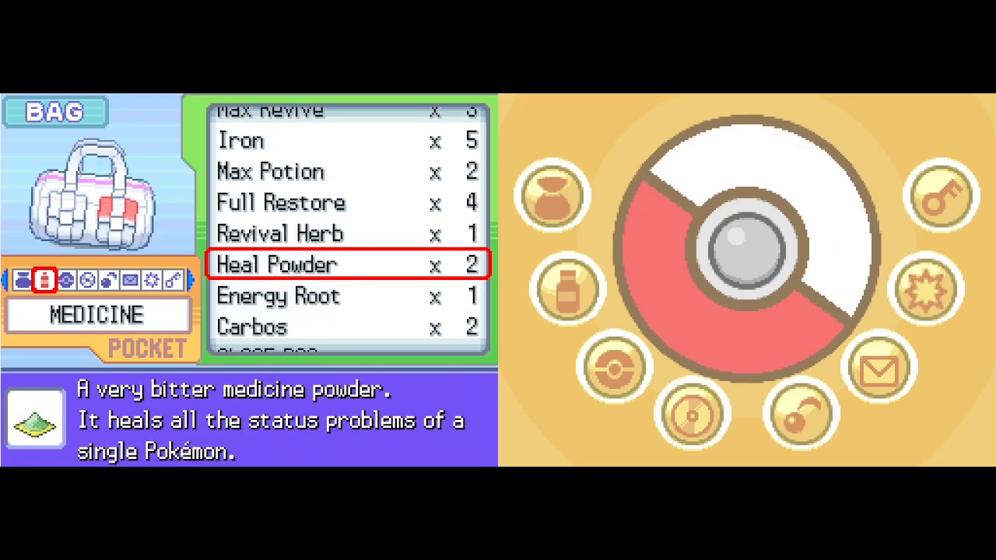
left_click(277, 265)
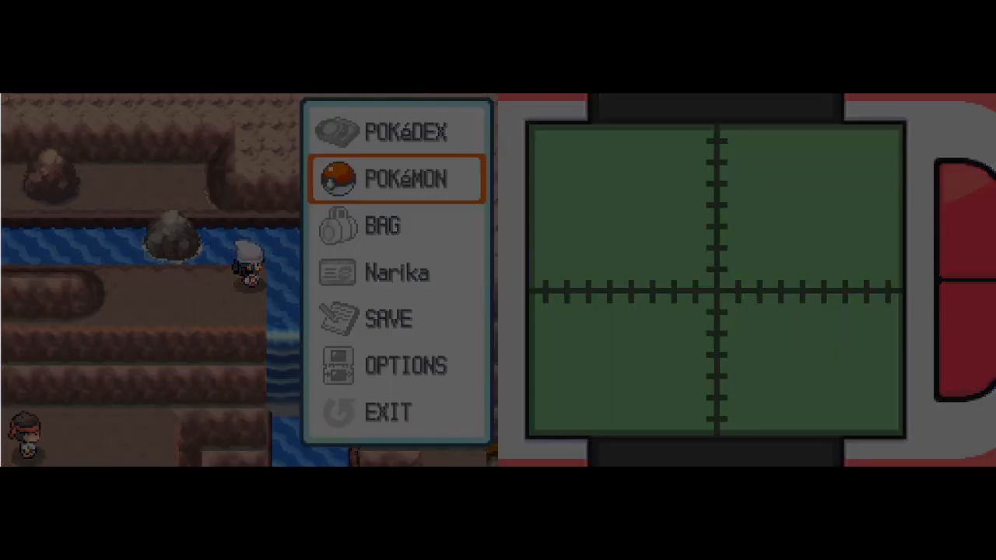
left_click(397, 177)
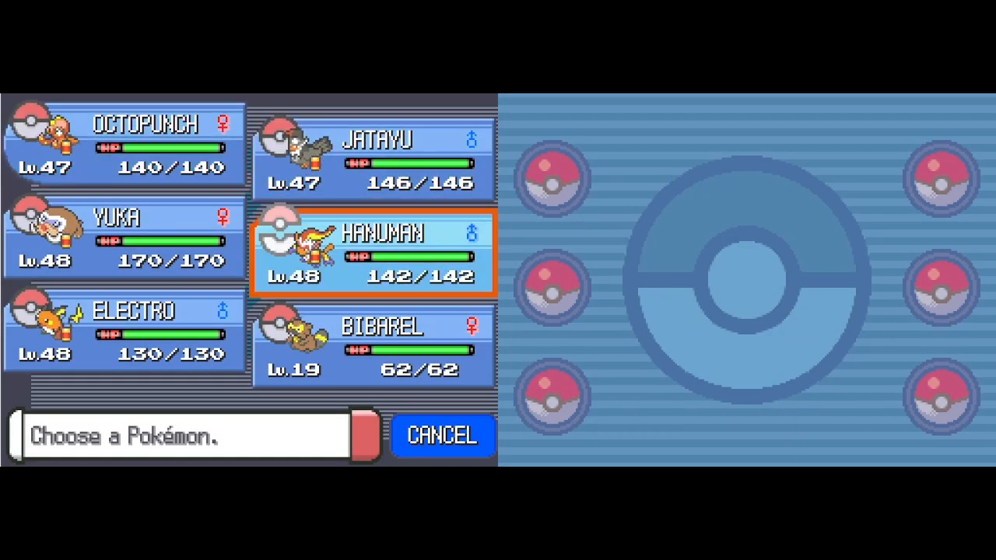
left_click(374, 159)
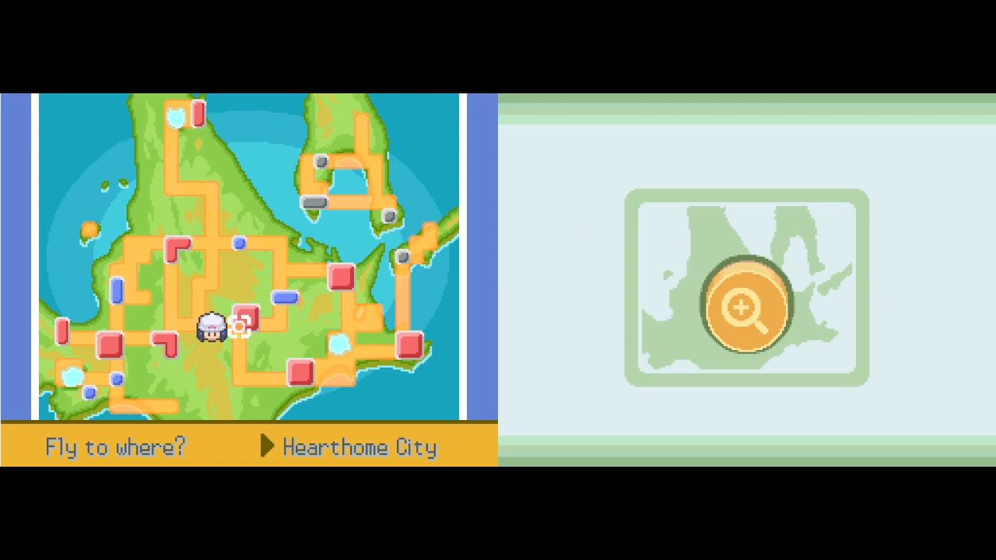
Move the Fly cursor over Pastoria, Veilstone and Mt. Coronet, then leave the map and surf to the waterfall.
key("down")
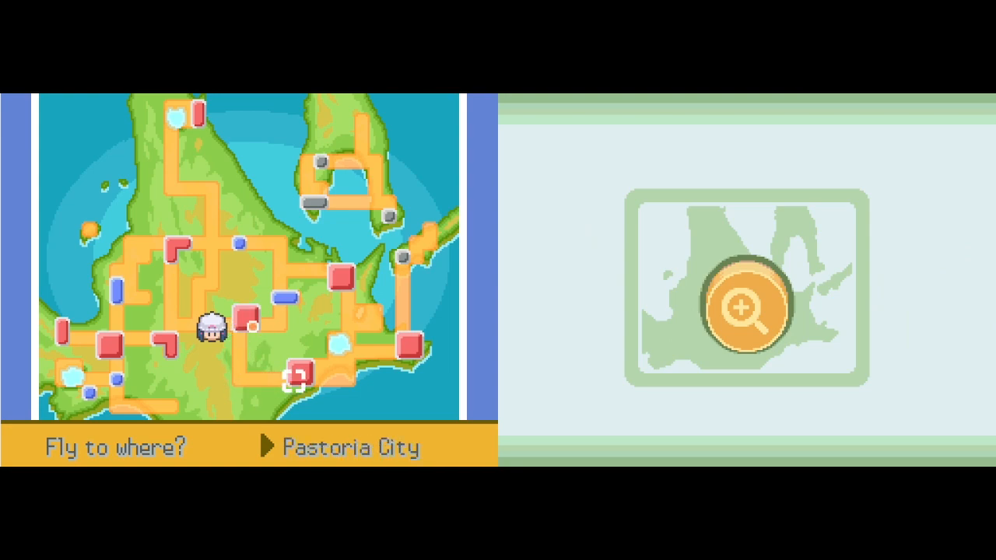
key("Up")
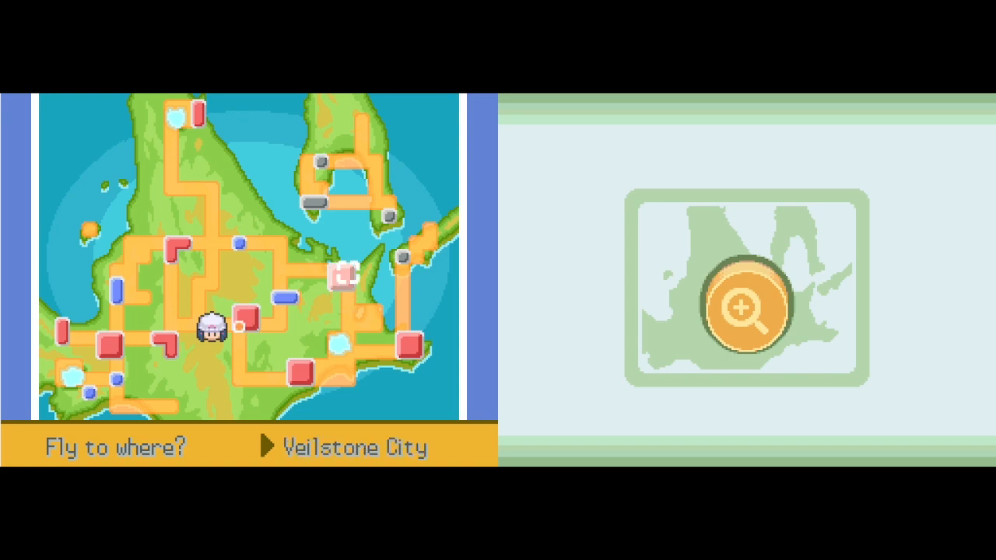
key("up")
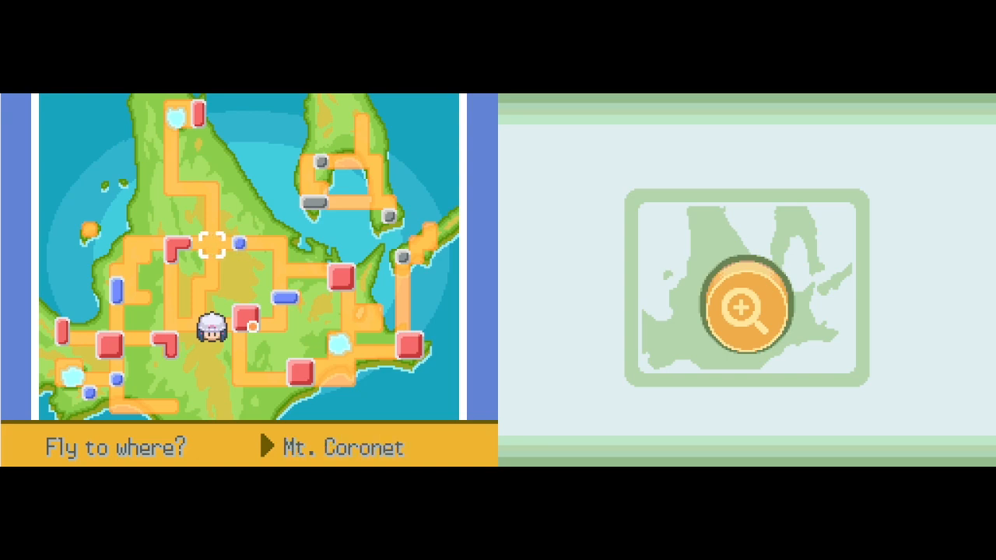
key("Up")
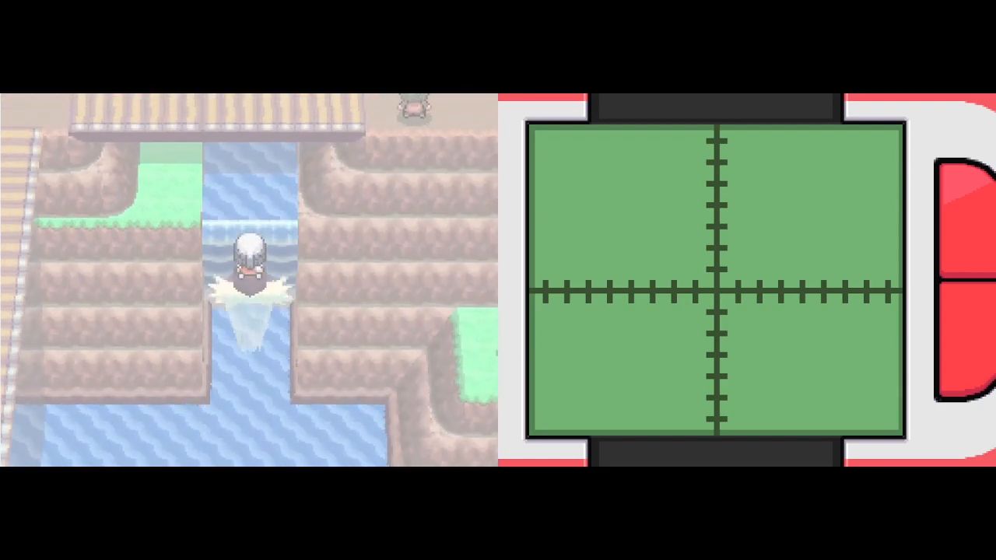
Walk to the water and surf up the waterfall channel and across the lake to land.
key("Up")
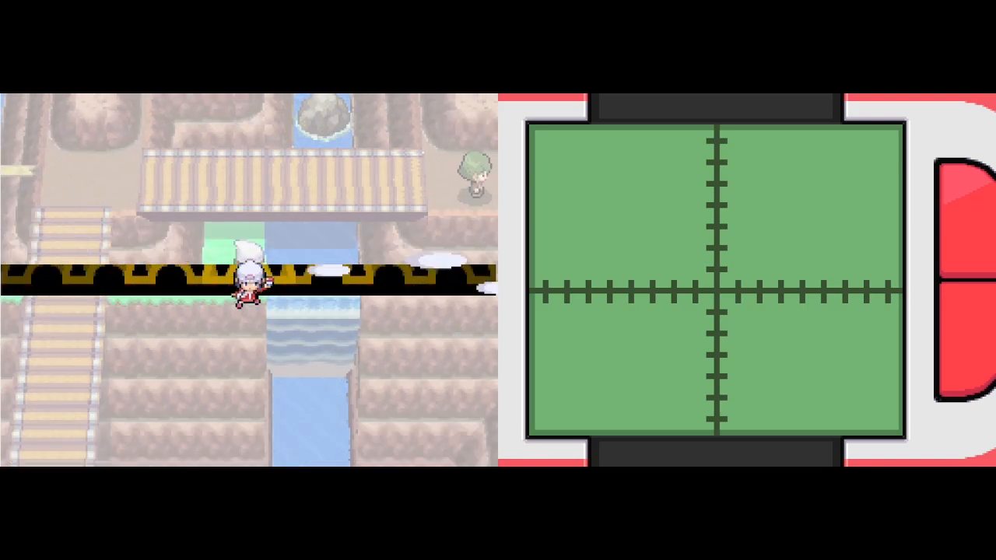
key("Down")
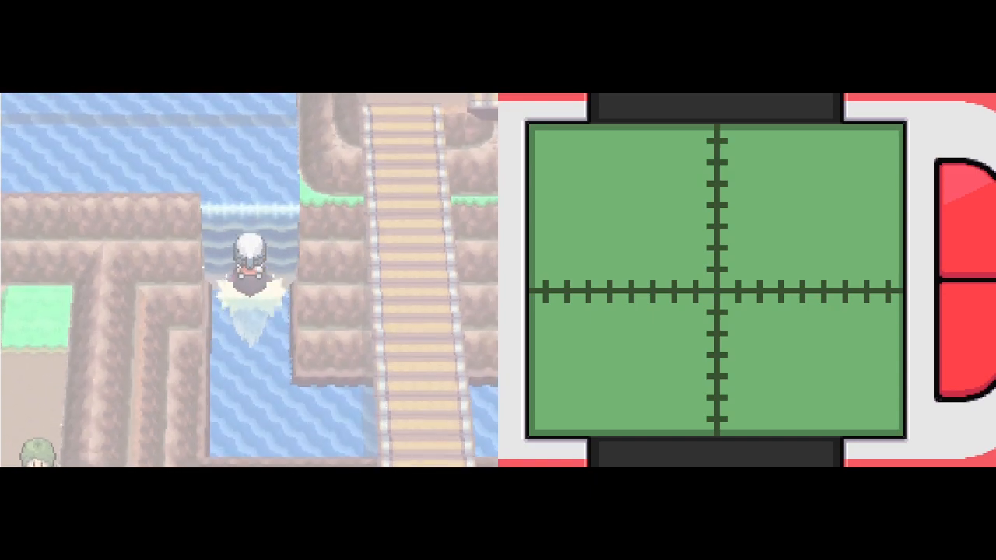
key("Up")
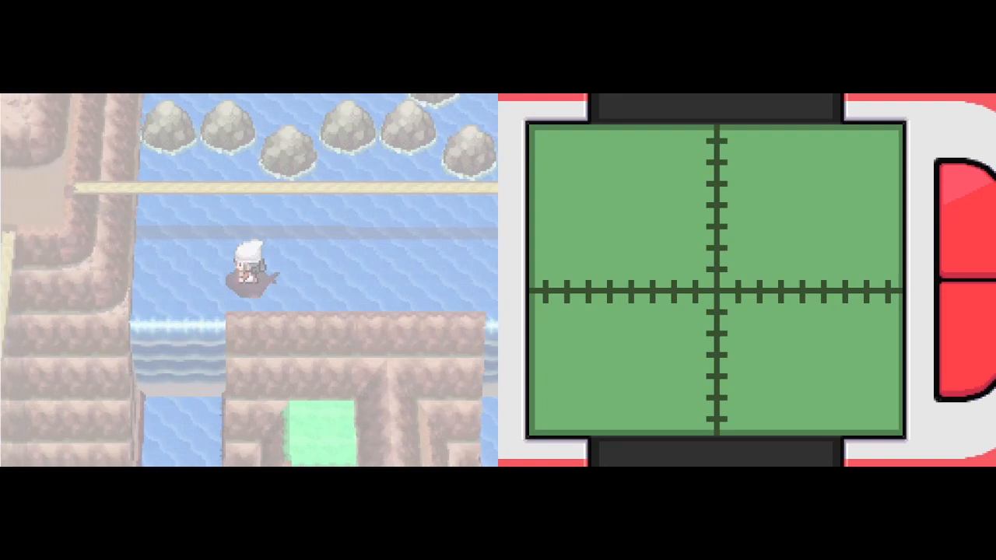
key("Down")
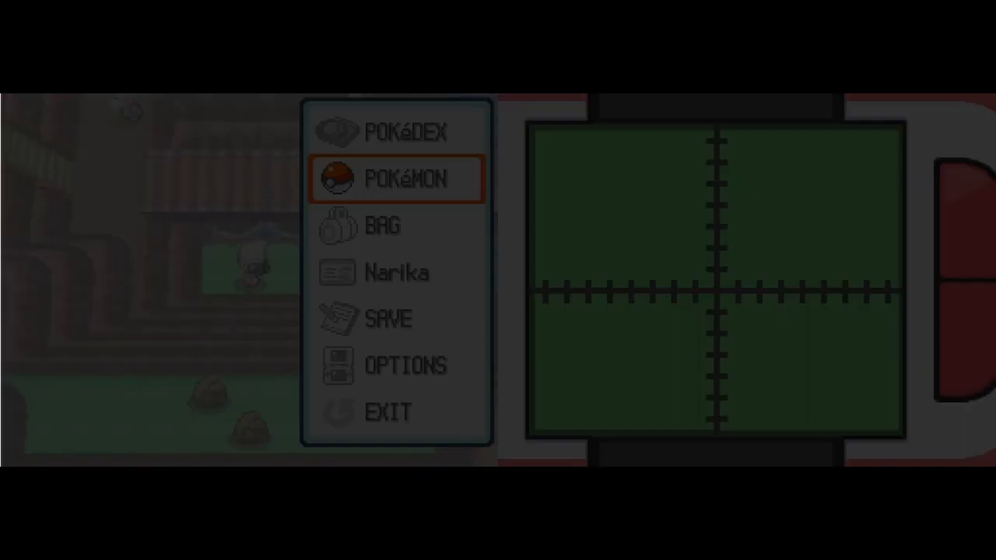
left_click(380, 226)
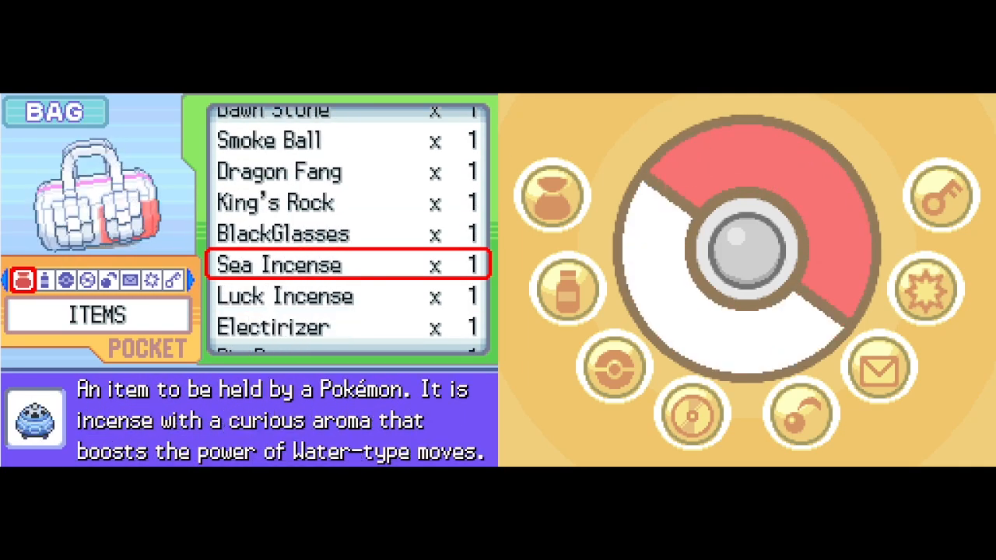
scroll("down", 3)
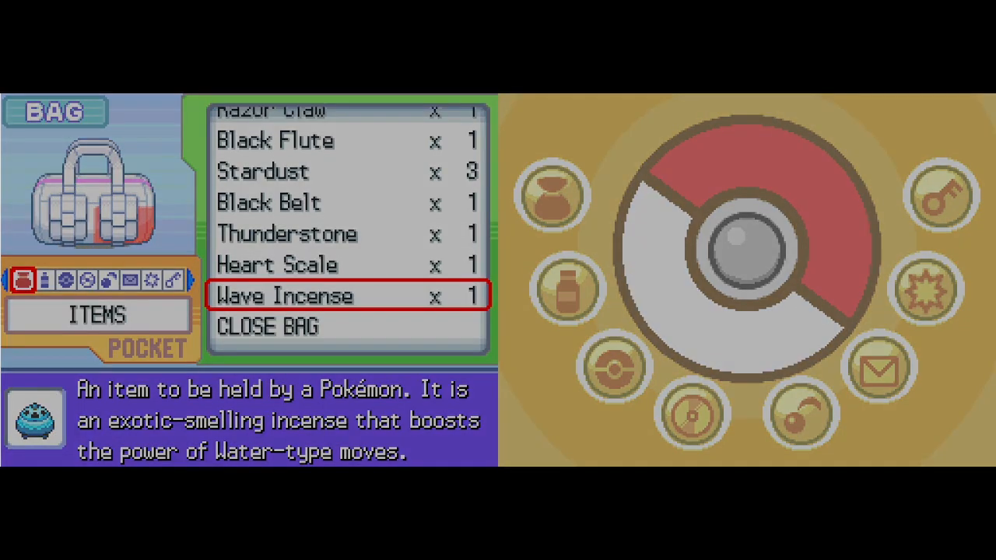
left_click(268, 327)
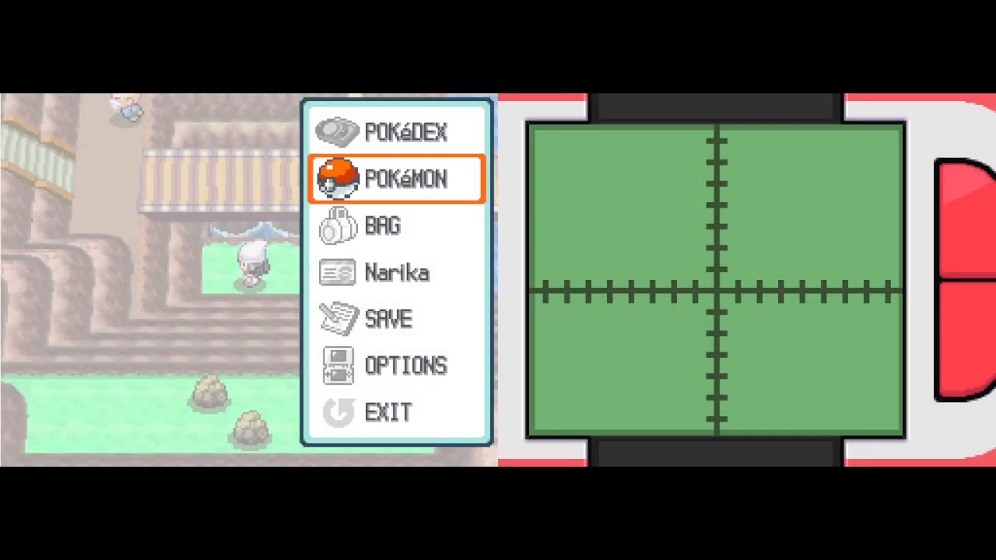
Pick Jatayu from the party and fly to Oreburgh City, landing beside the Pokémon Center.
left_click(399, 179)
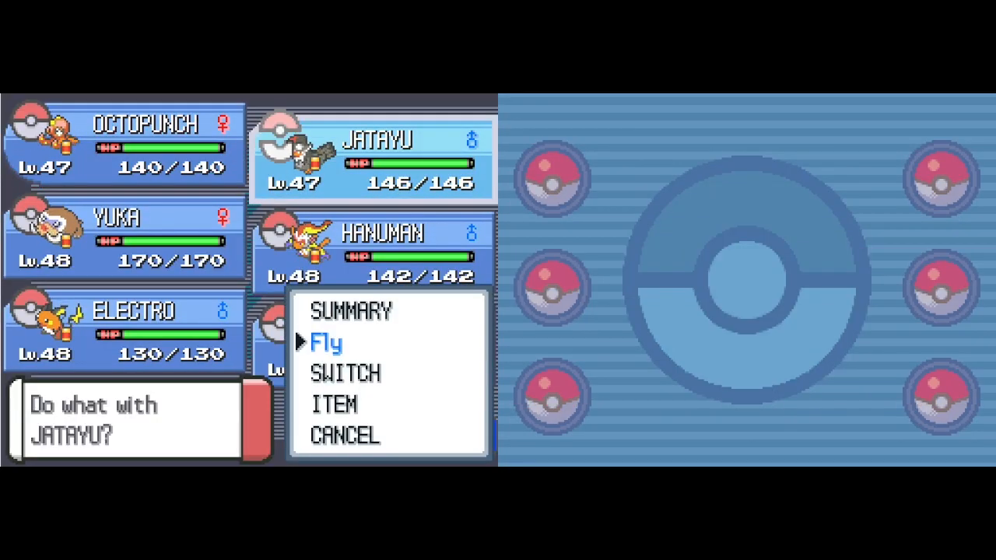
left_click(327, 342)
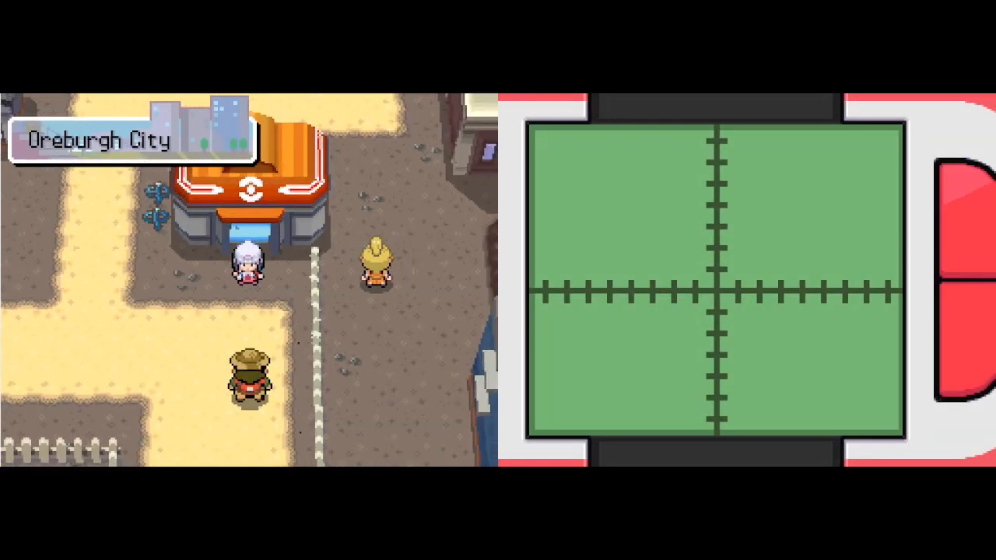
Pick up the Wave Incense for moving in the Items pocket, then head north to the stairs.
key("up")
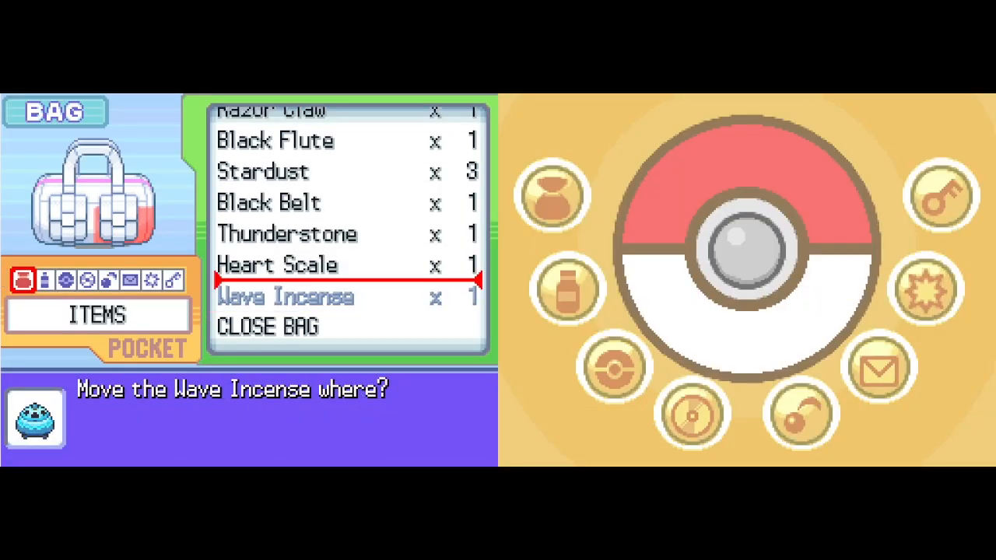
scroll("down", 3)
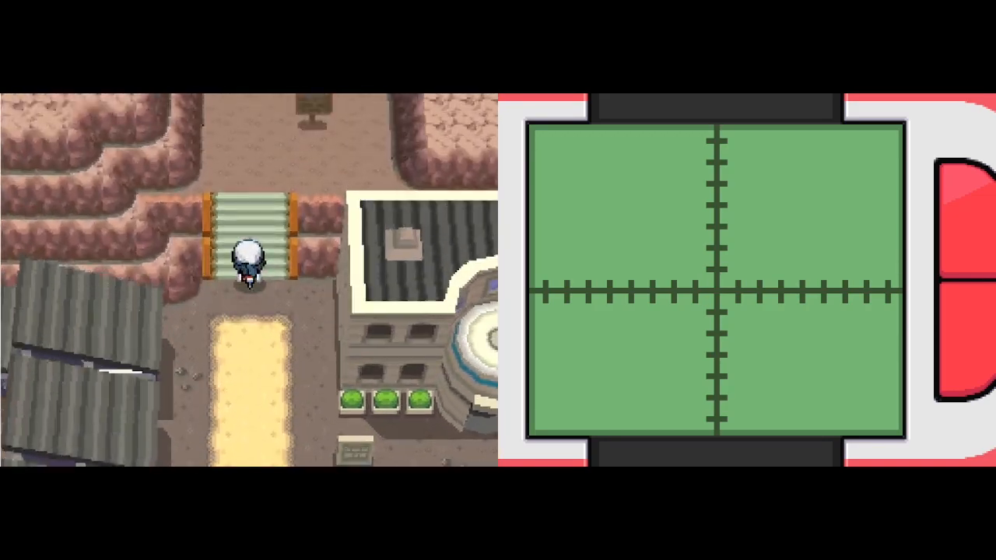
Climb the steps into the cave and head north through its passages to the upper steps.
key("Up")
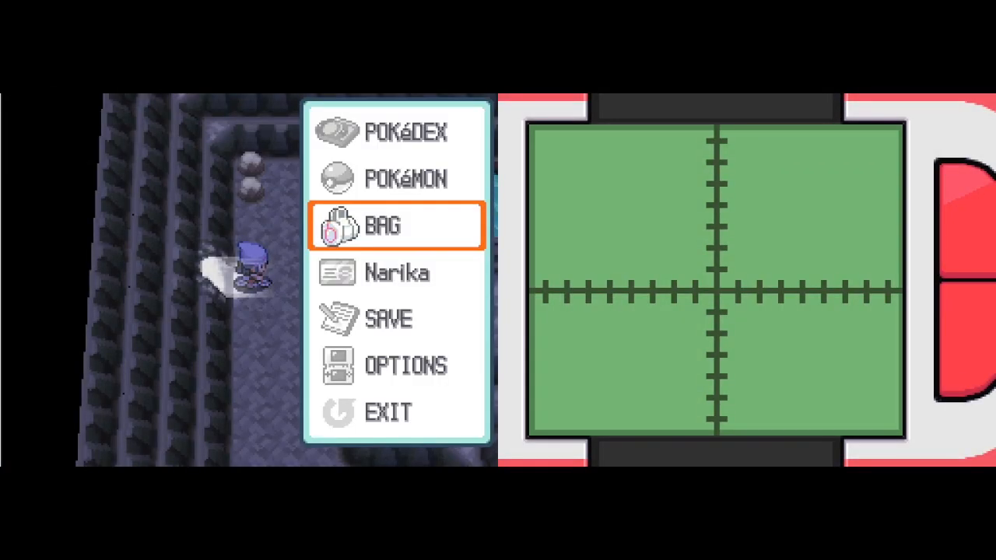
left_click(397, 226)
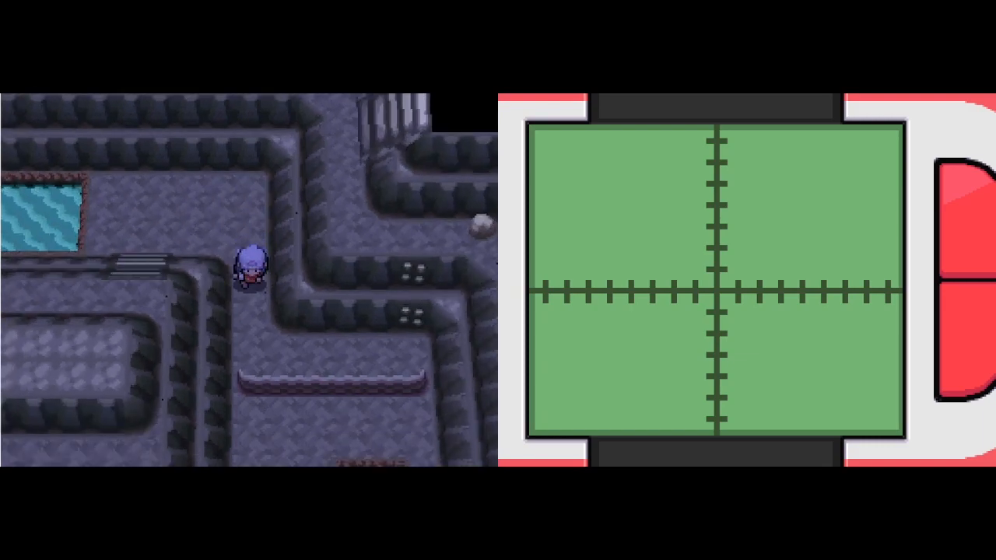
key("up")
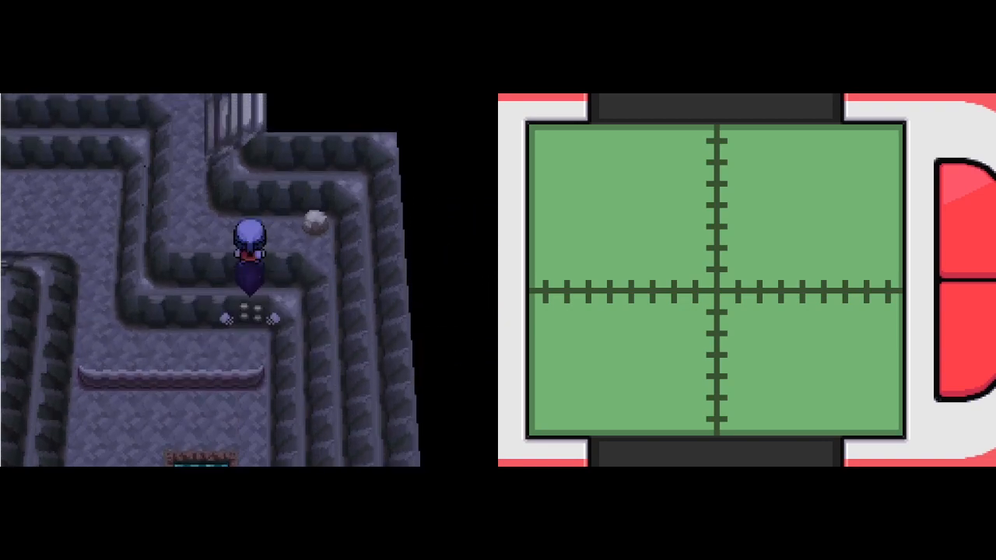
key("up")
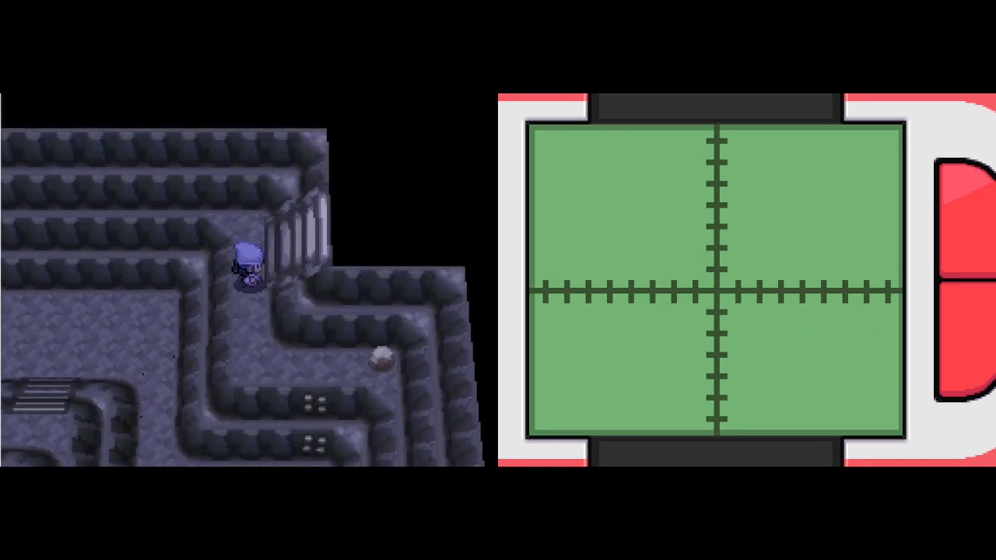
key("Up")
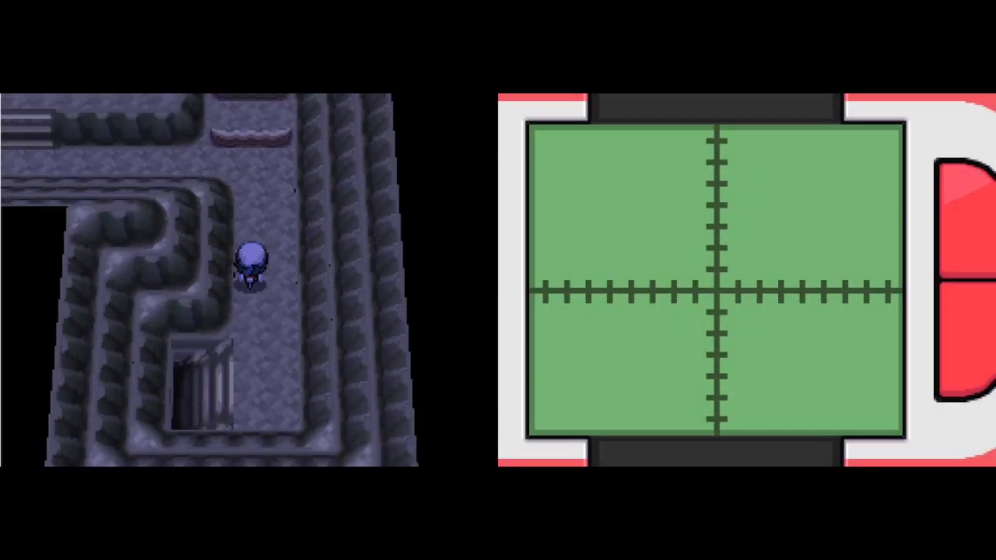
Continue along the corridor past the boulder and ride by bike over the wooden bridge.
key("Up")
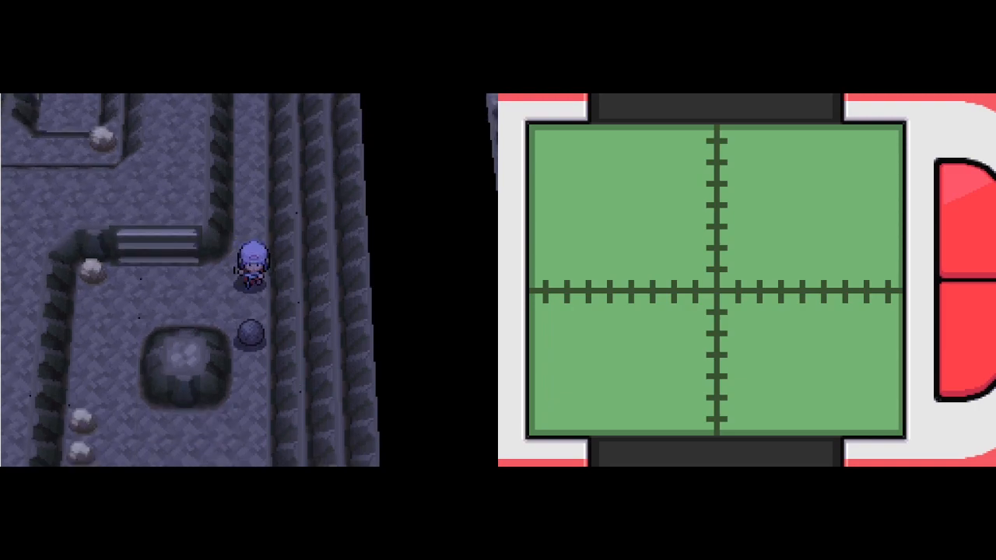
key("Up")
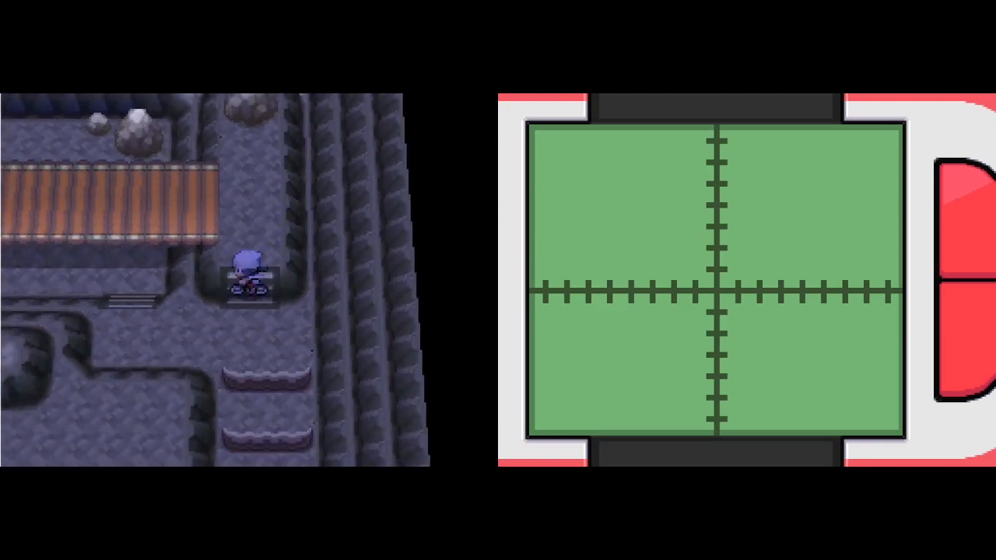
key("up")
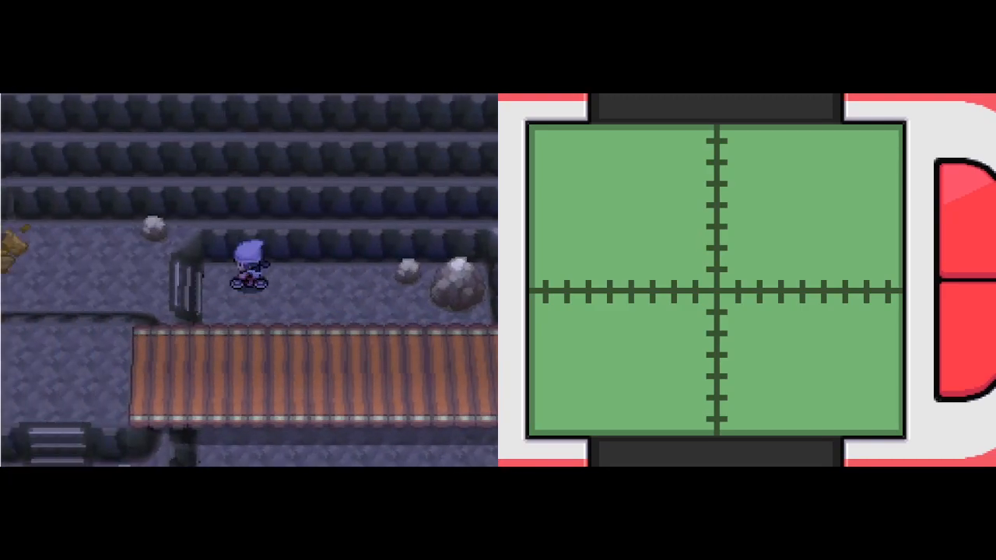
key("up")
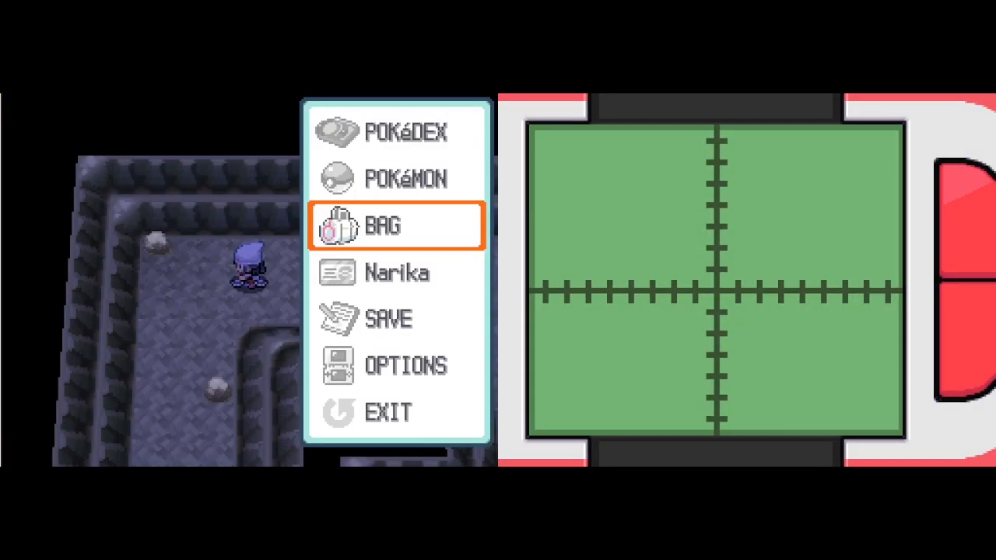
Use a Super Repel from the bag, then surf up the waterfall between the cliffs.
left_click(397, 226)
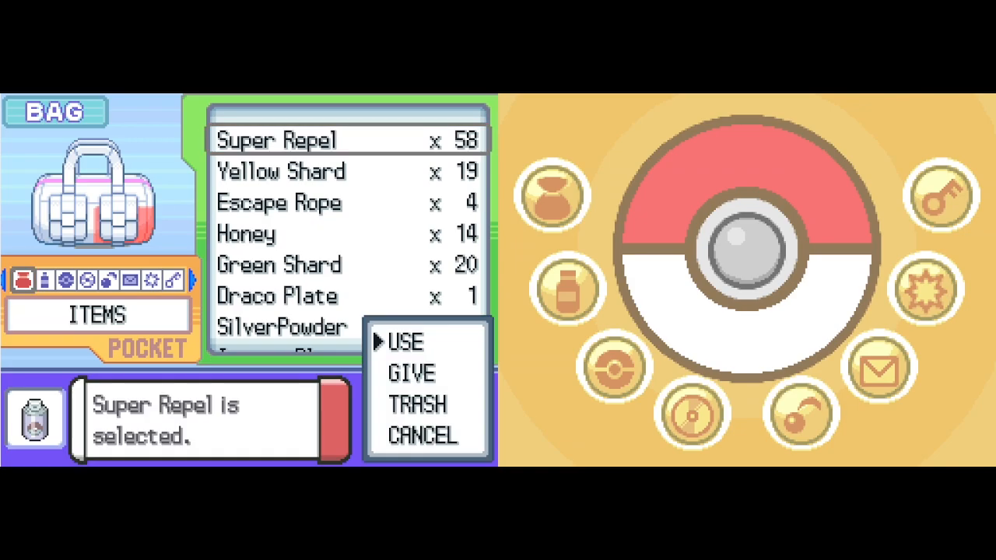
left_click(406, 343)
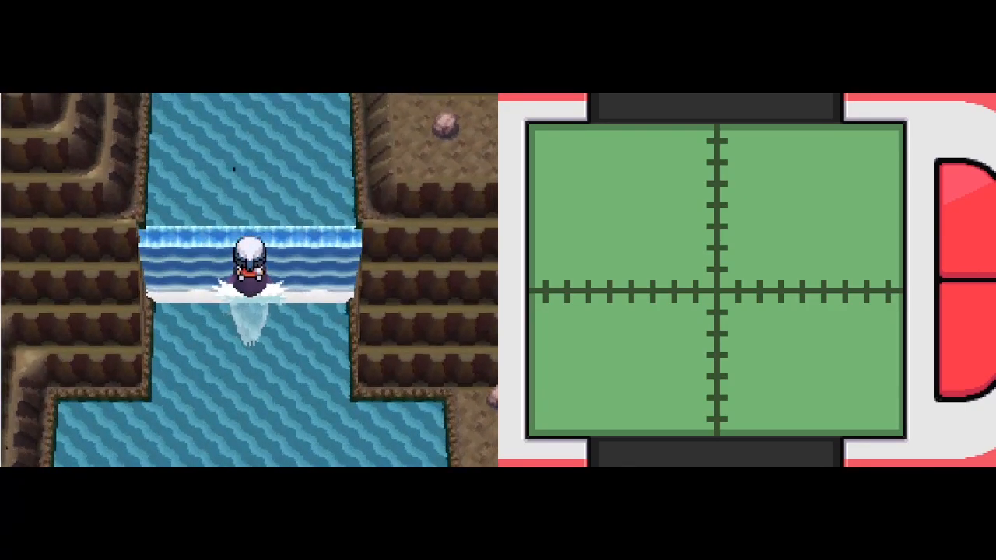
Select a Super Repel (57 left) in the Items pocket and start moving it.
key("up")
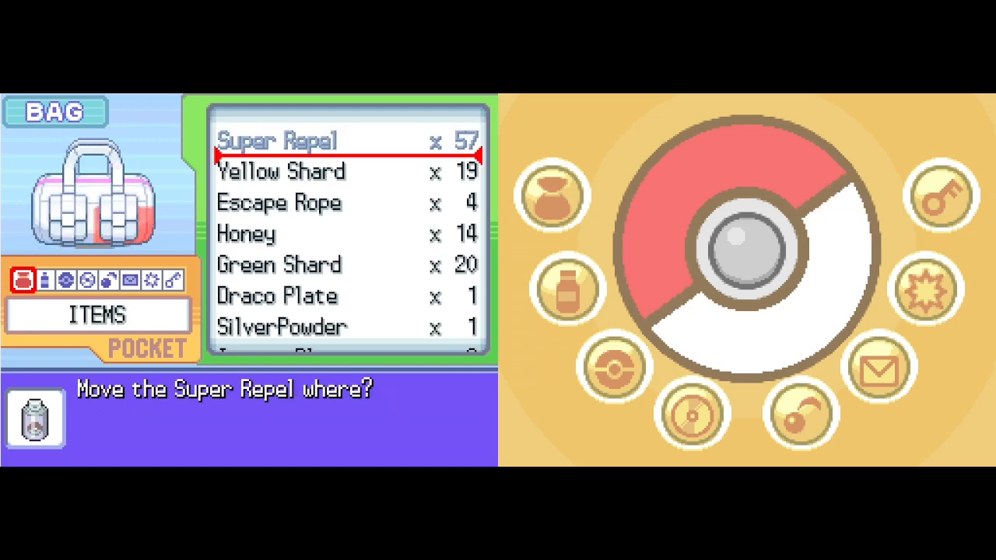
Read the Adamant Orb and Lustrous Orb descriptions at the pocket's bottom, then put the bag away.
scroll("down", 3)
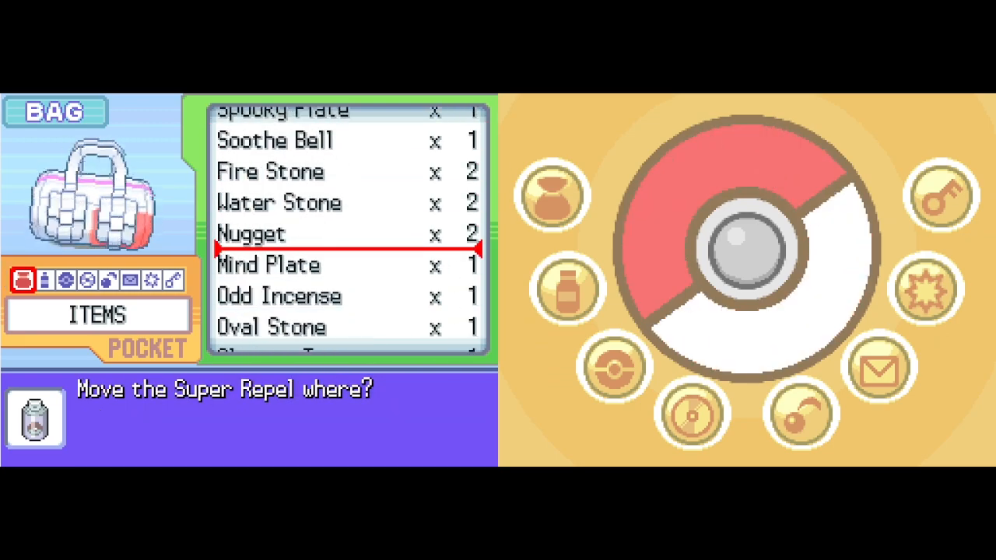
scroll("down", 3)
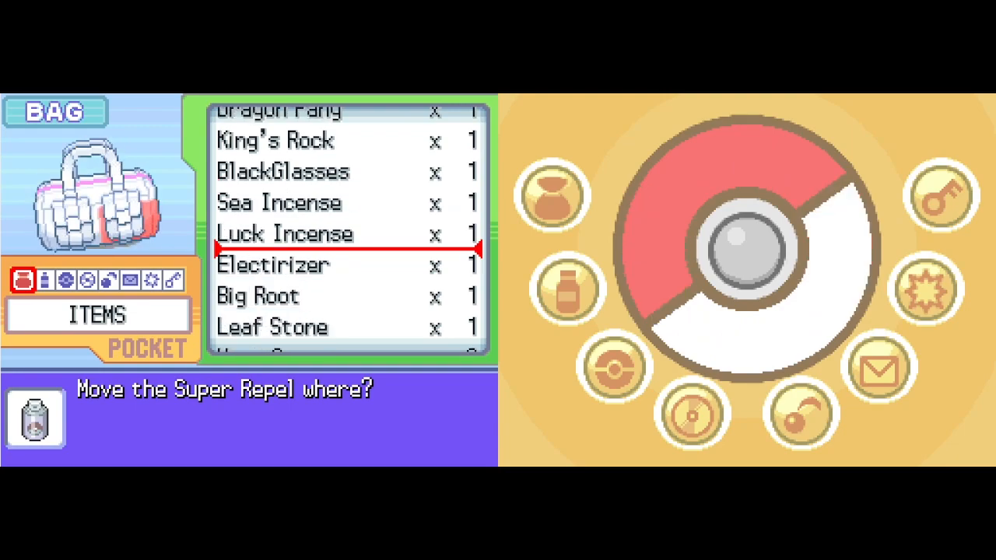
scroll("down", 3)
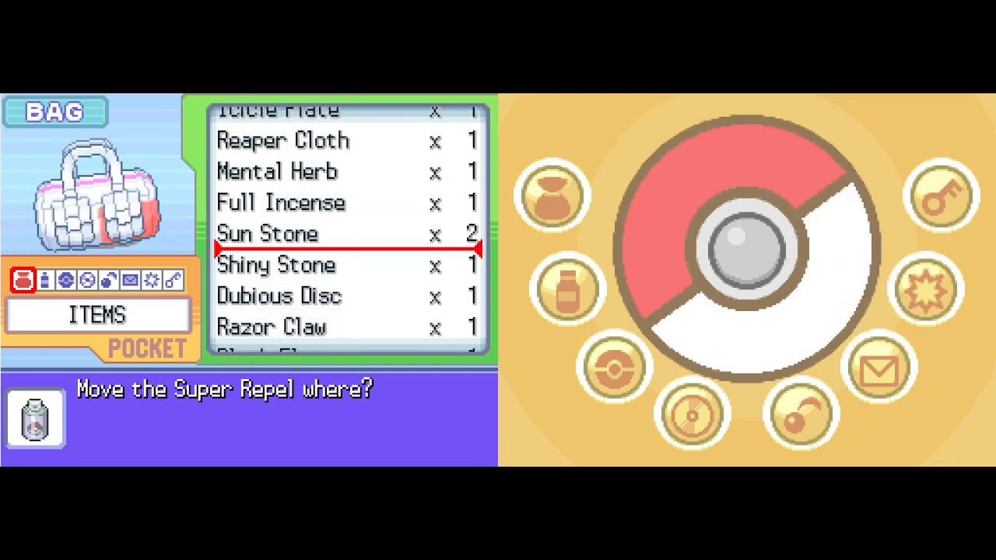
scroll("down", 3)
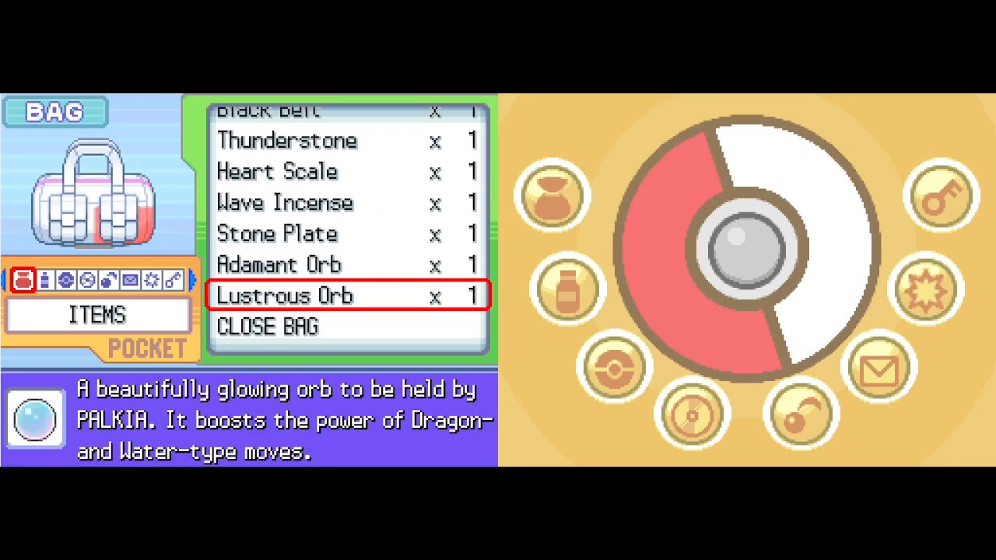
key("up")
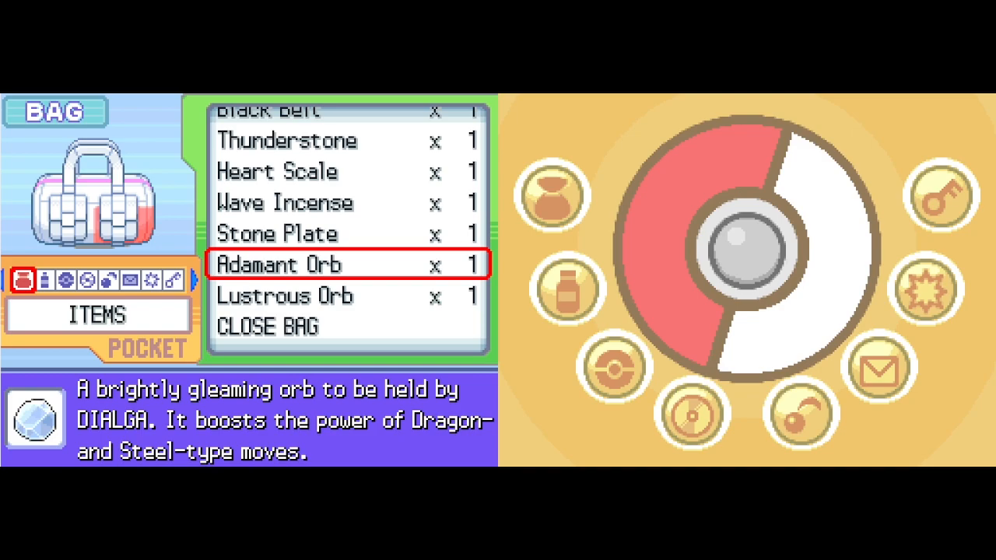
key("down")
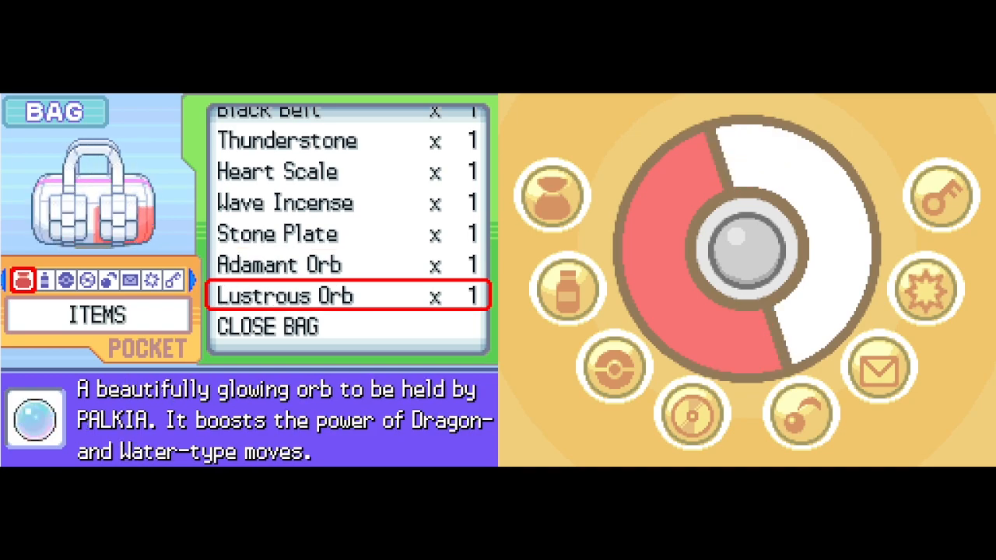
key("Up")
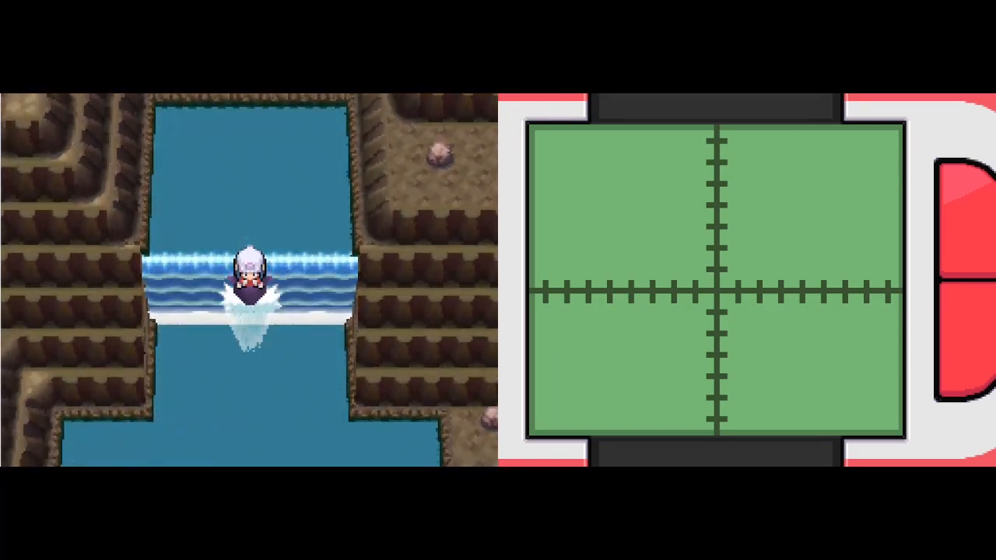
Select the Wave Incense in the Items pocket and start moving it.
key("Down")
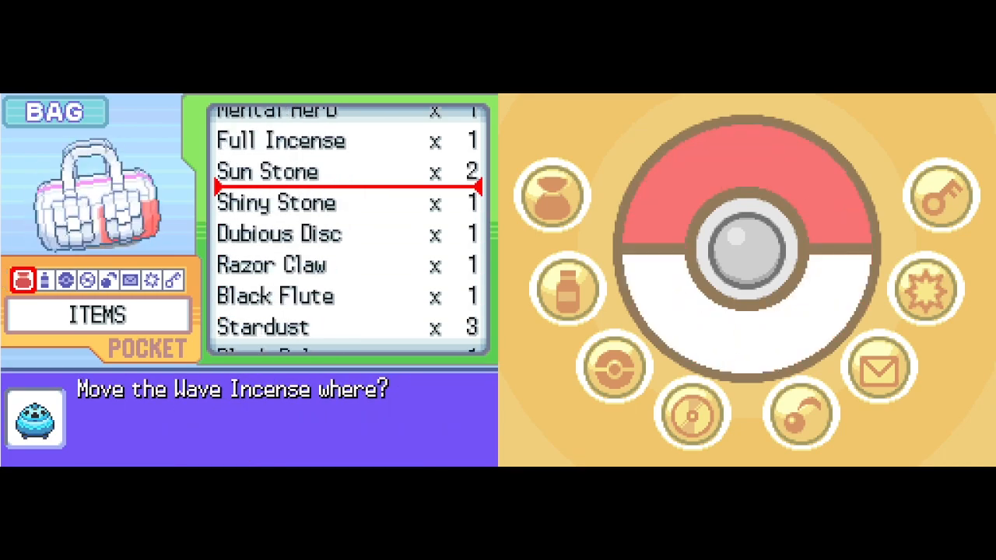
Scroll the Items list, close the bag and walk onto the rocky cave floor by the tunnel.
scroll("down", 3)
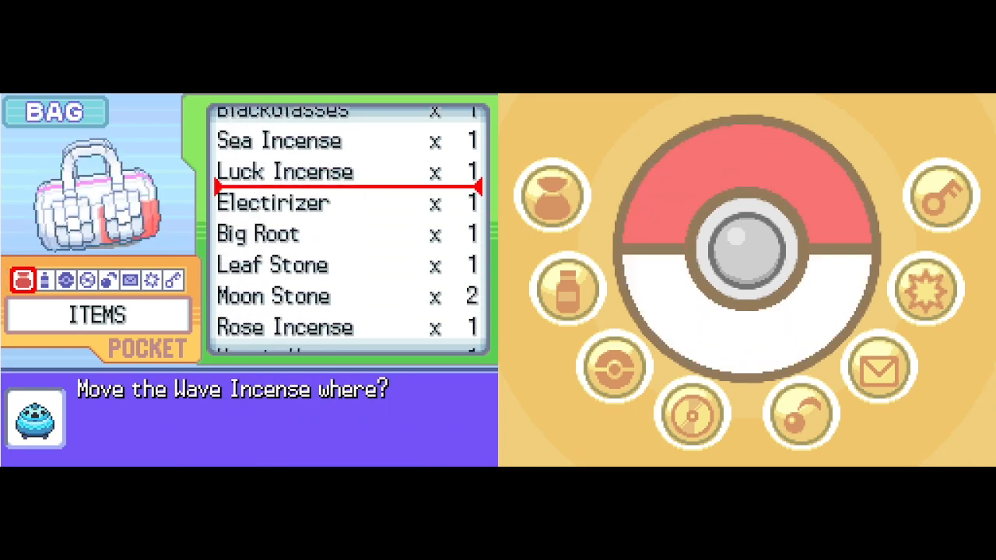
scroll("down", 3)
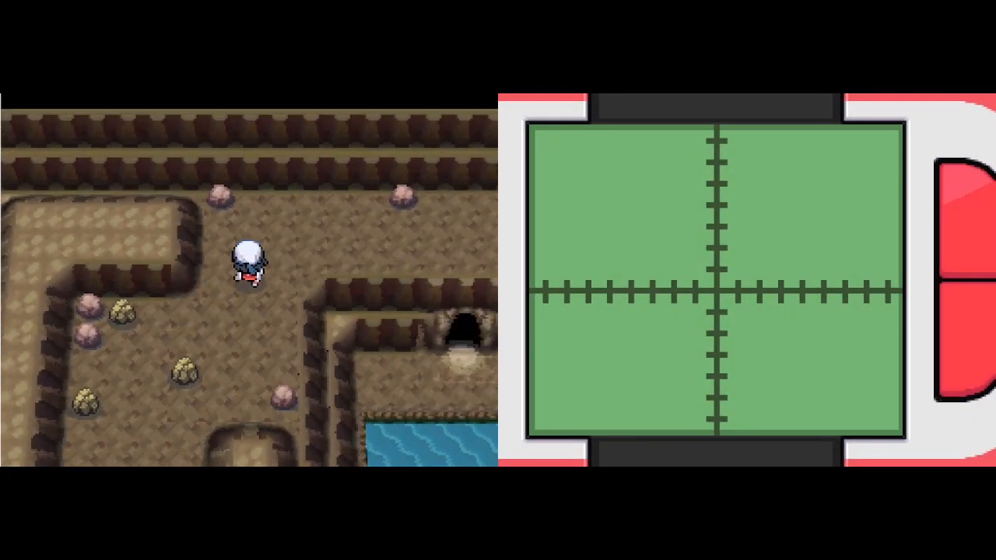
Traverse the corridors, stairs, snowy section and dark cave path, then bring up the field menu.
key("Up")
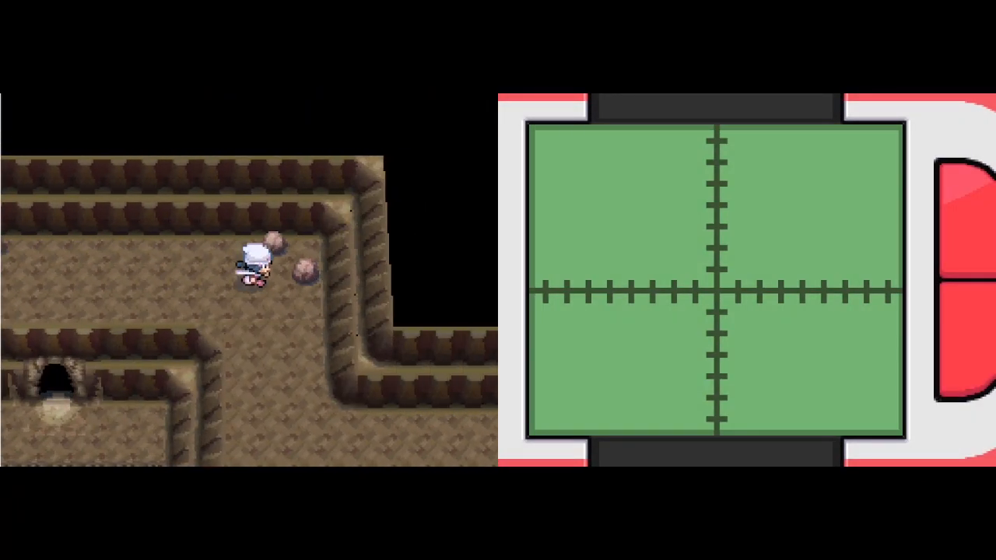
key("up")
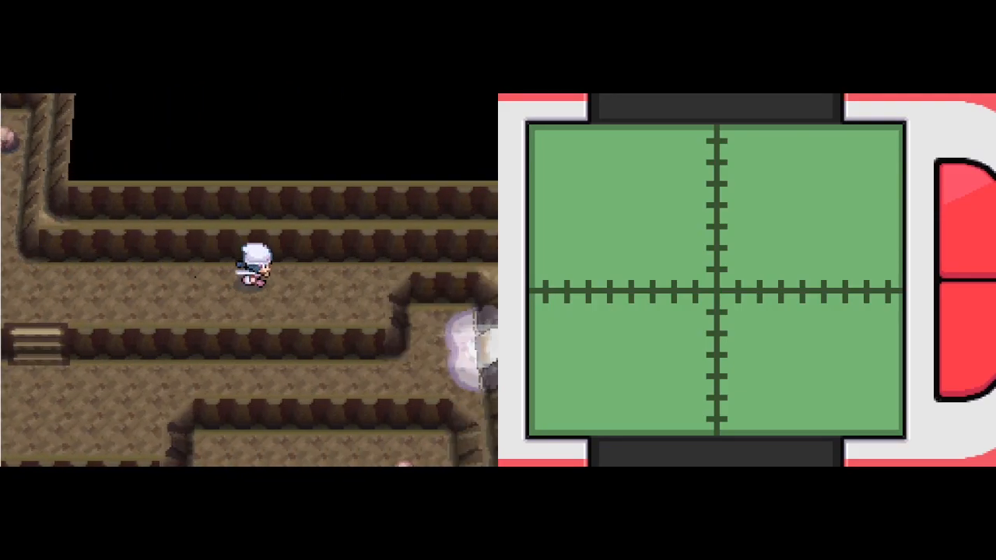
key("up")
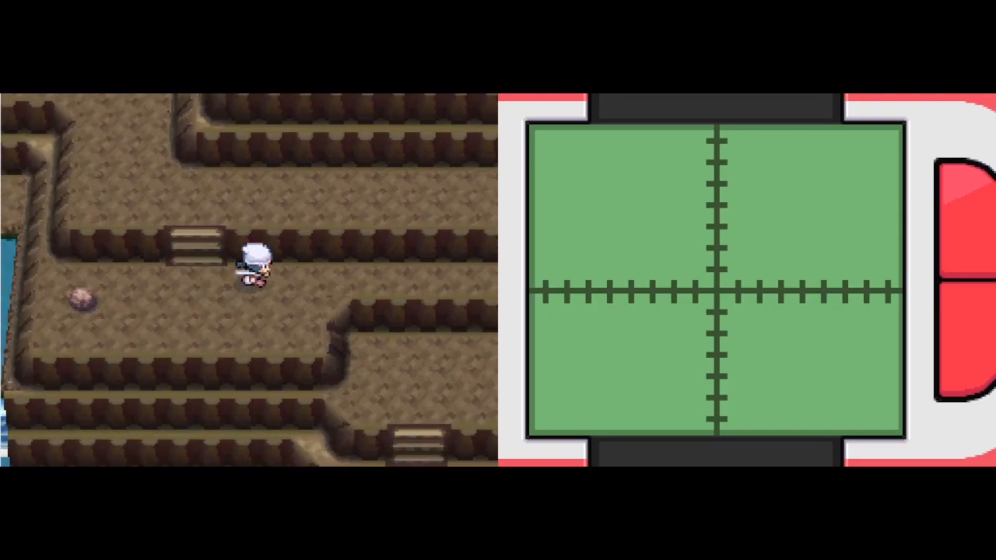
key("up")
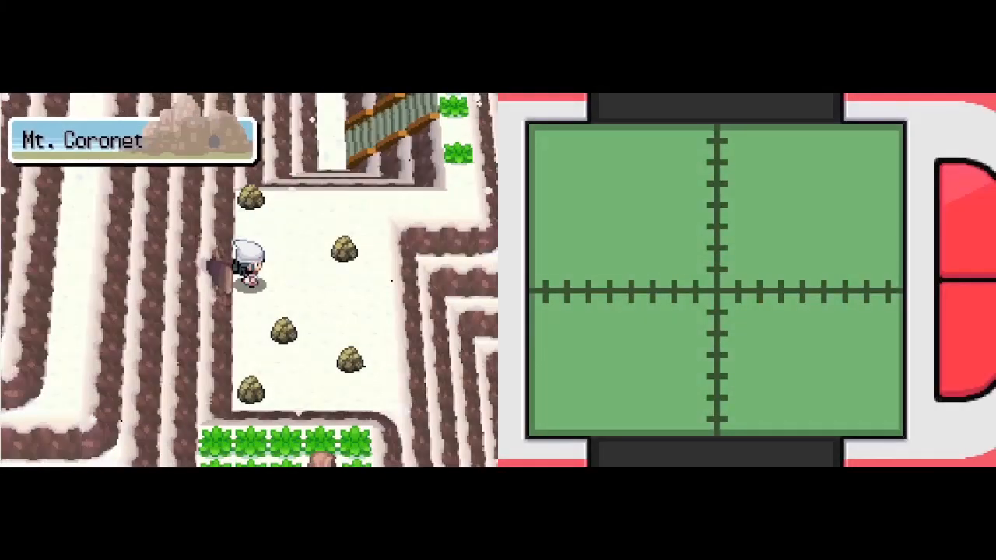
key("up")
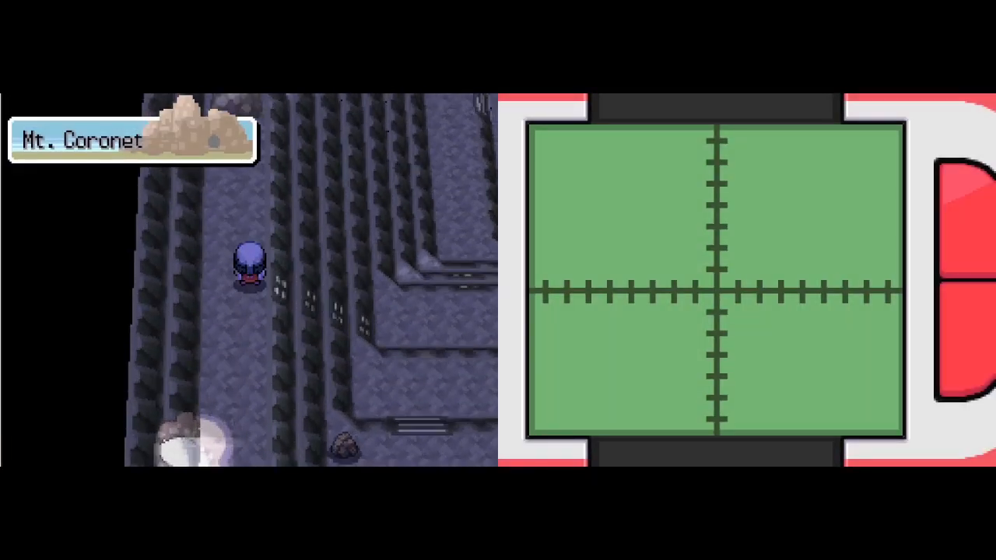
key("Up")
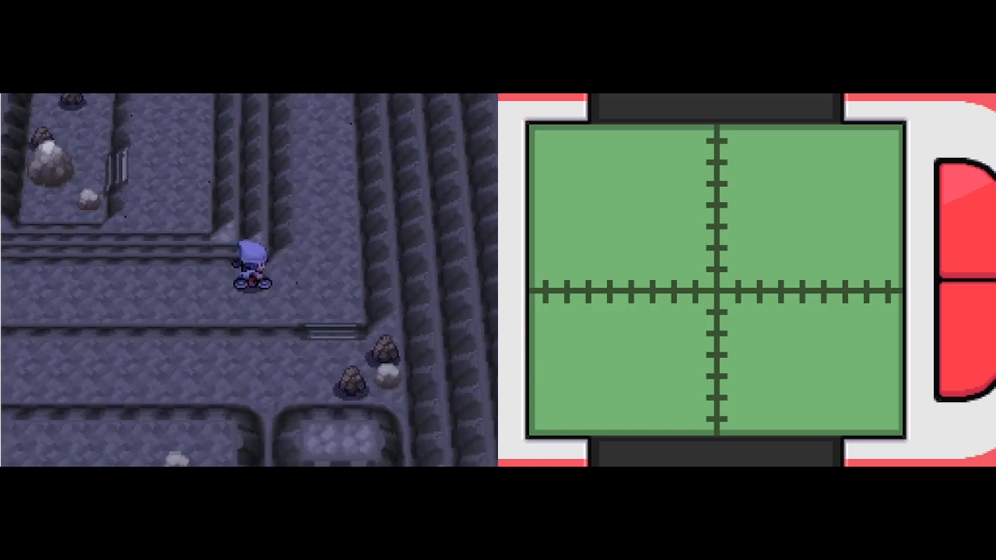
key("up")
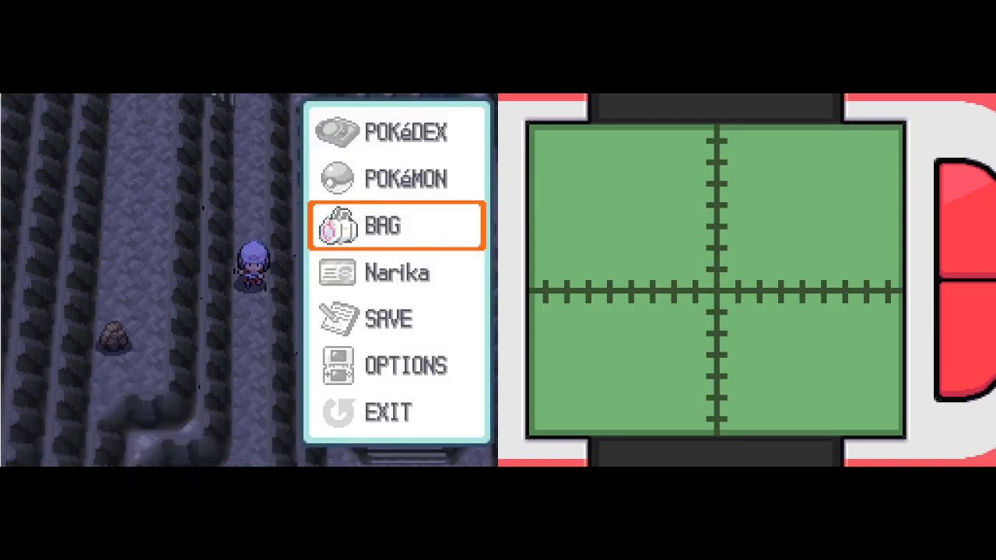
Use a Super Repel from the bag and return to the dark cave.
left_click(397, 226)
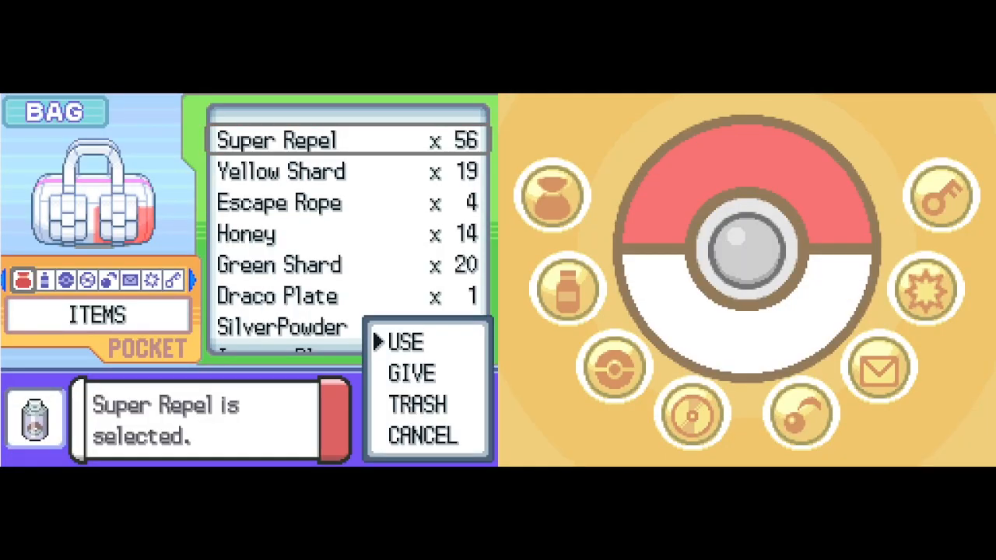
left_click(406, 341)
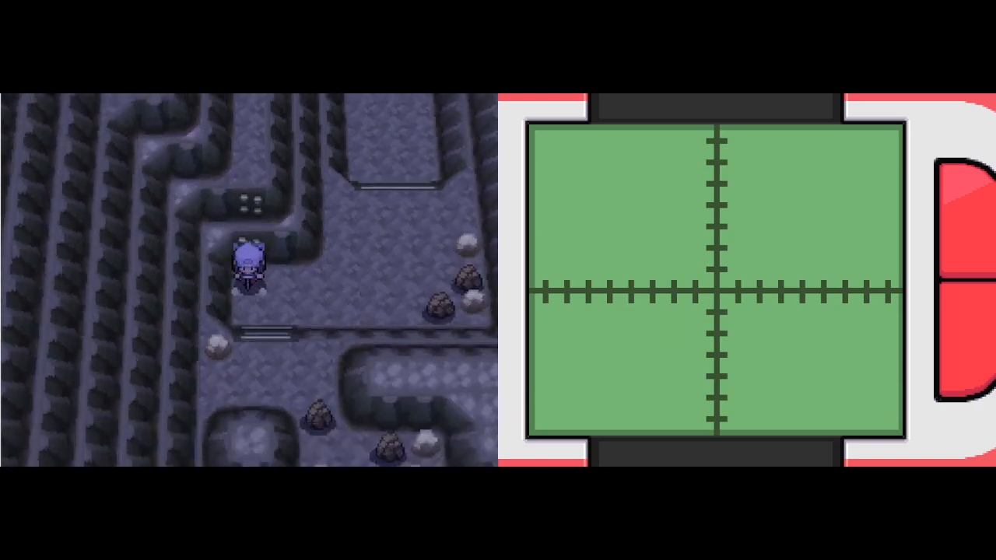
Walk deeper through the dark cave before bringing up JATAYU's options with Fly.
key("up")
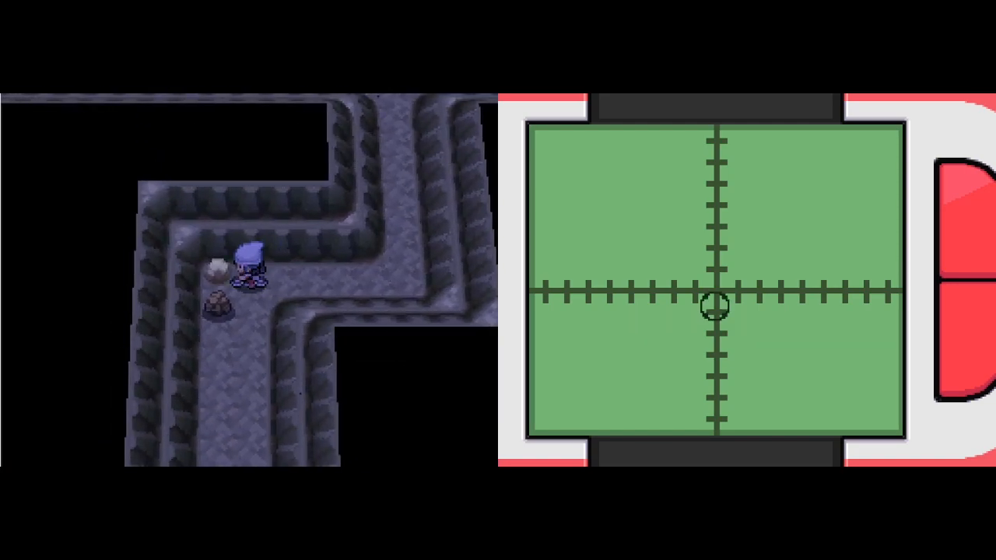
key("Up")
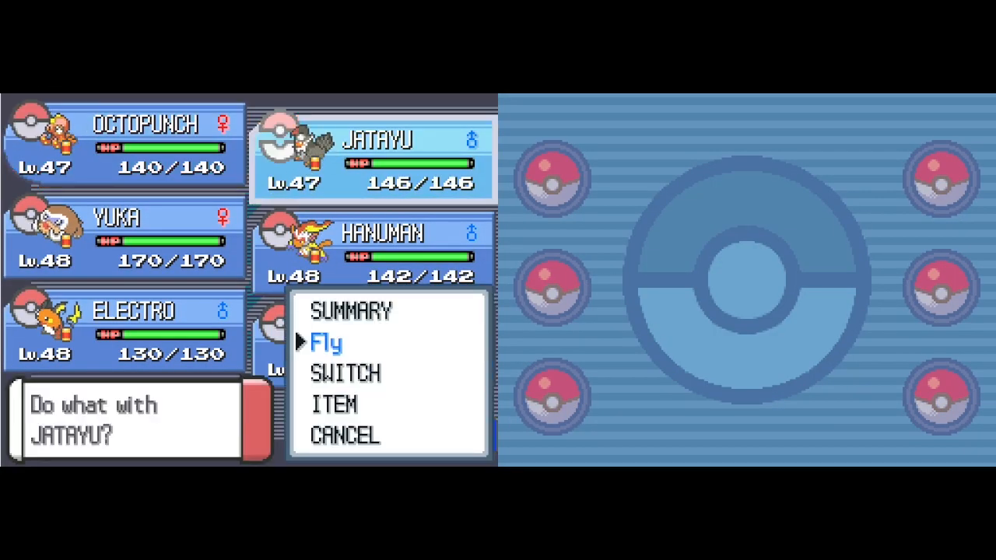
Fly away with JATAYU, then reach storage BOX 18 showing Bibarel at level 19.
left_click(327, 342)
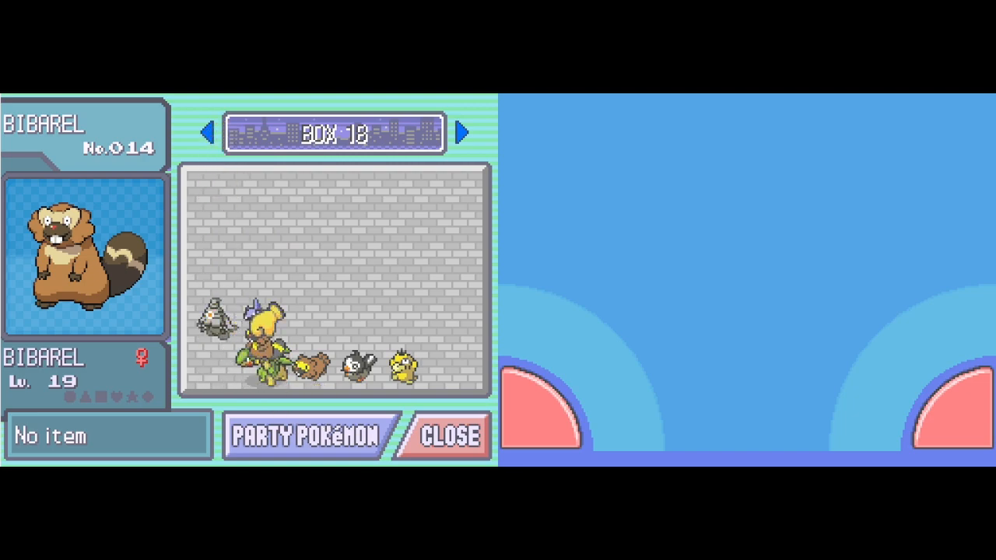
Close the storage box and step outside beside the snowy town's Pokémon Center.
left_click(447, 436)
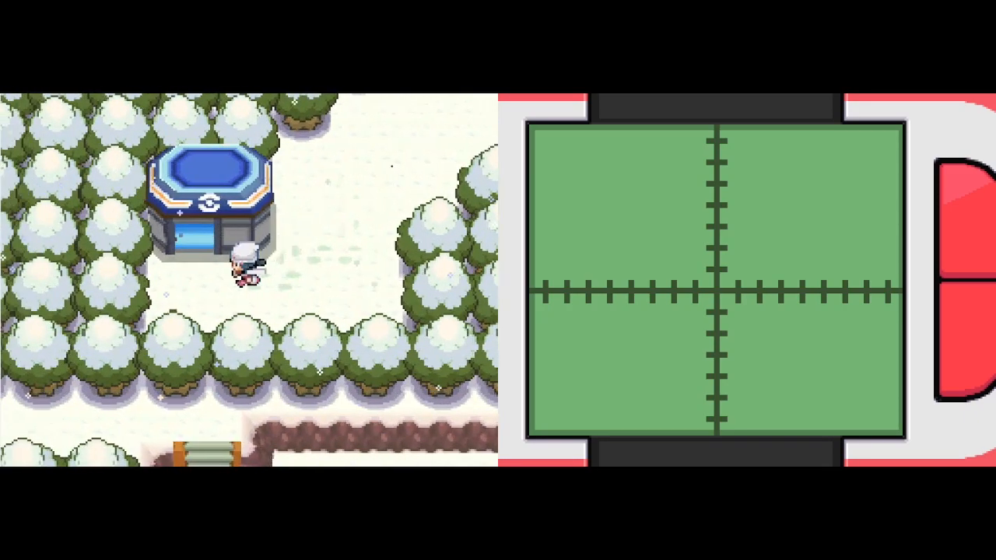
Walk north out of town to the snowy path near the wooden steps and ruins.
key("up")
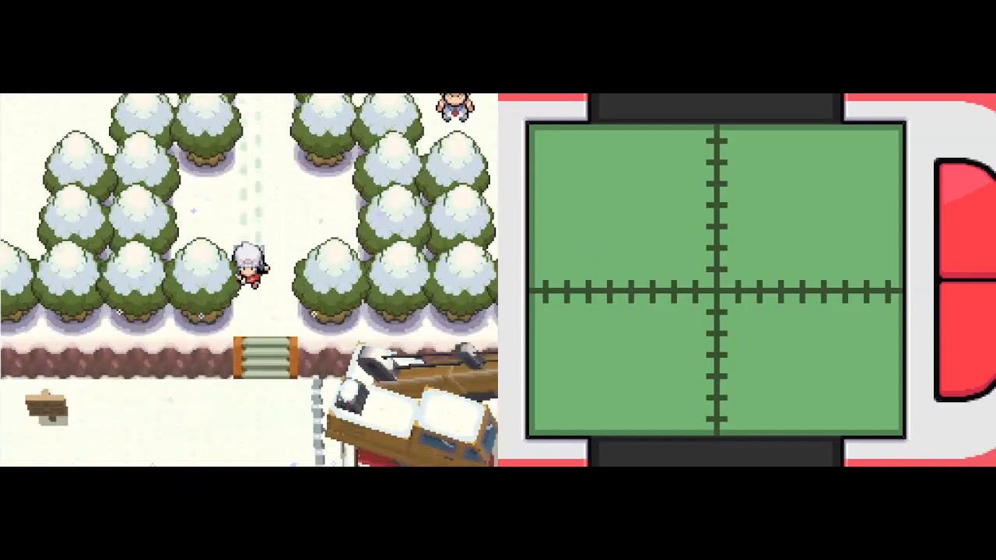
Head up the stairs out of town and north past the tall grass.
key("Down")
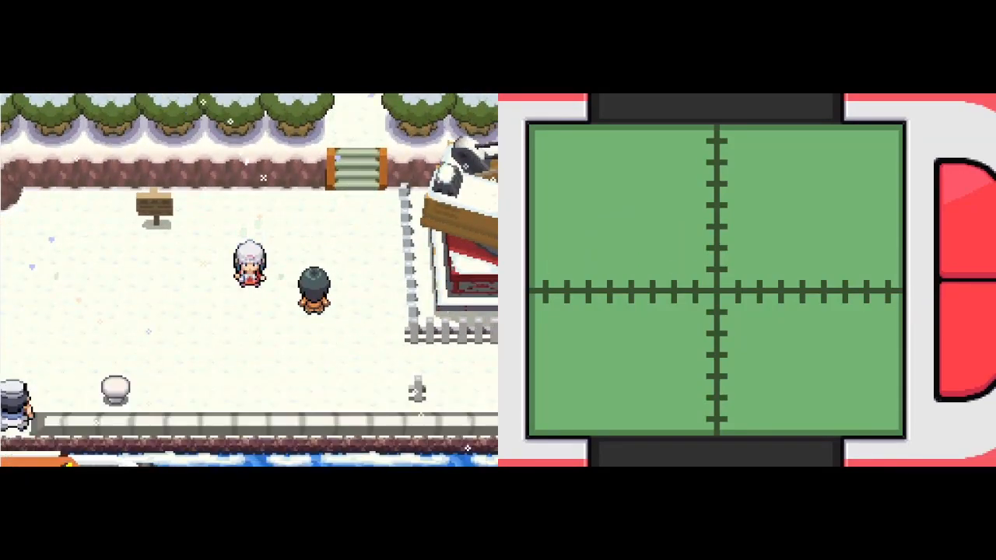
key("up")
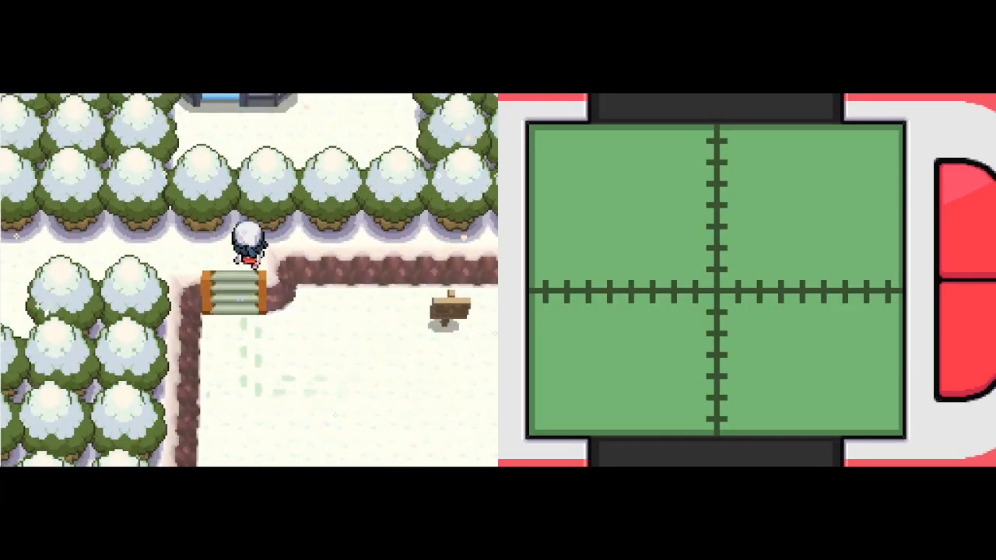
key("Up")
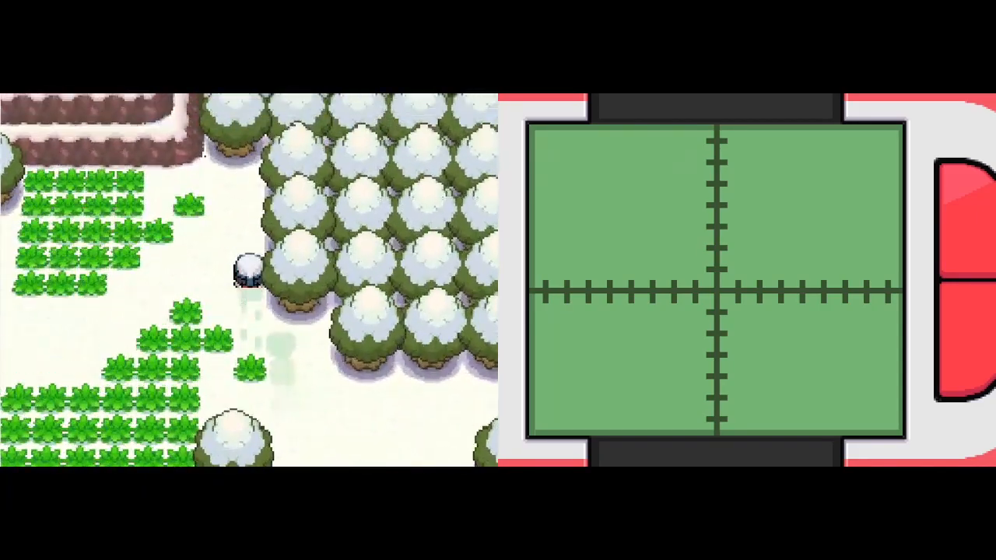
key("down")
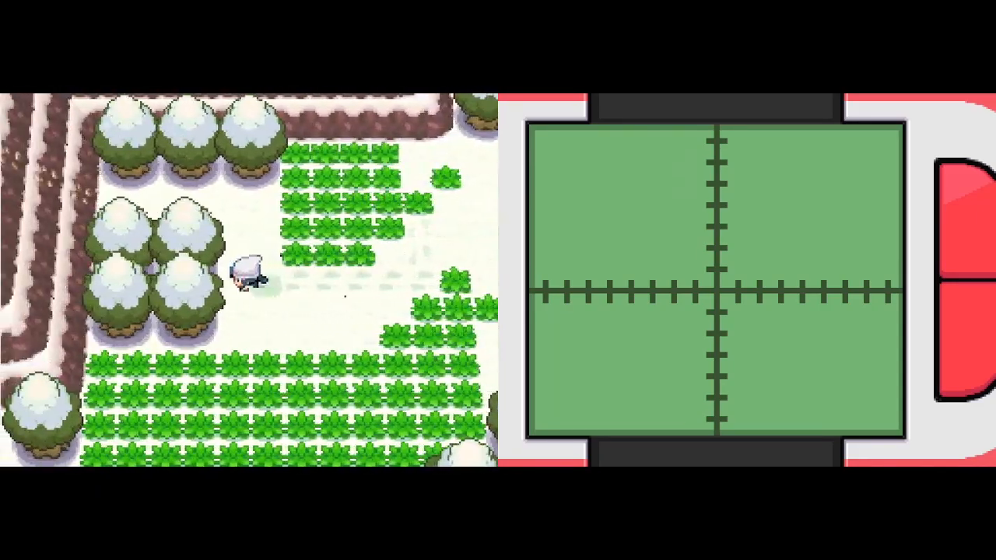
Continue north between the snowy trees to the lakeshore.
key("up")
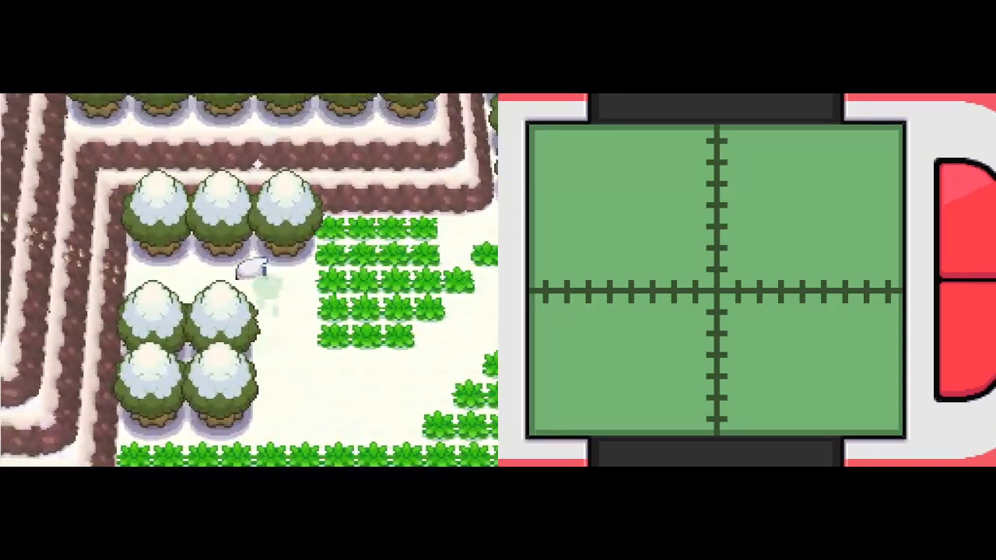
key("up")
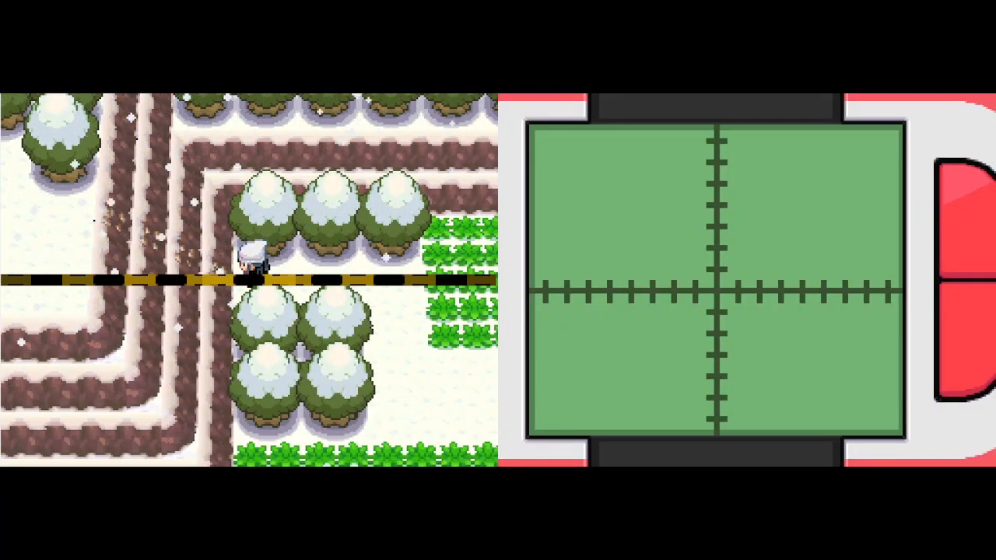
key("up")
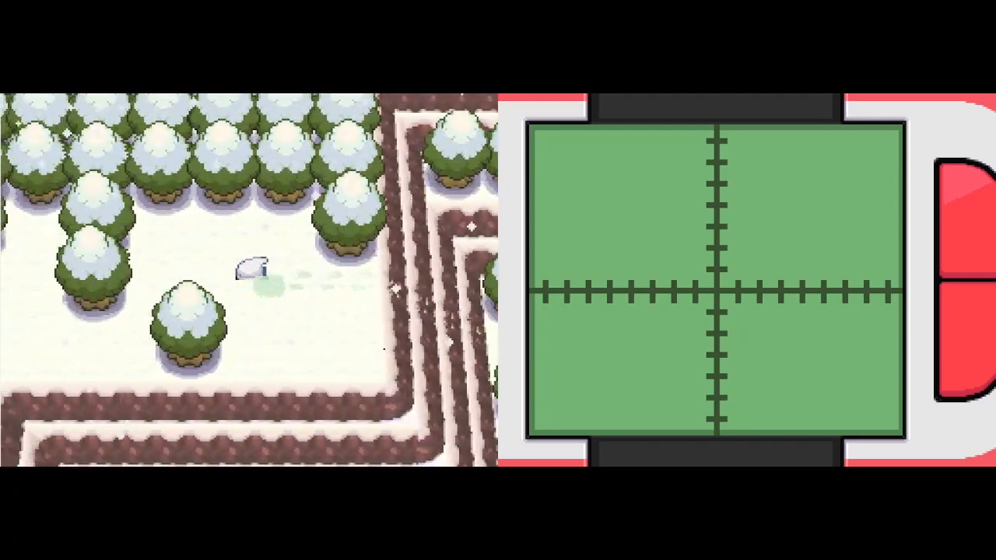
key("up")
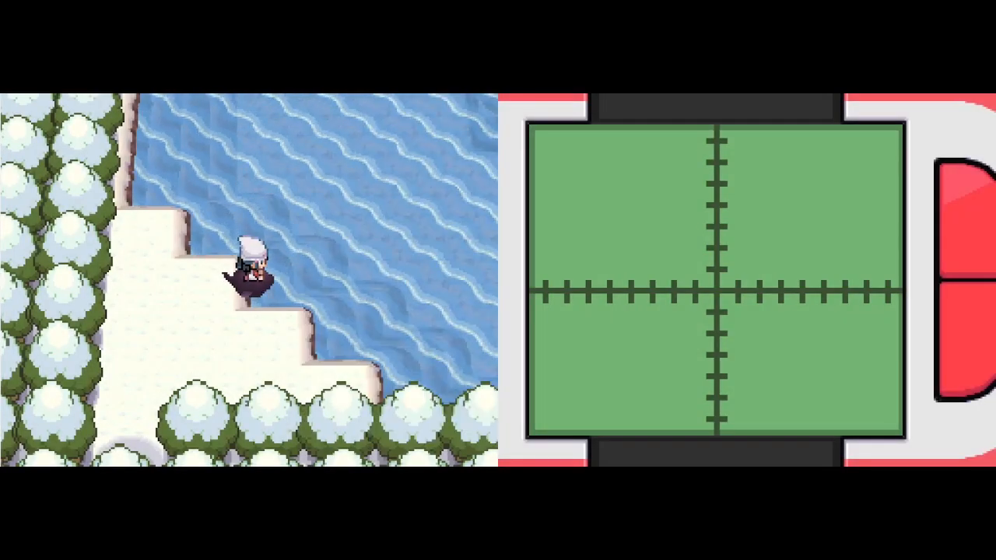
Surf across the lake and step onto the small island by the cave entrance.
key("Down")
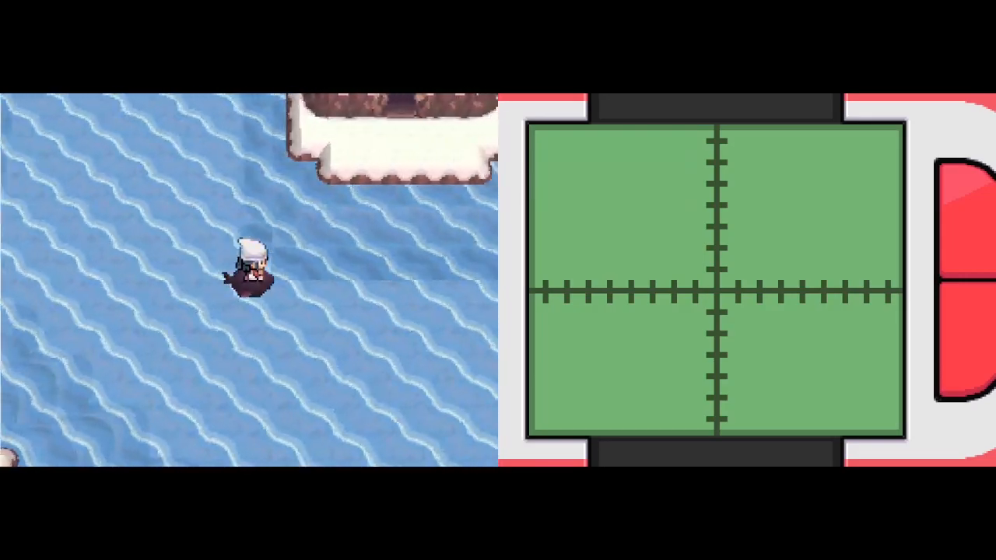
key("up")
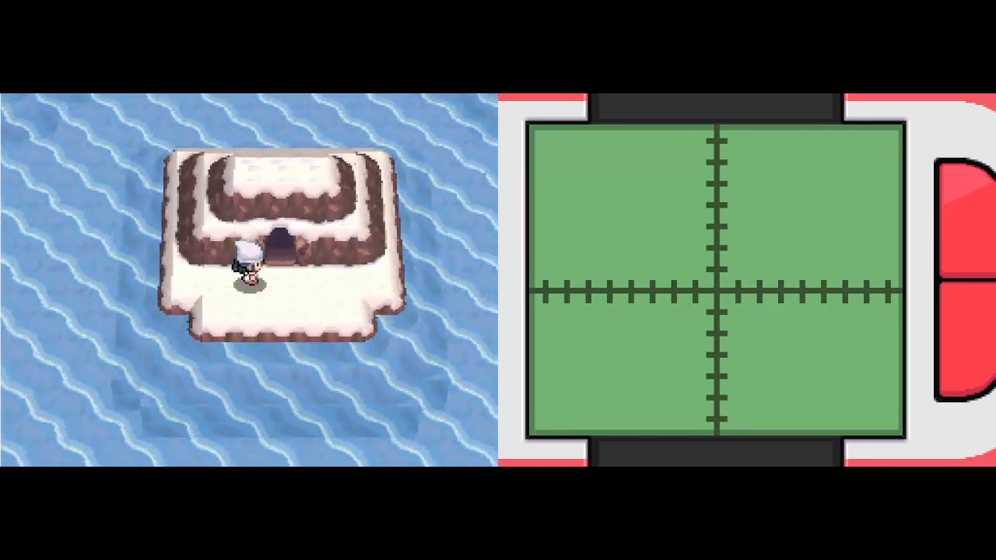
key("up")
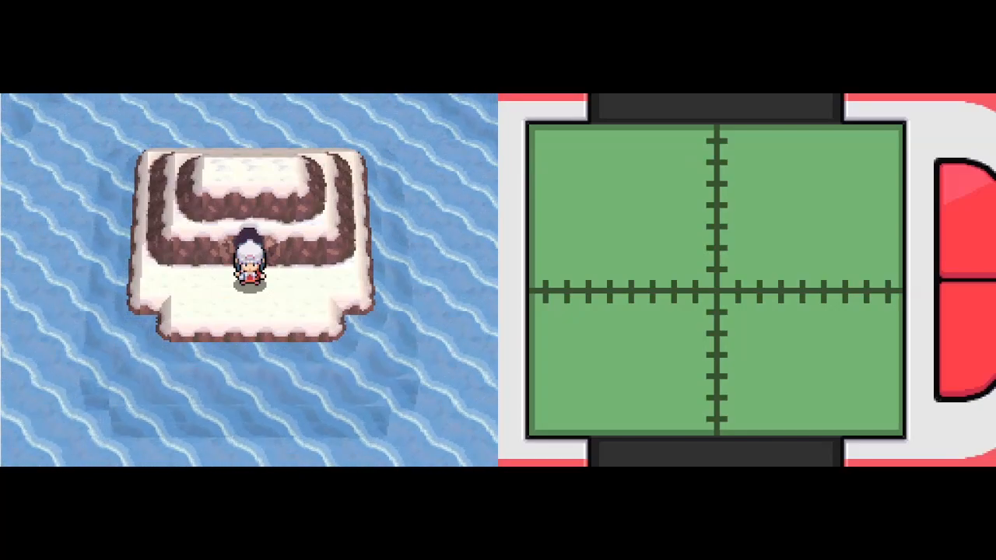